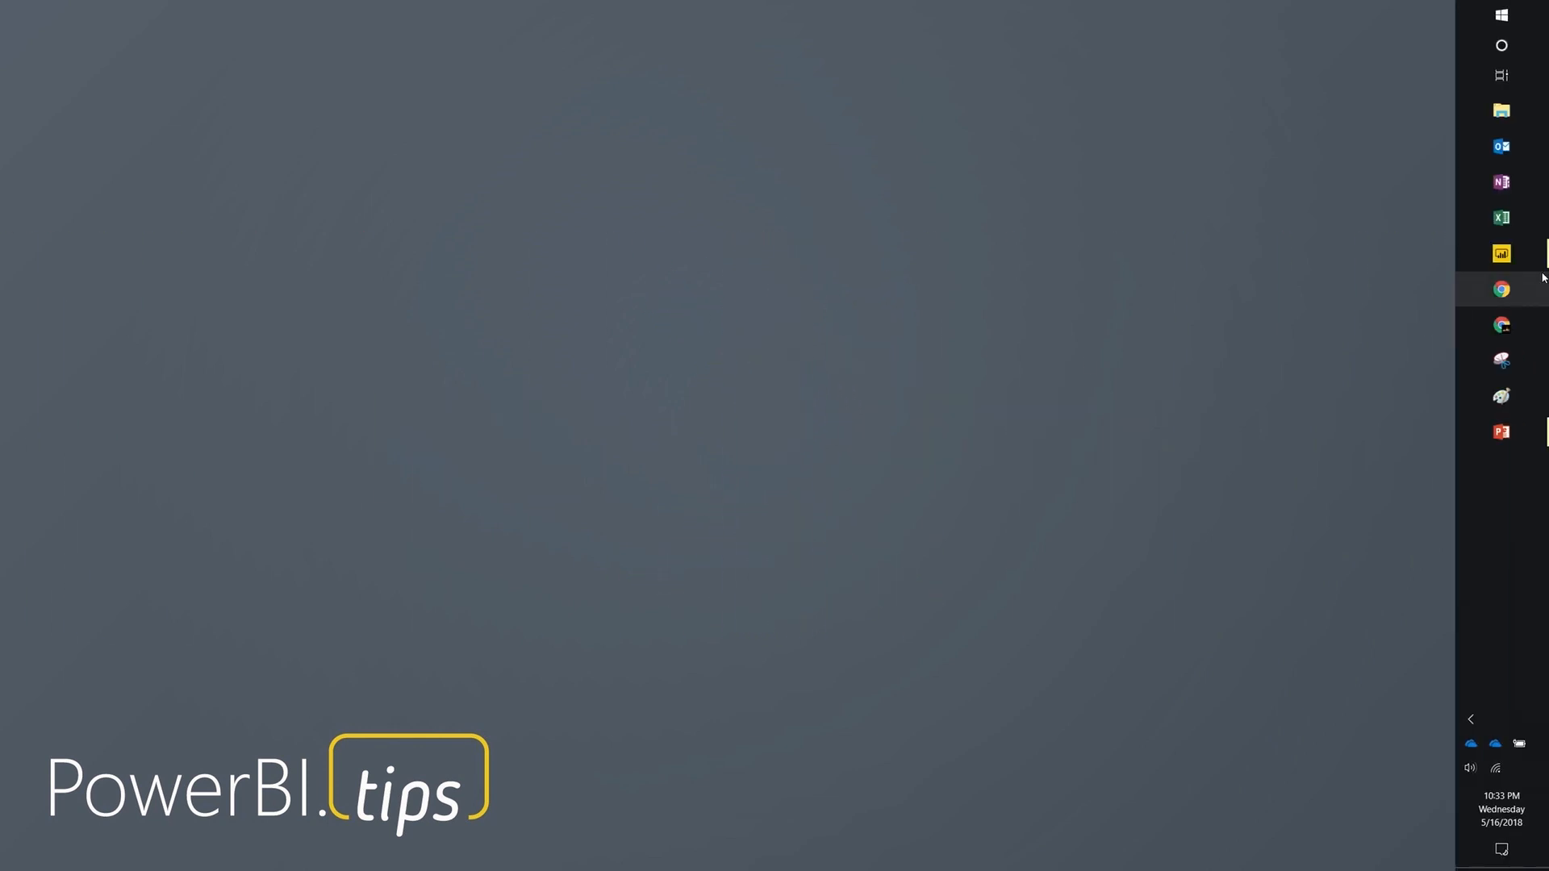
# Step: Bring up the Filtering Slicers report on its empty Problem page, with Products and Sales tables
pyautogui.click(1499, 253)
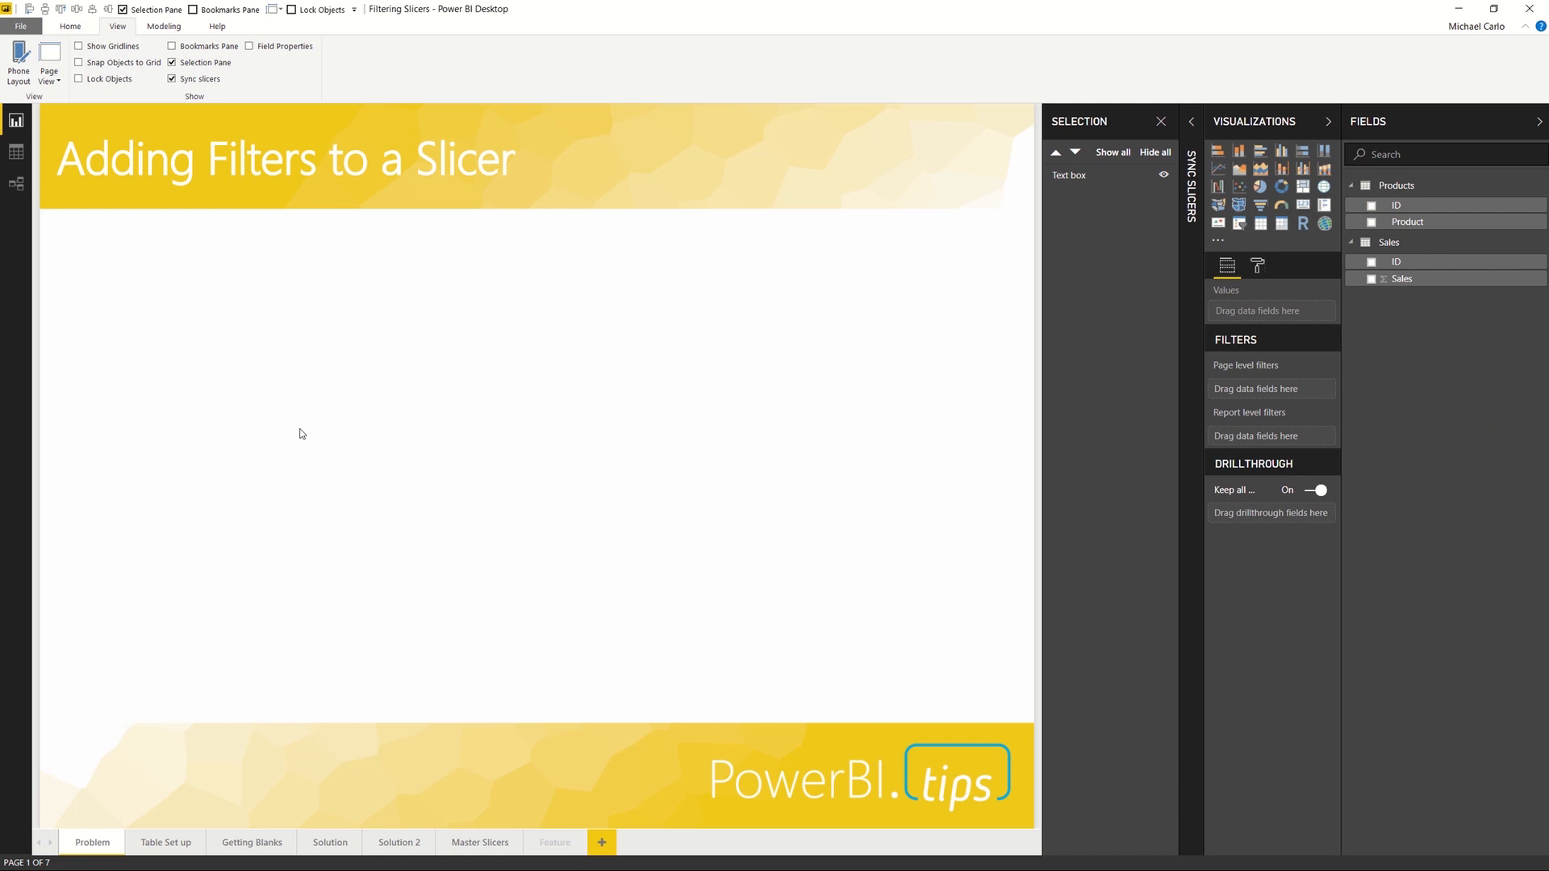
pyautogui.moveTo(1176, 294)
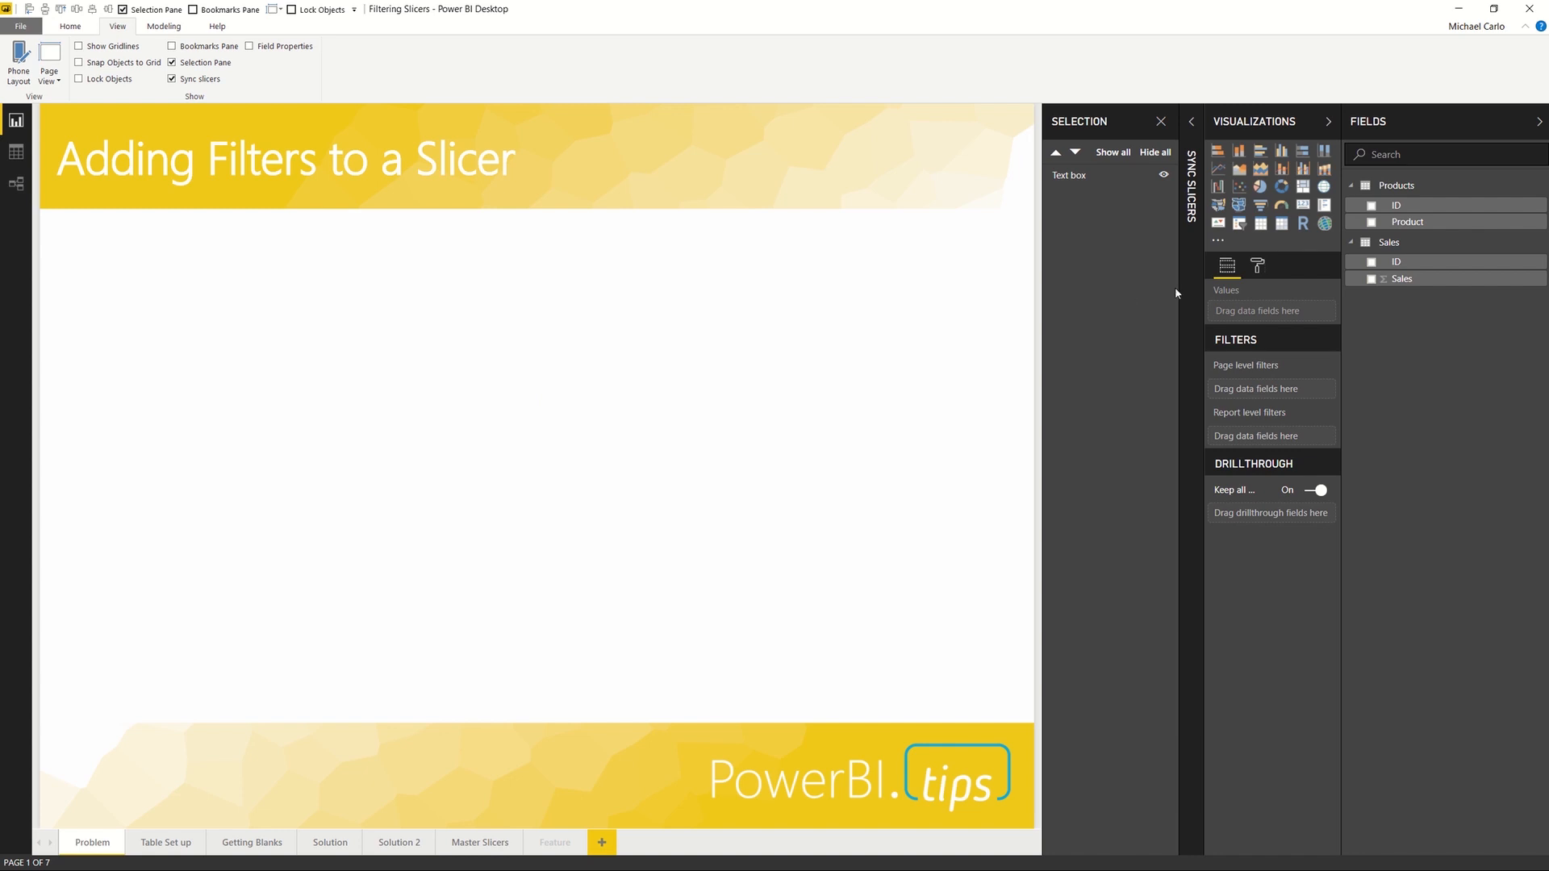
pyautogui.moveTo(560, 409)
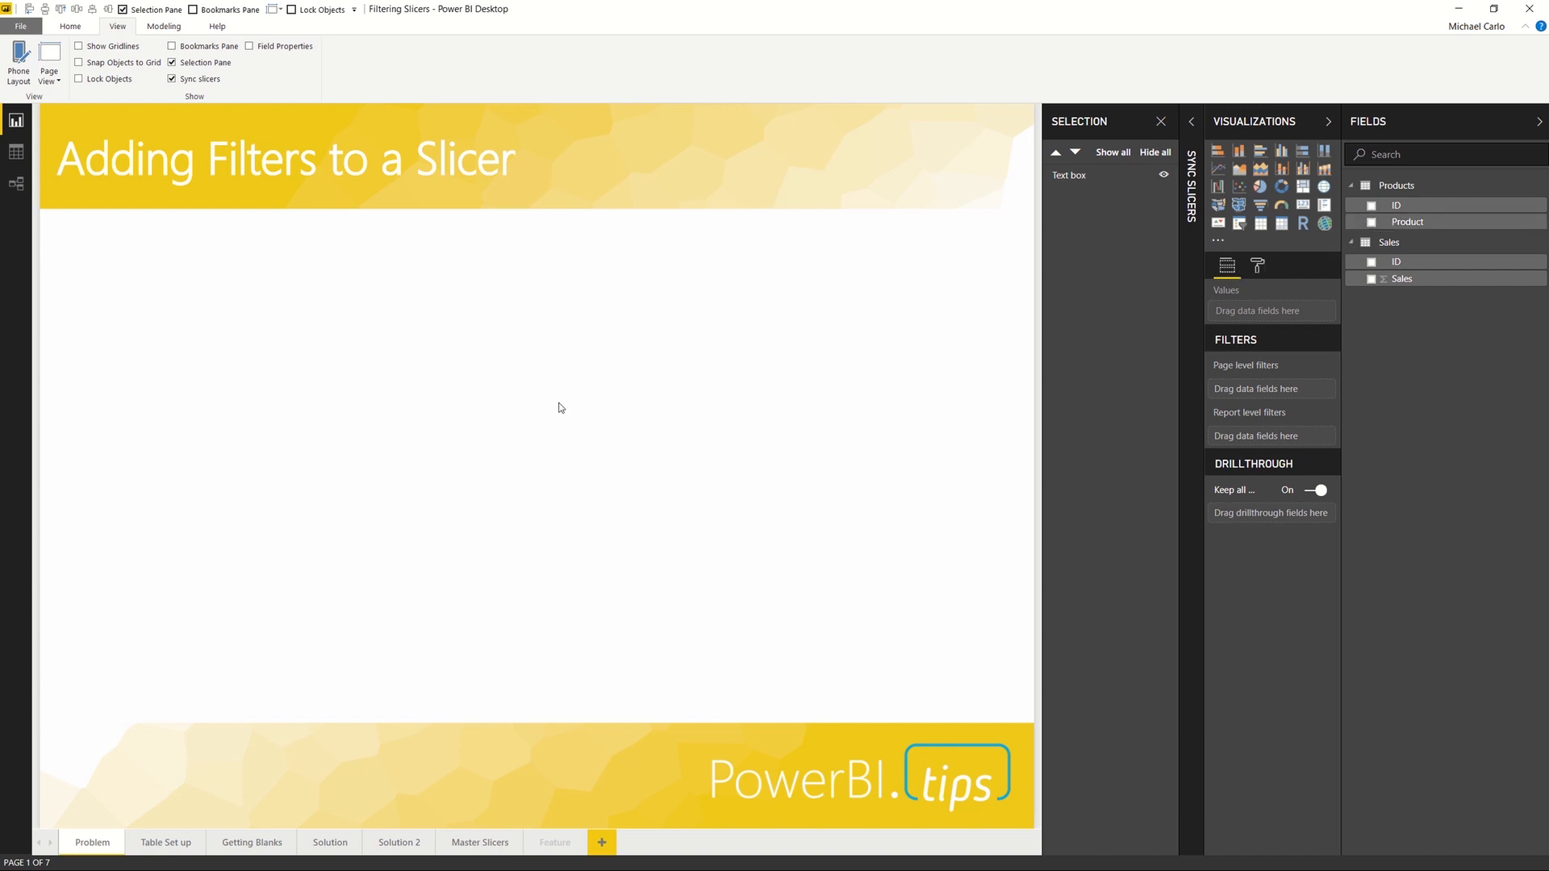
# Step: Ask Q&A for 'product' and convert the result into a slicer listing (Blank), Pants, Shirt, Shoes
pyautogui.click(1237, 150)
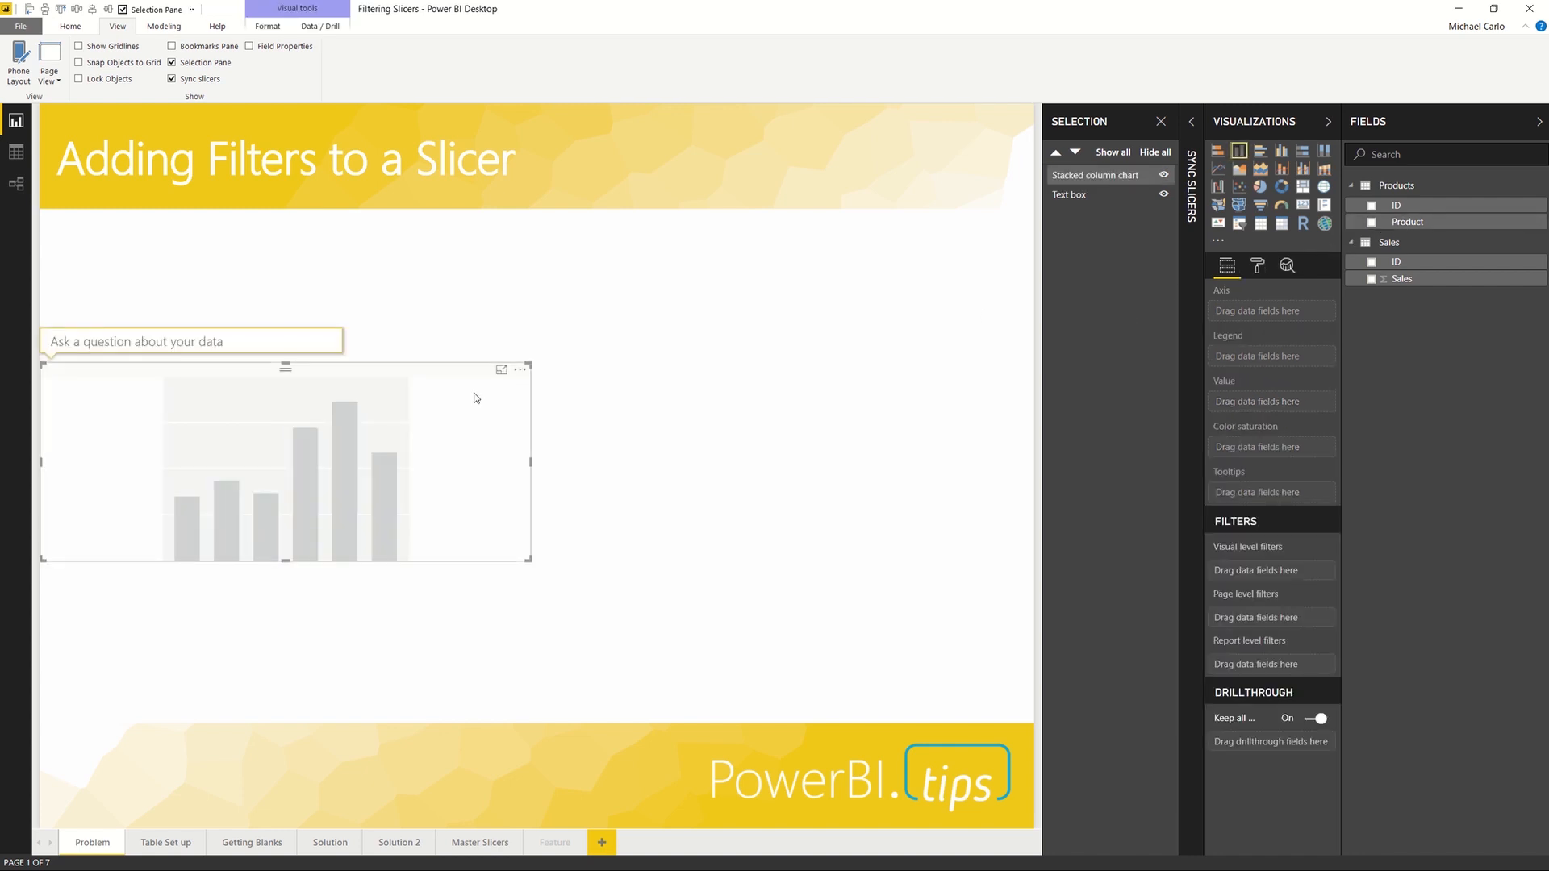
pyautogui.write('product')
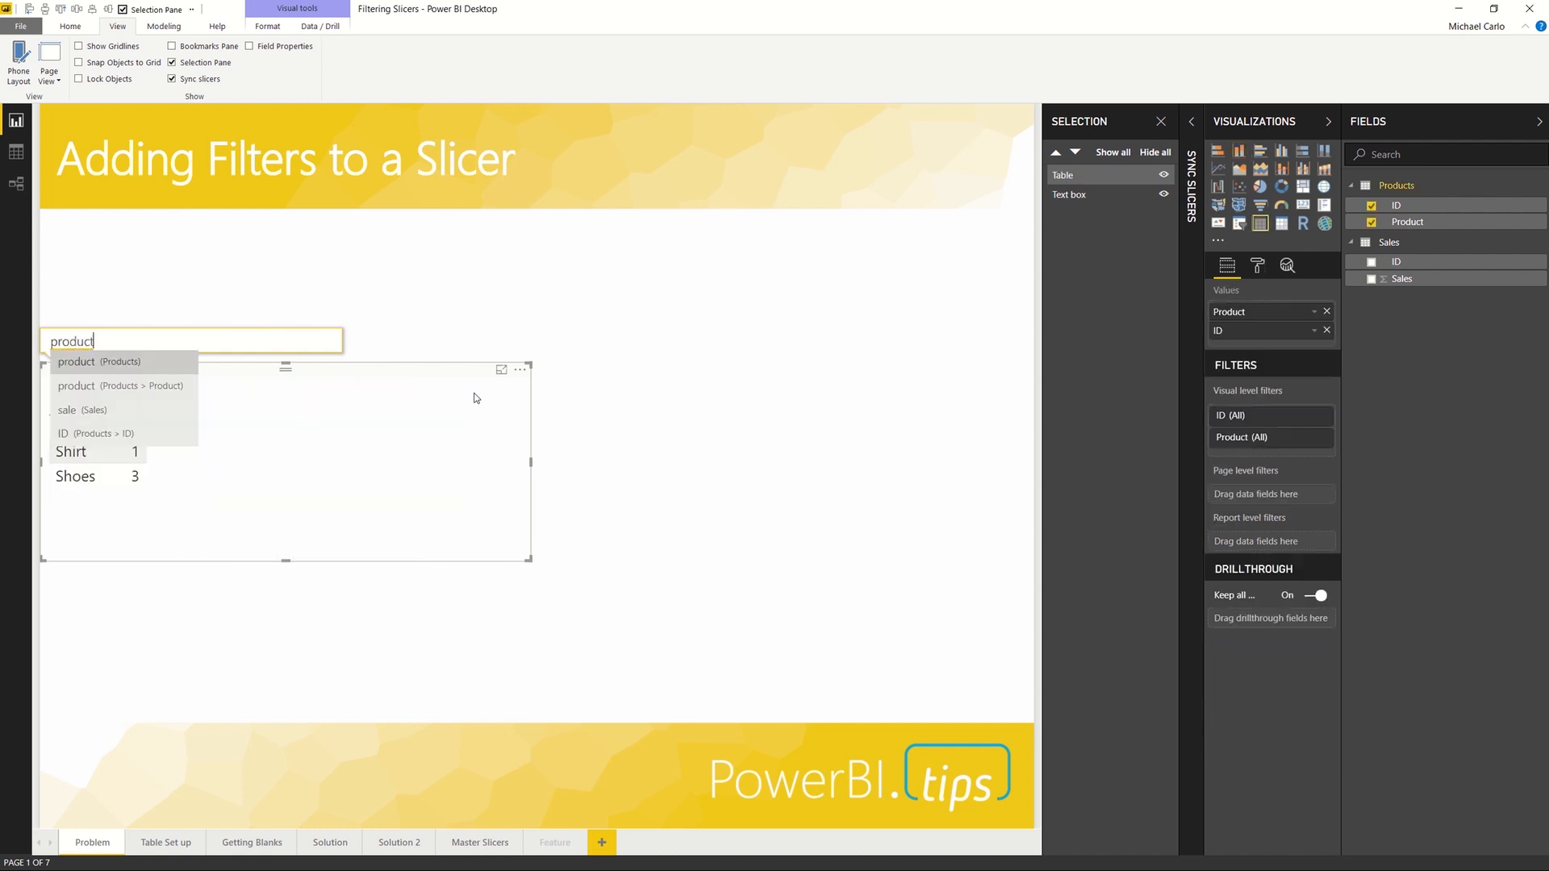
pyautogui.moveTo(119, 385)
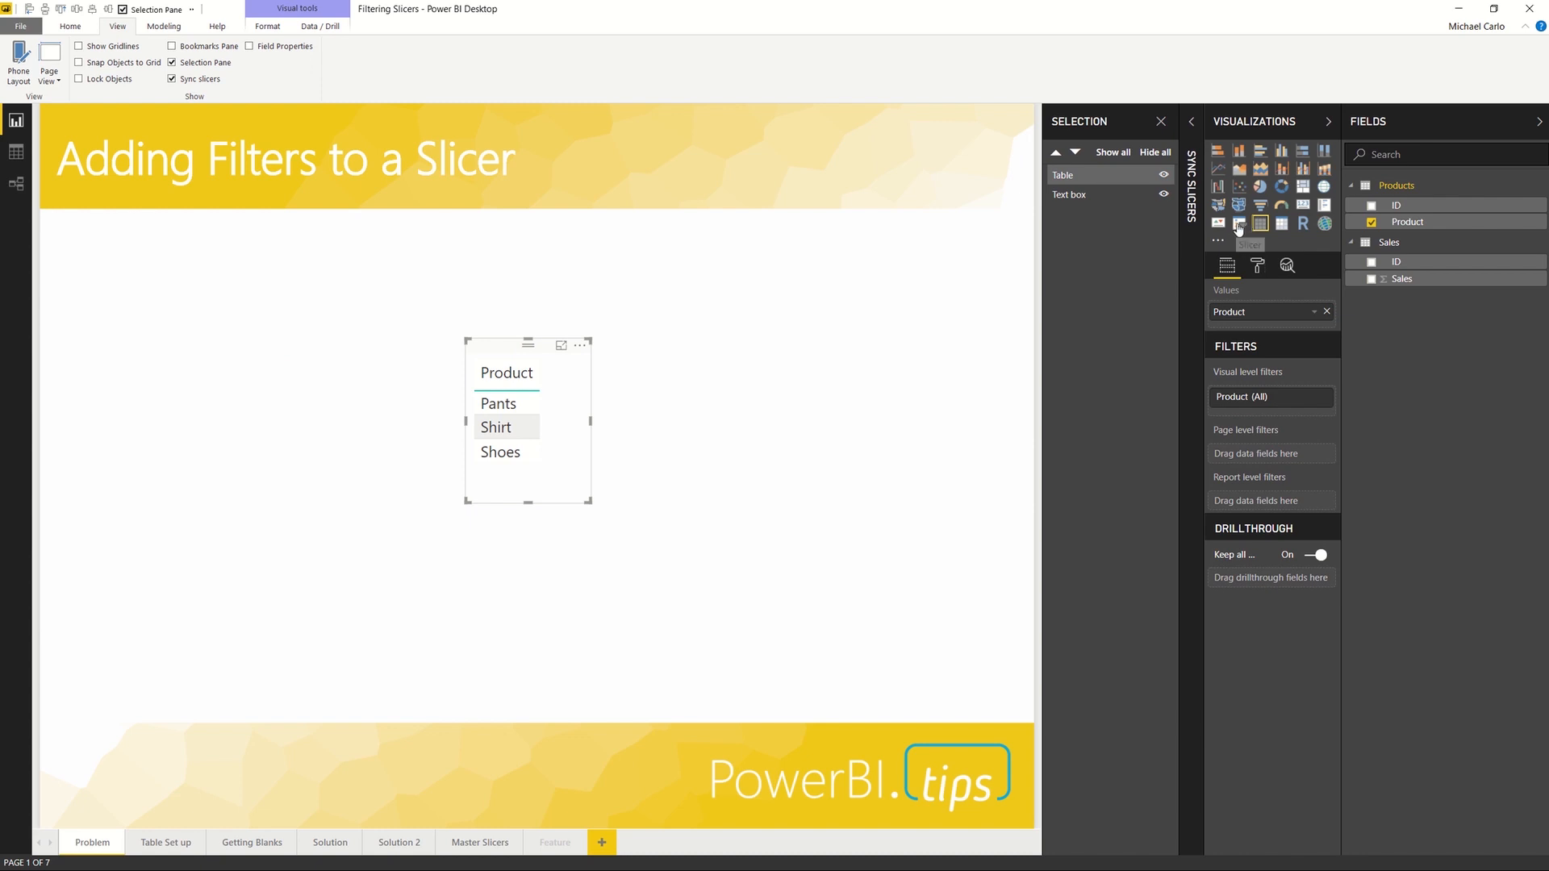
pyautogui.click(1240, 222)
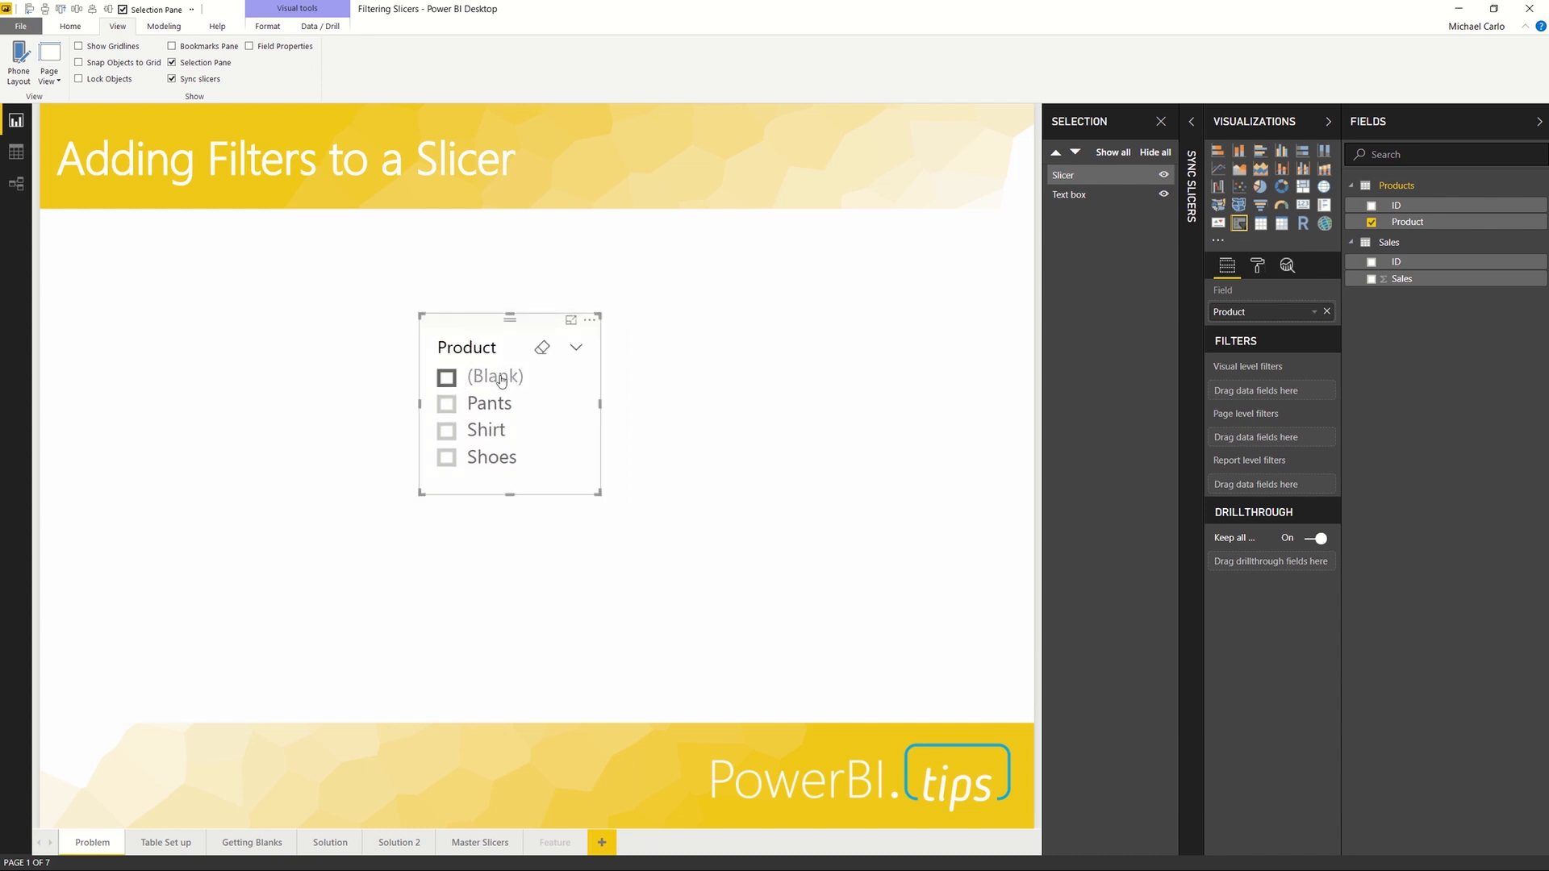
pyautogui.moveTo(531, 379)
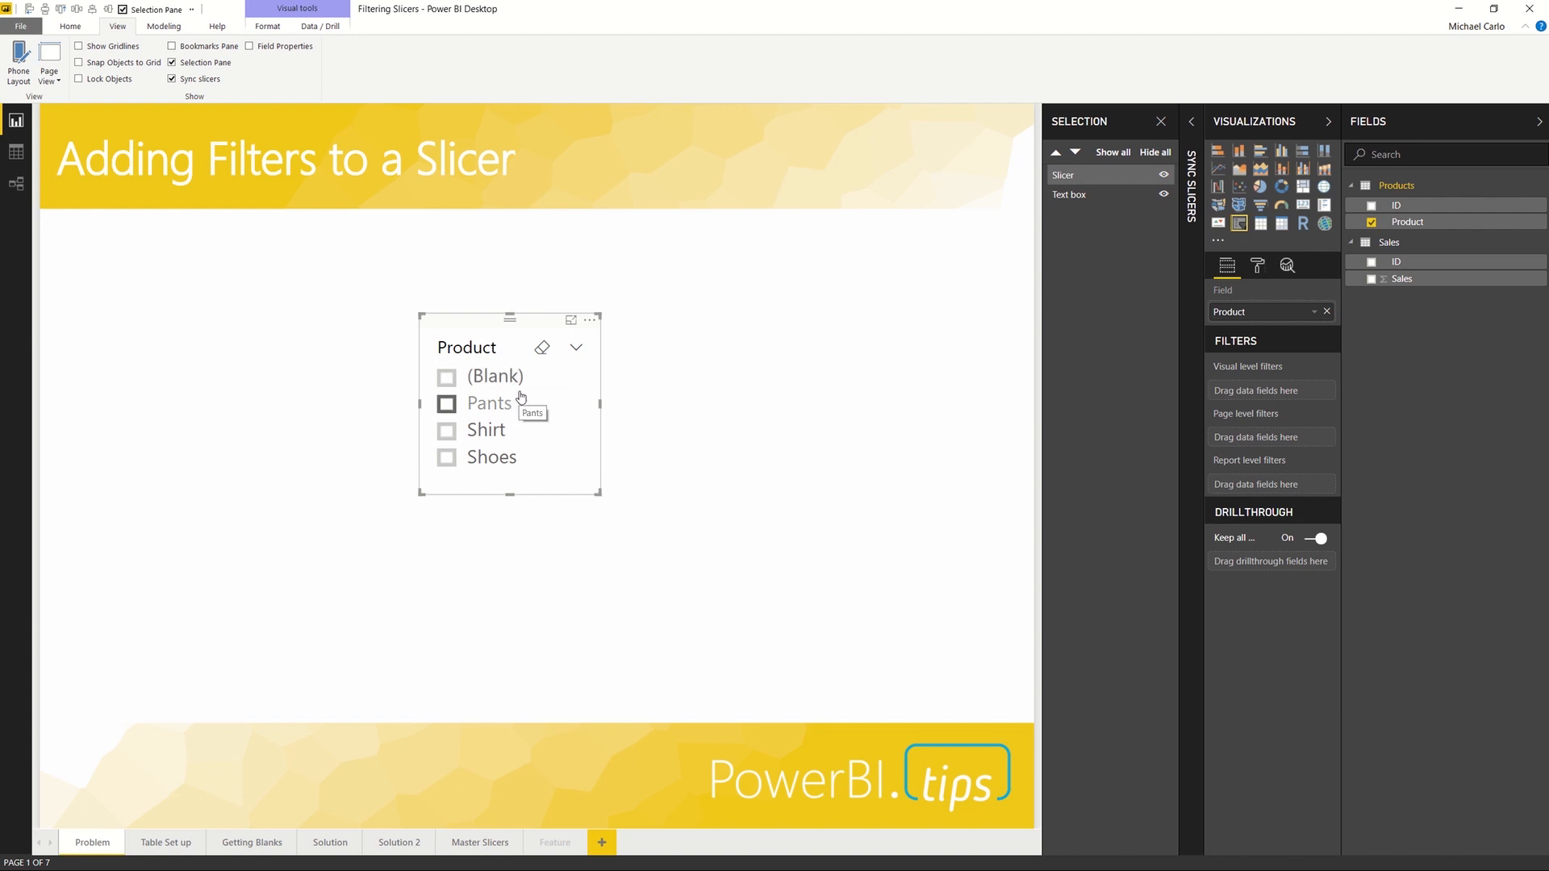
pyautogui.moveTo(506, 399)
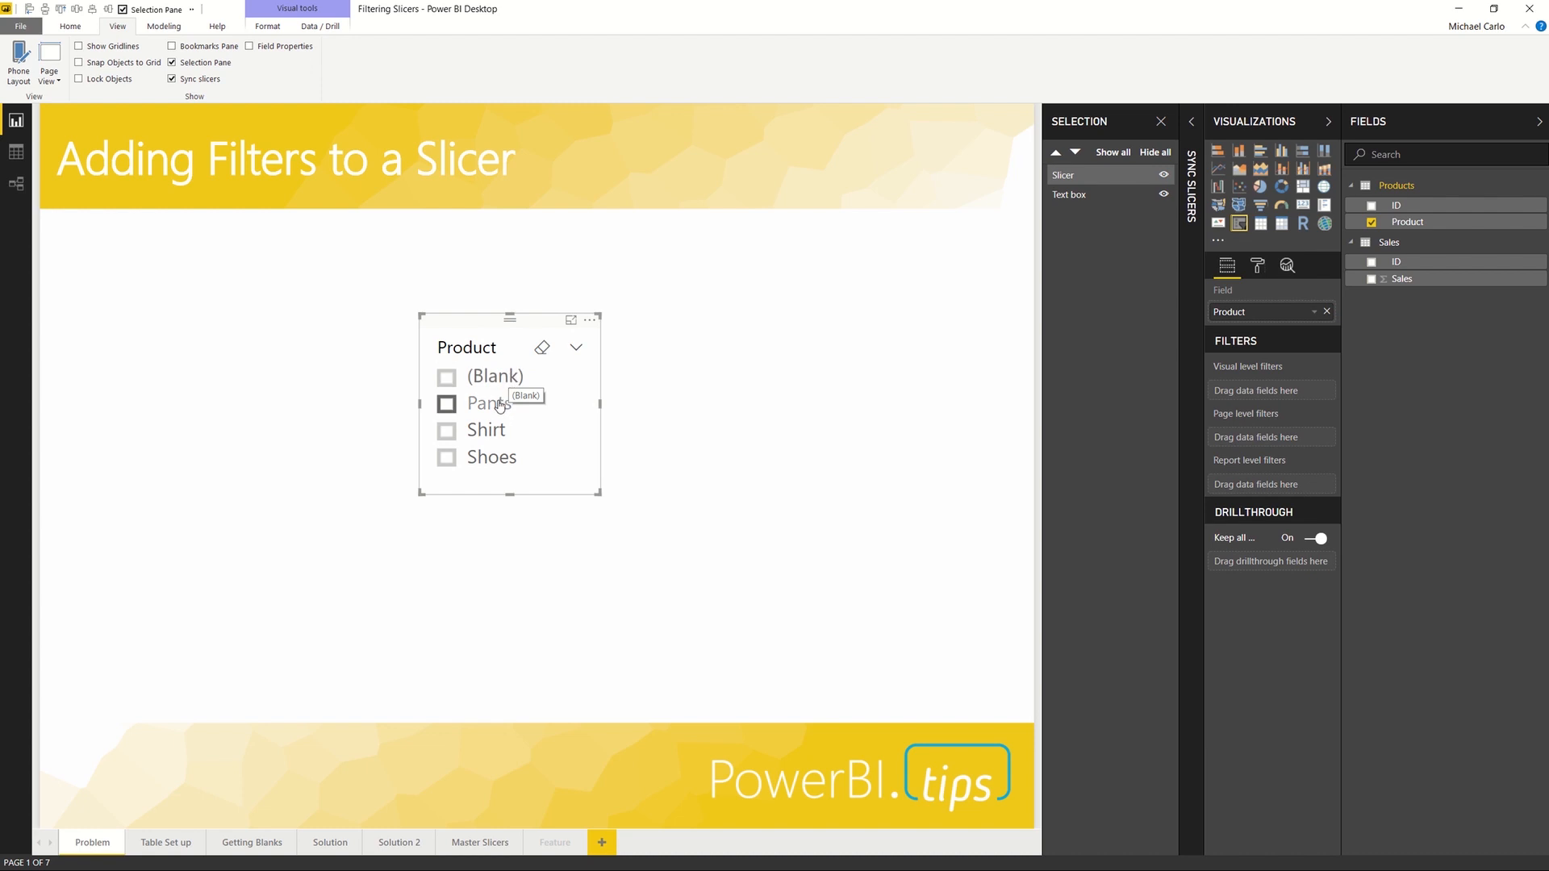
pyautogui.moveTo(486, 465)
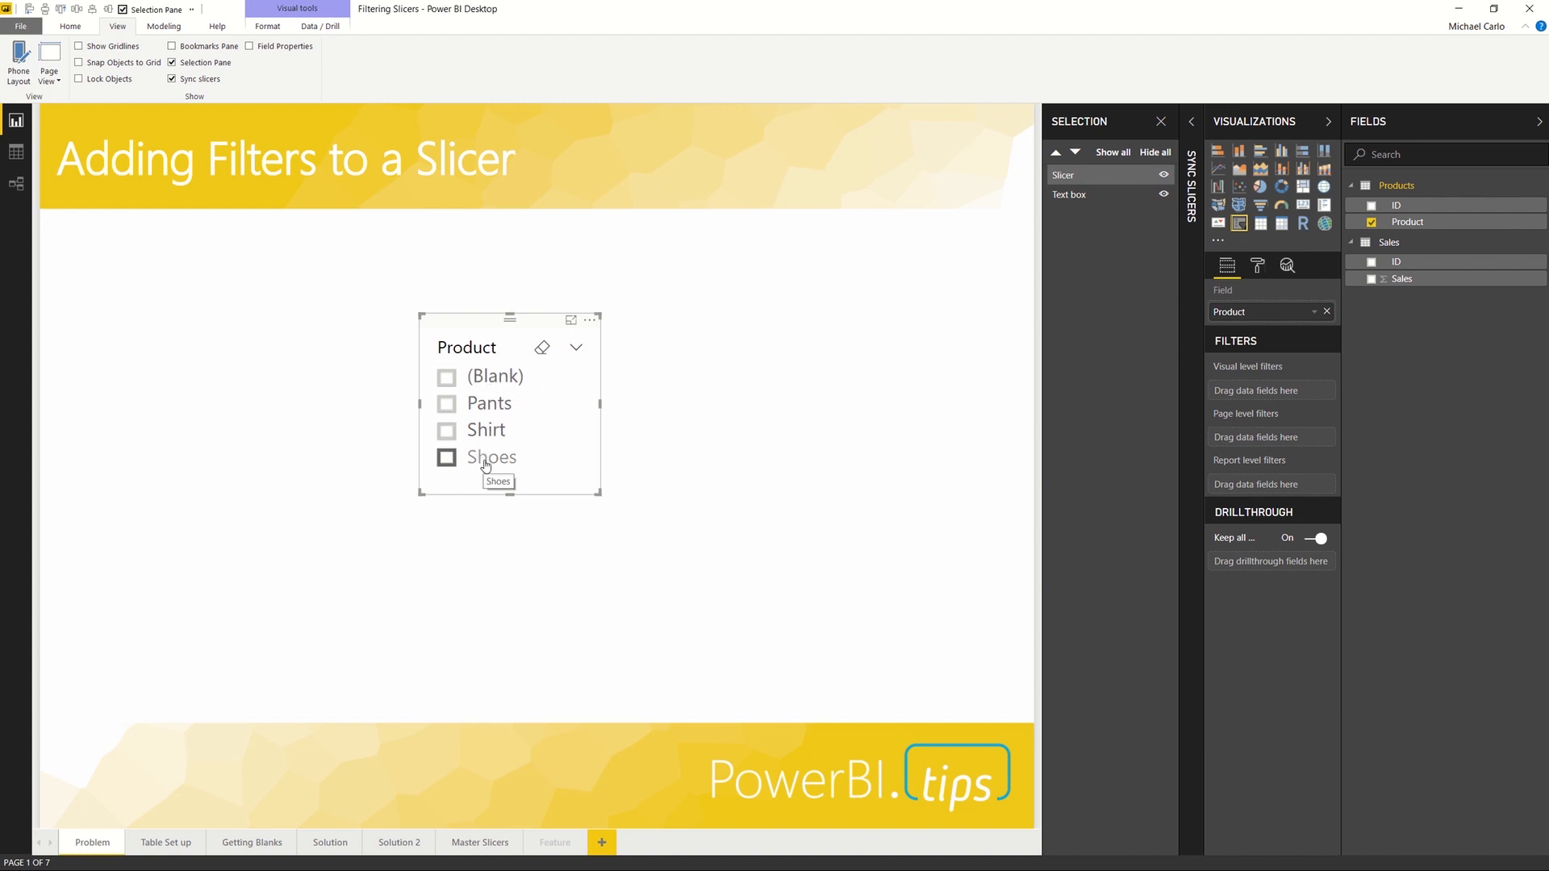
pyautogui.moveTo(527, 430)
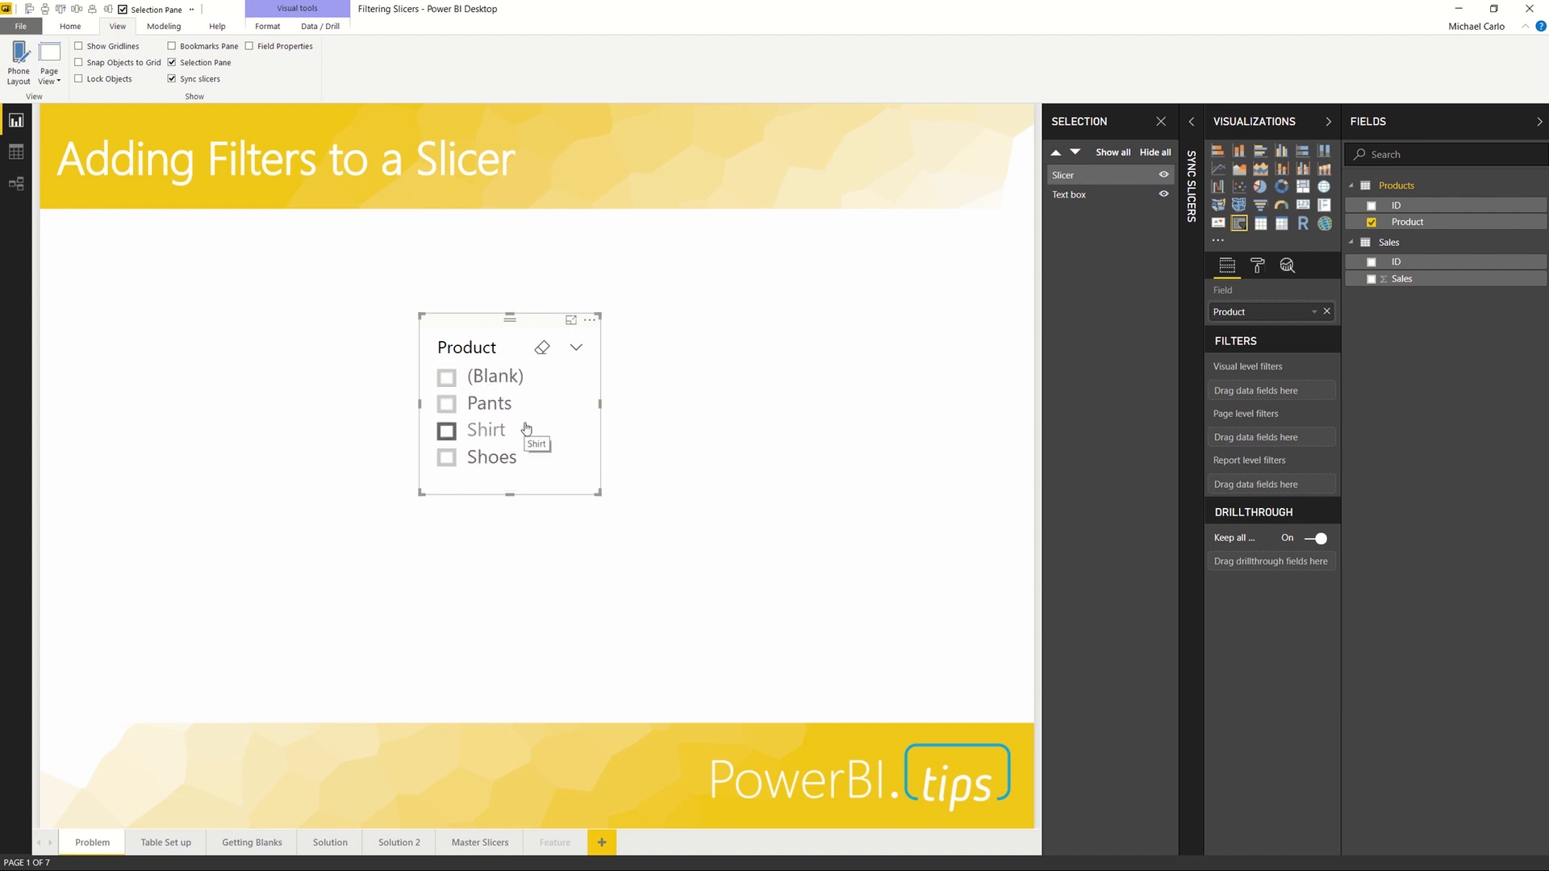
# Step: Switch to the Table Set up page to review the Sales and Products tables and relationship
pyautogui.click(164, 842)
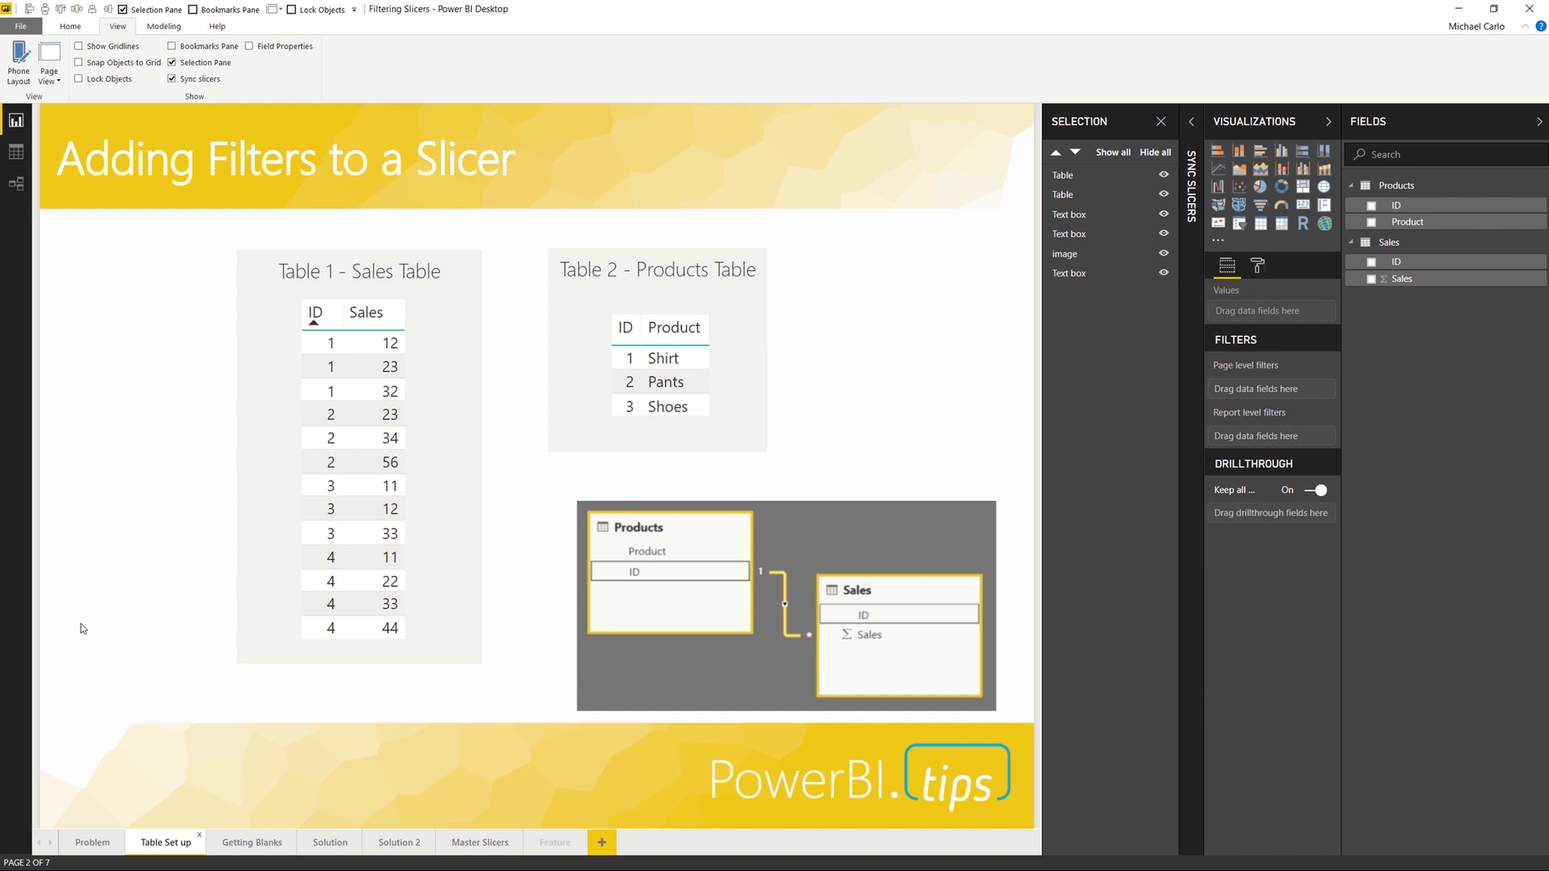
pyautogui.moveTo(207, 506)
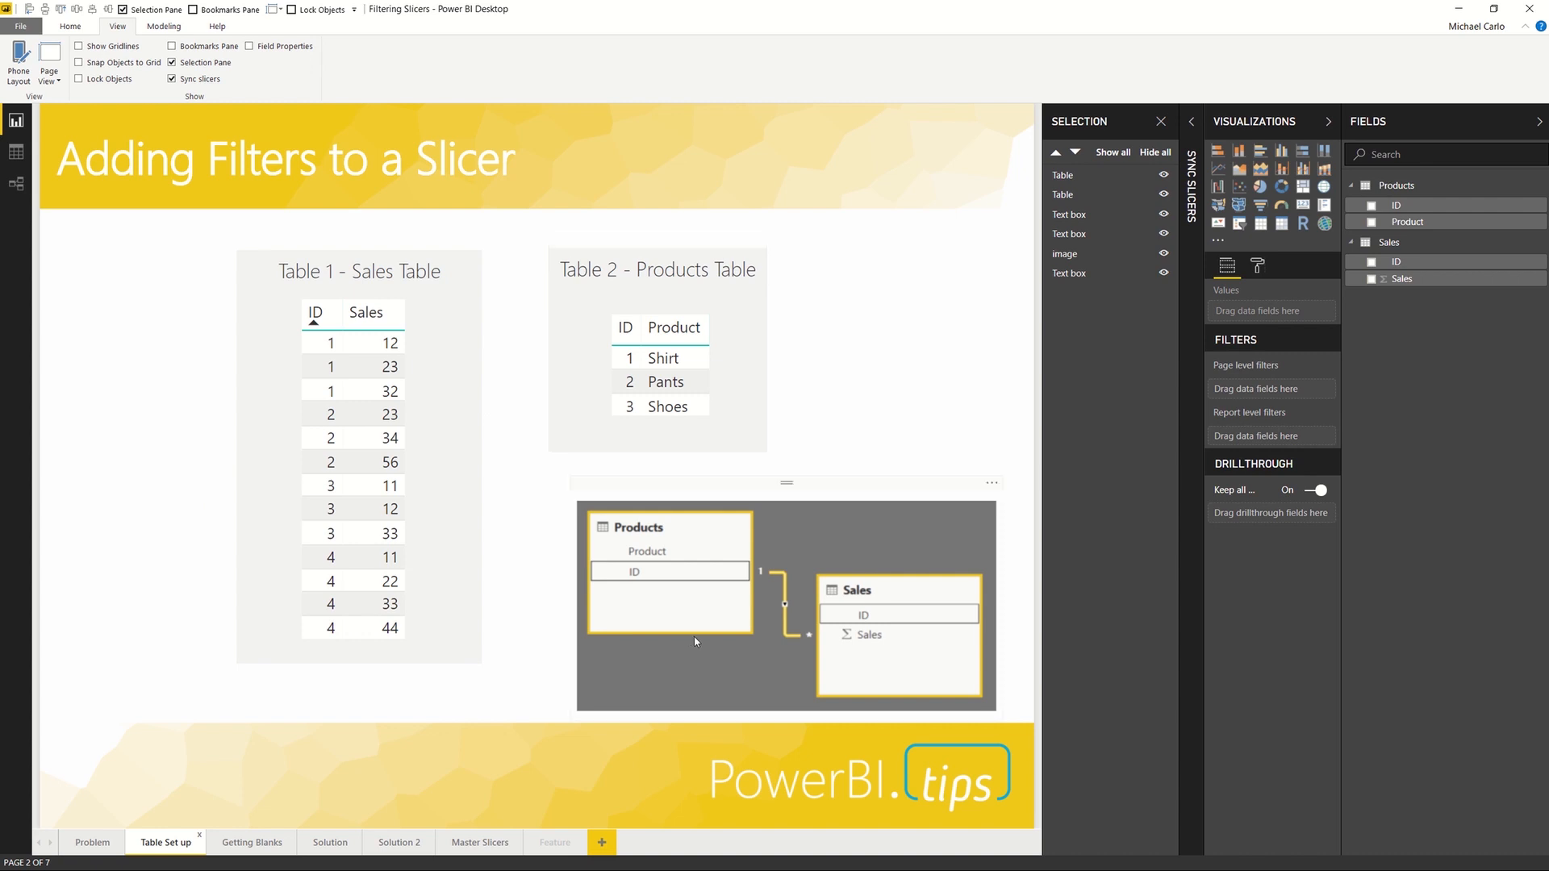
pyautogui.moveTo(653, 545)
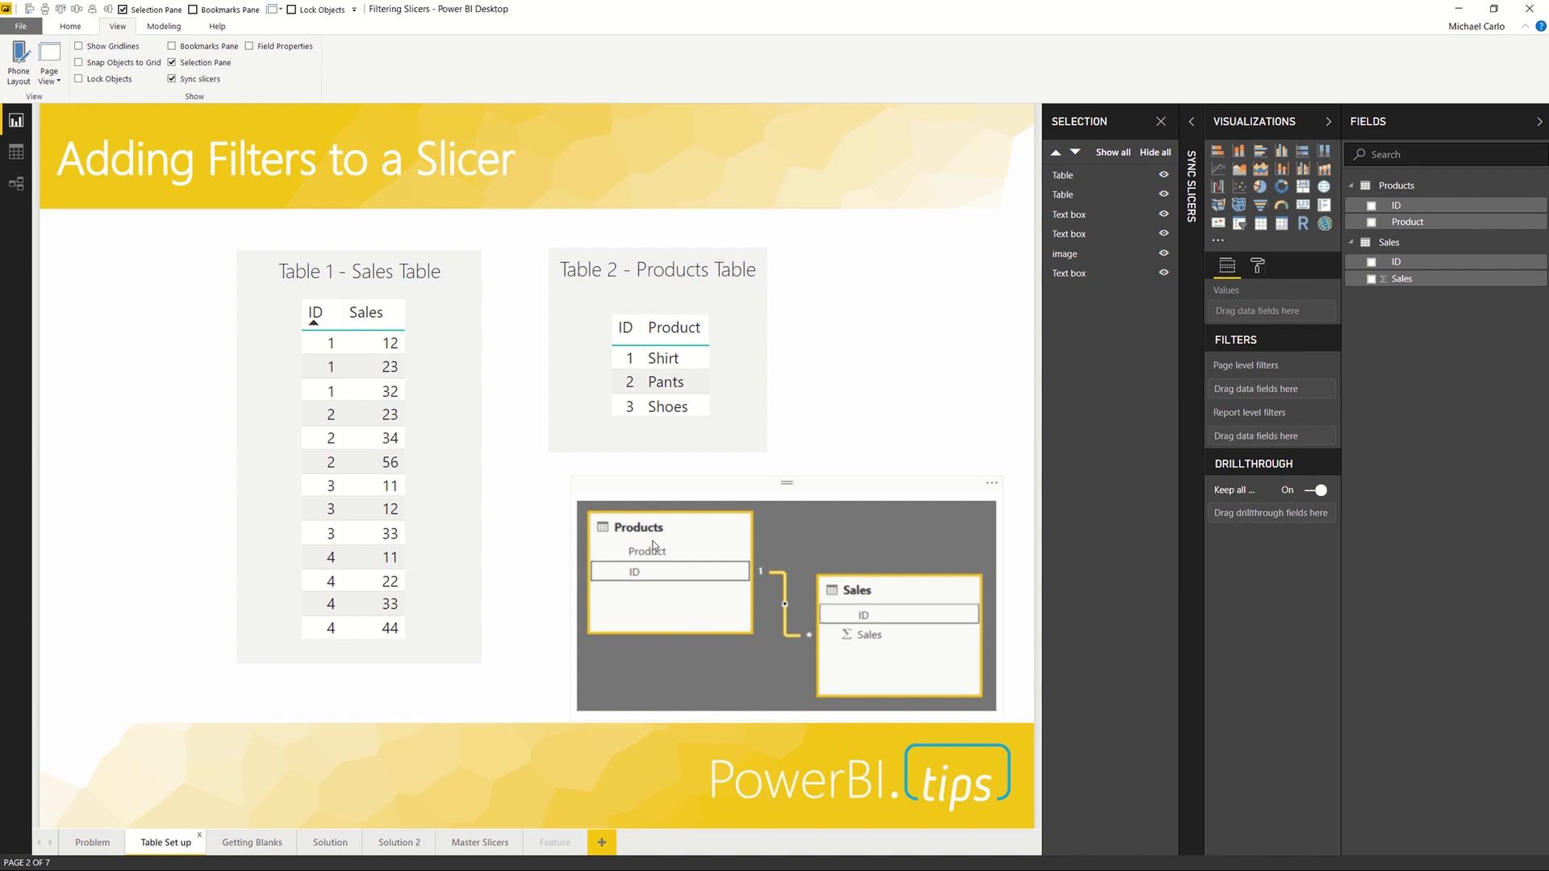
pyautogui.moveTo(707, 573)
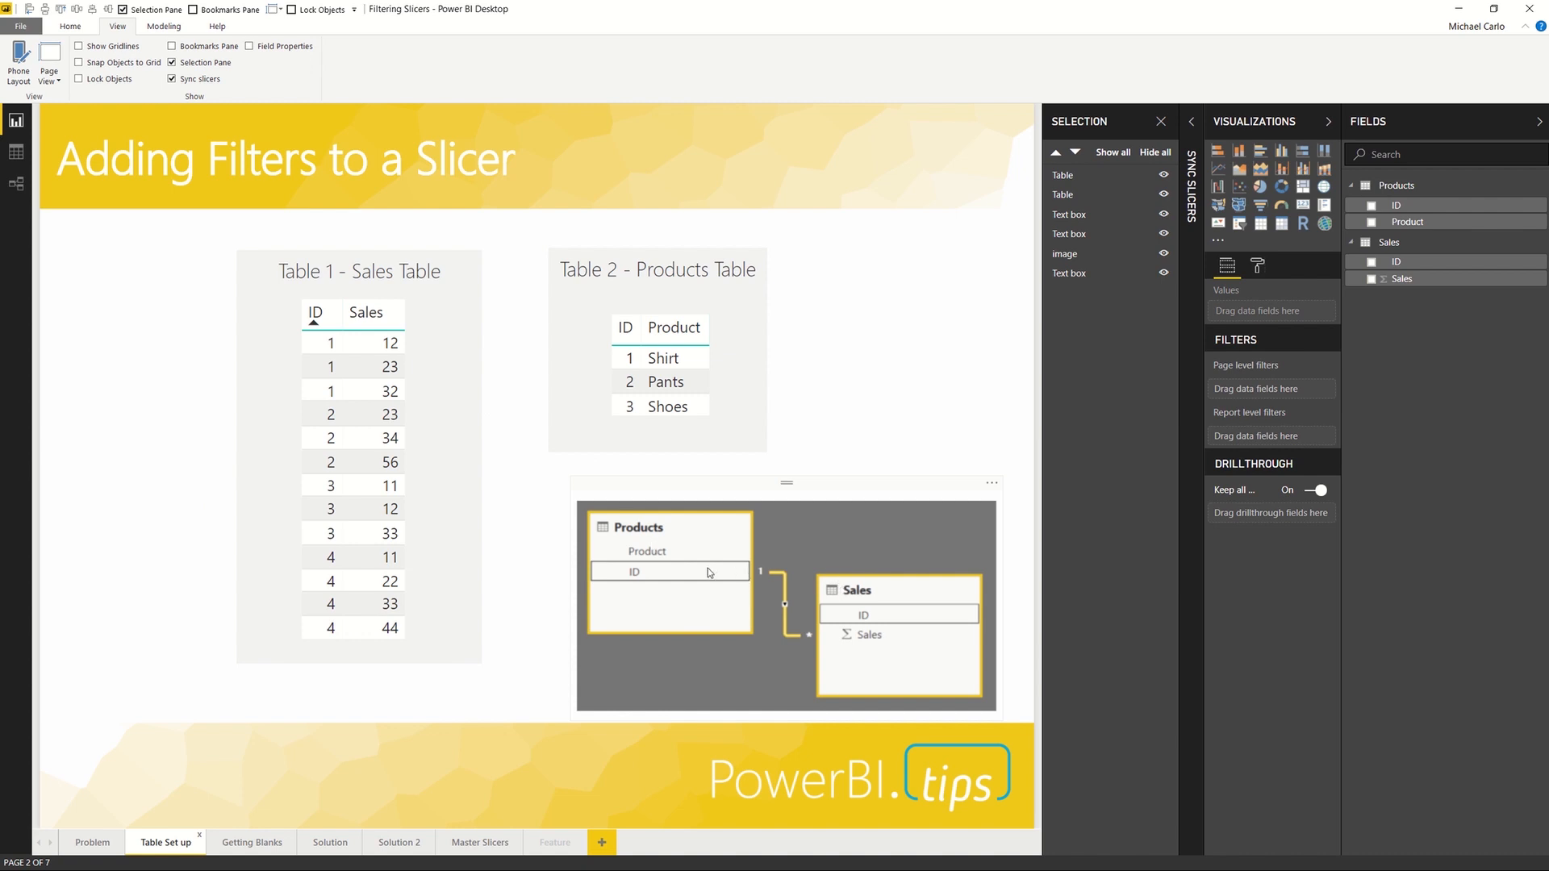
pyautogui.moveTo(781, 584)
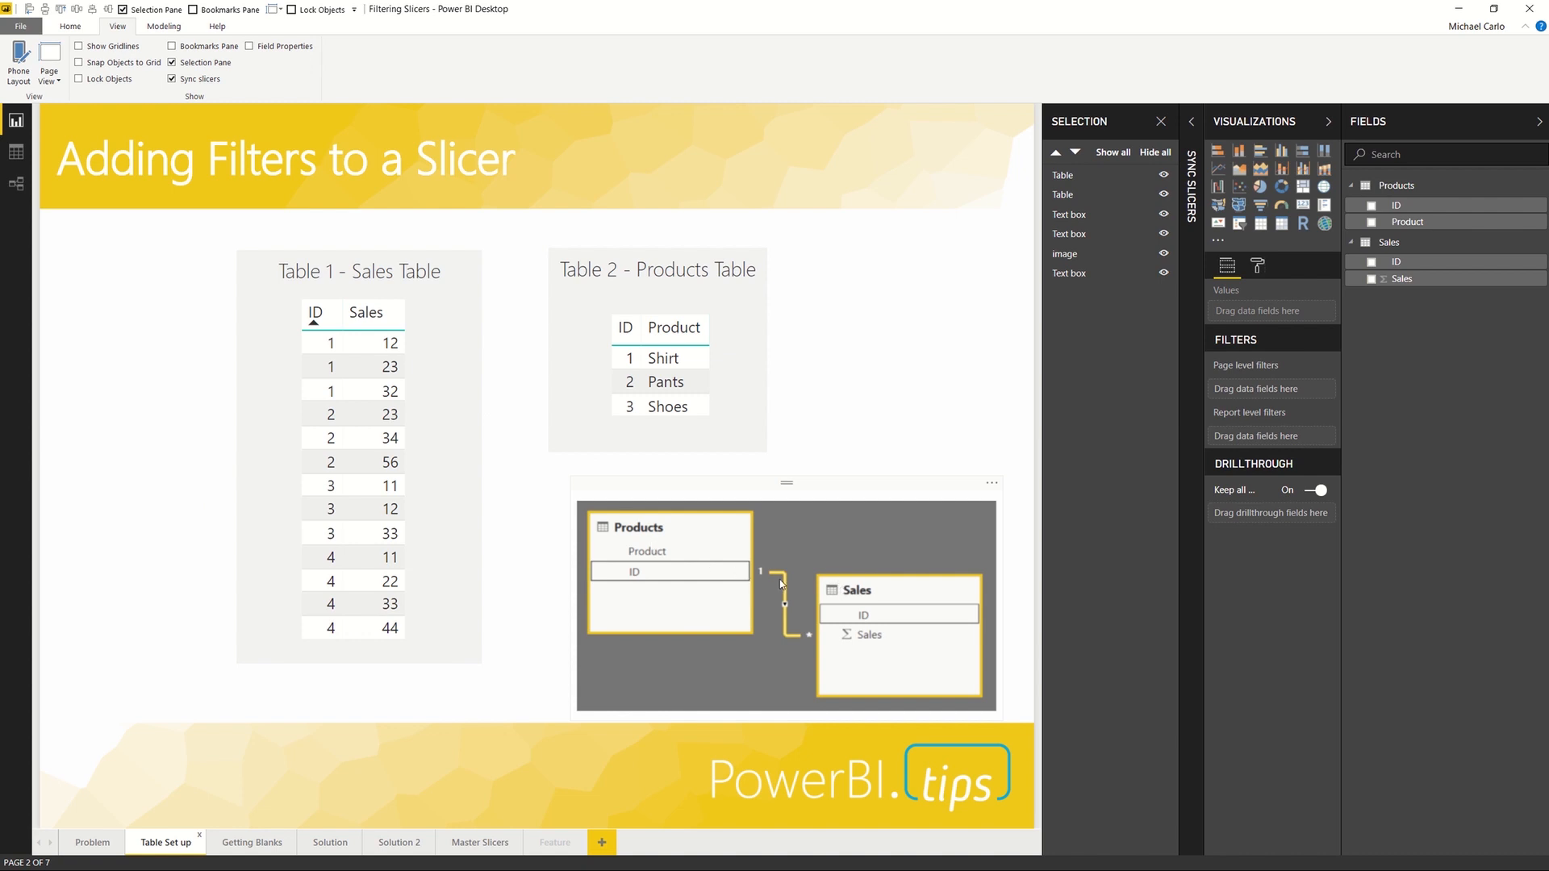
pyautogui.moveTo(833, 630)
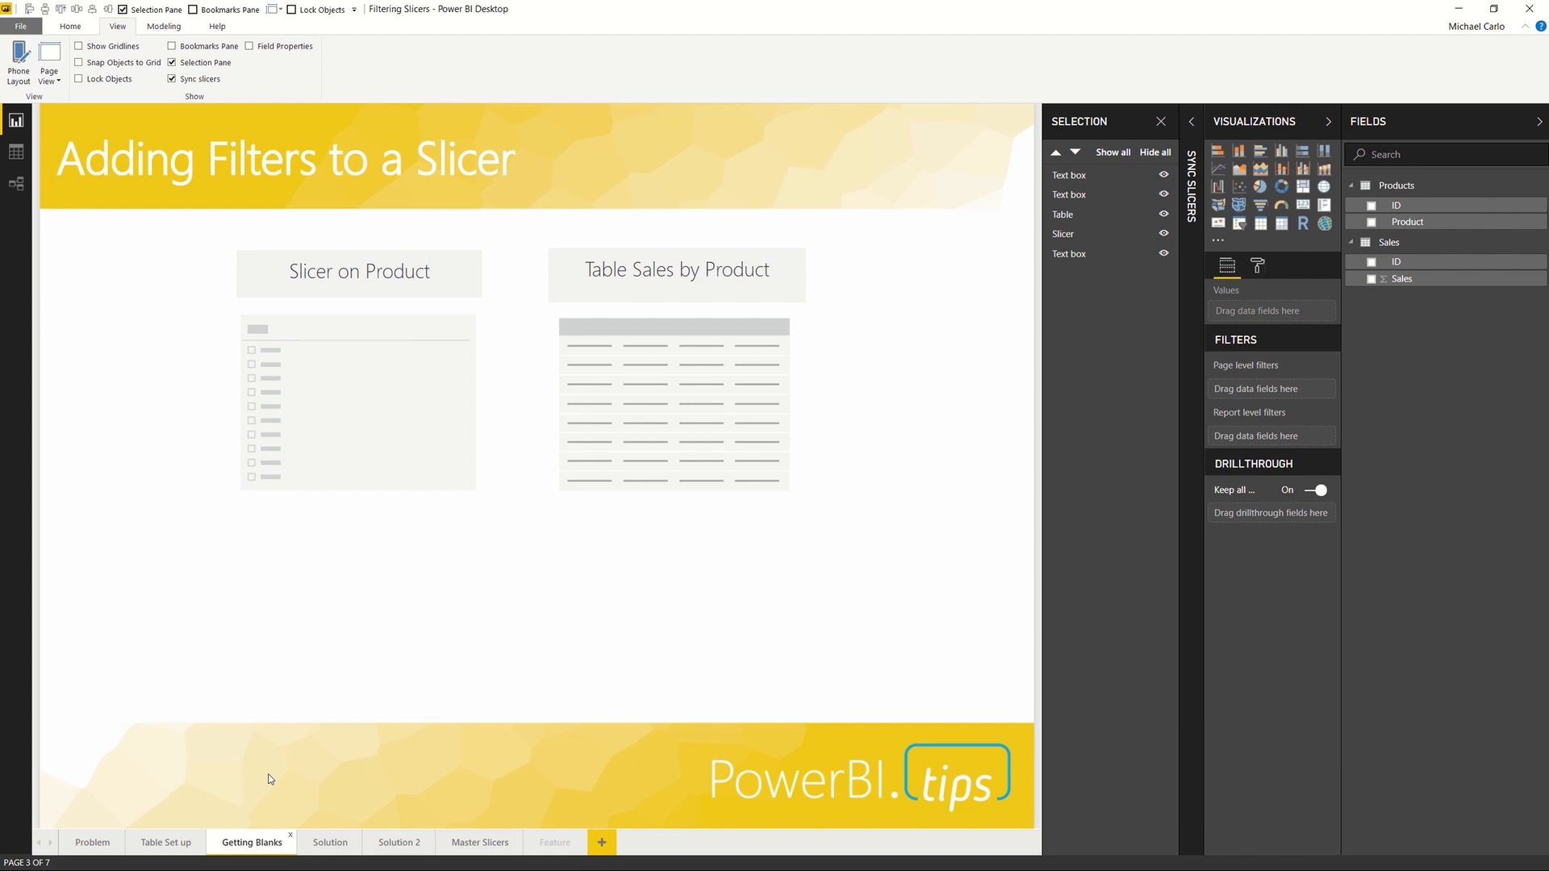
pyautogui.moveTo(465, 405)
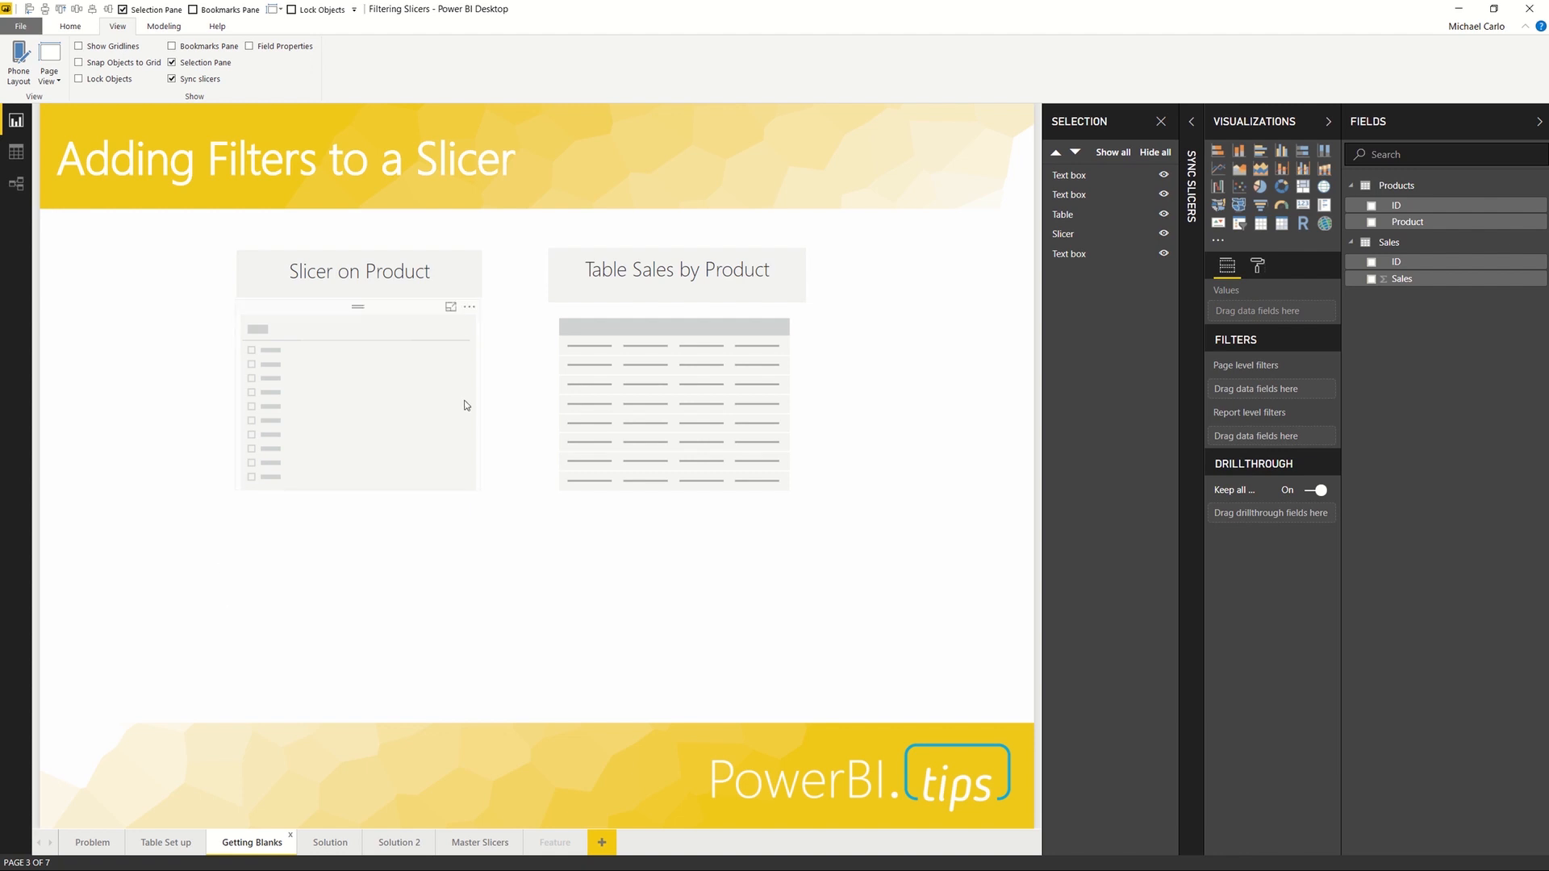
# Step: Put Product into the slicer and Product plus Sales into the table, totaling 392
pyautogui.click(358, 395)
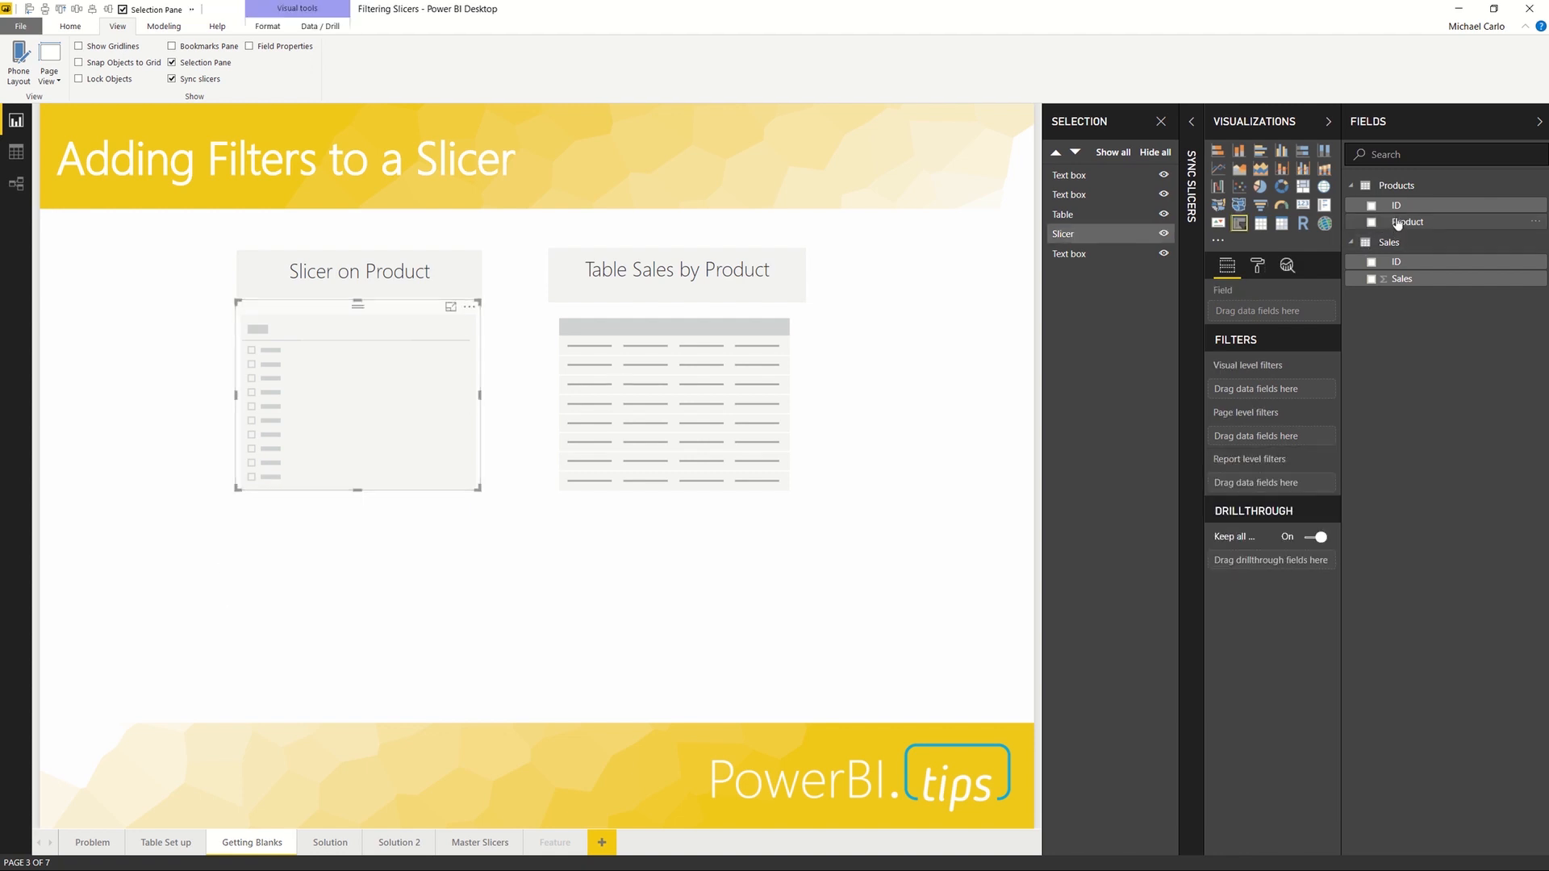
pyautogui.click(1372, 221)
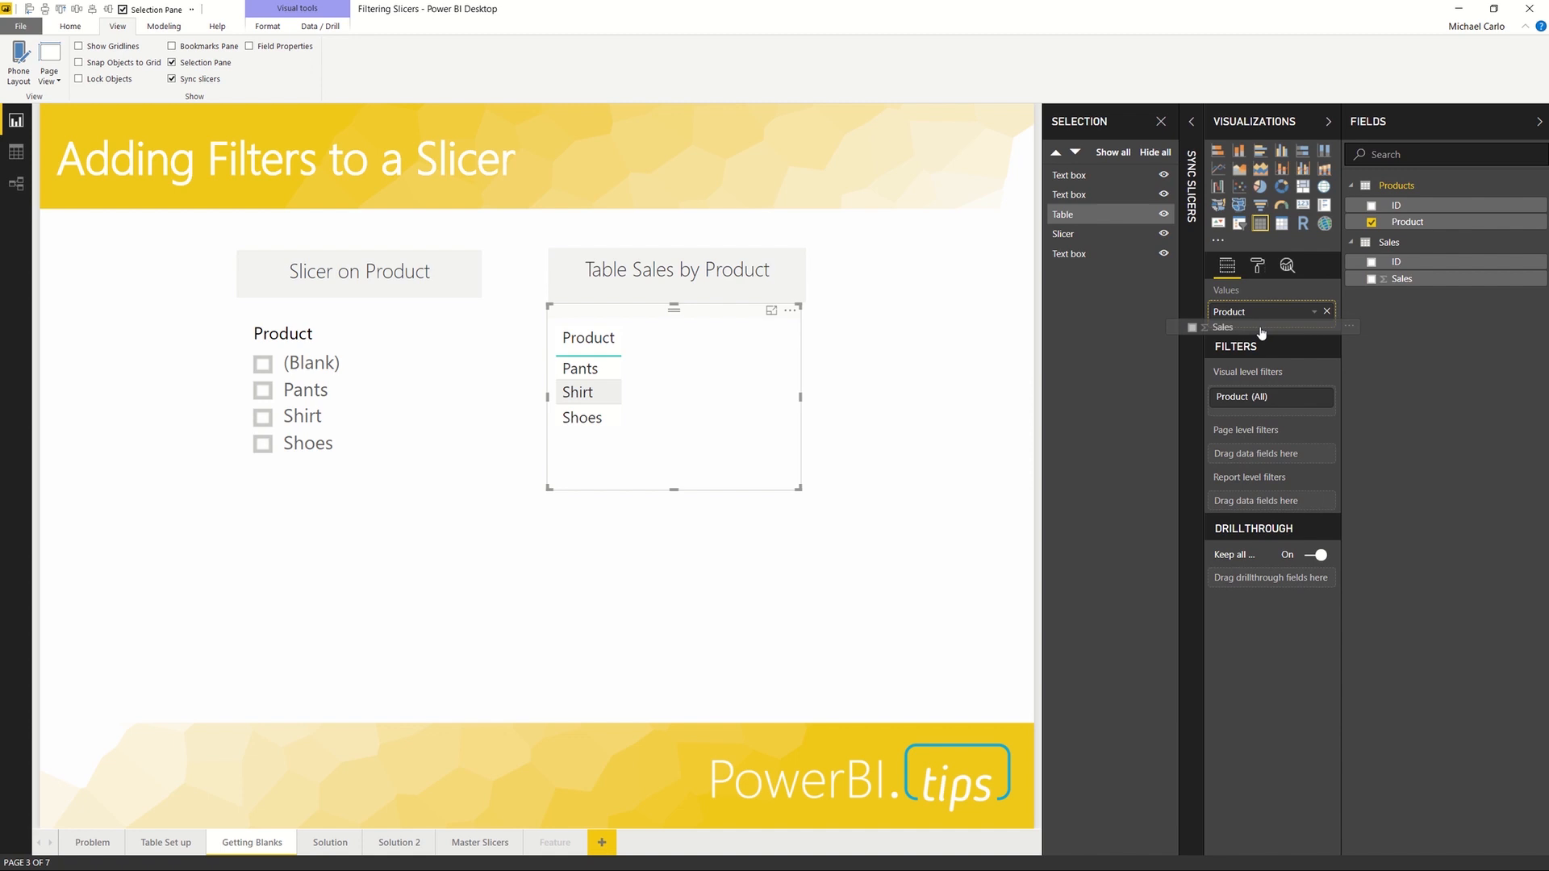
pyautogui.click(1371, 278)
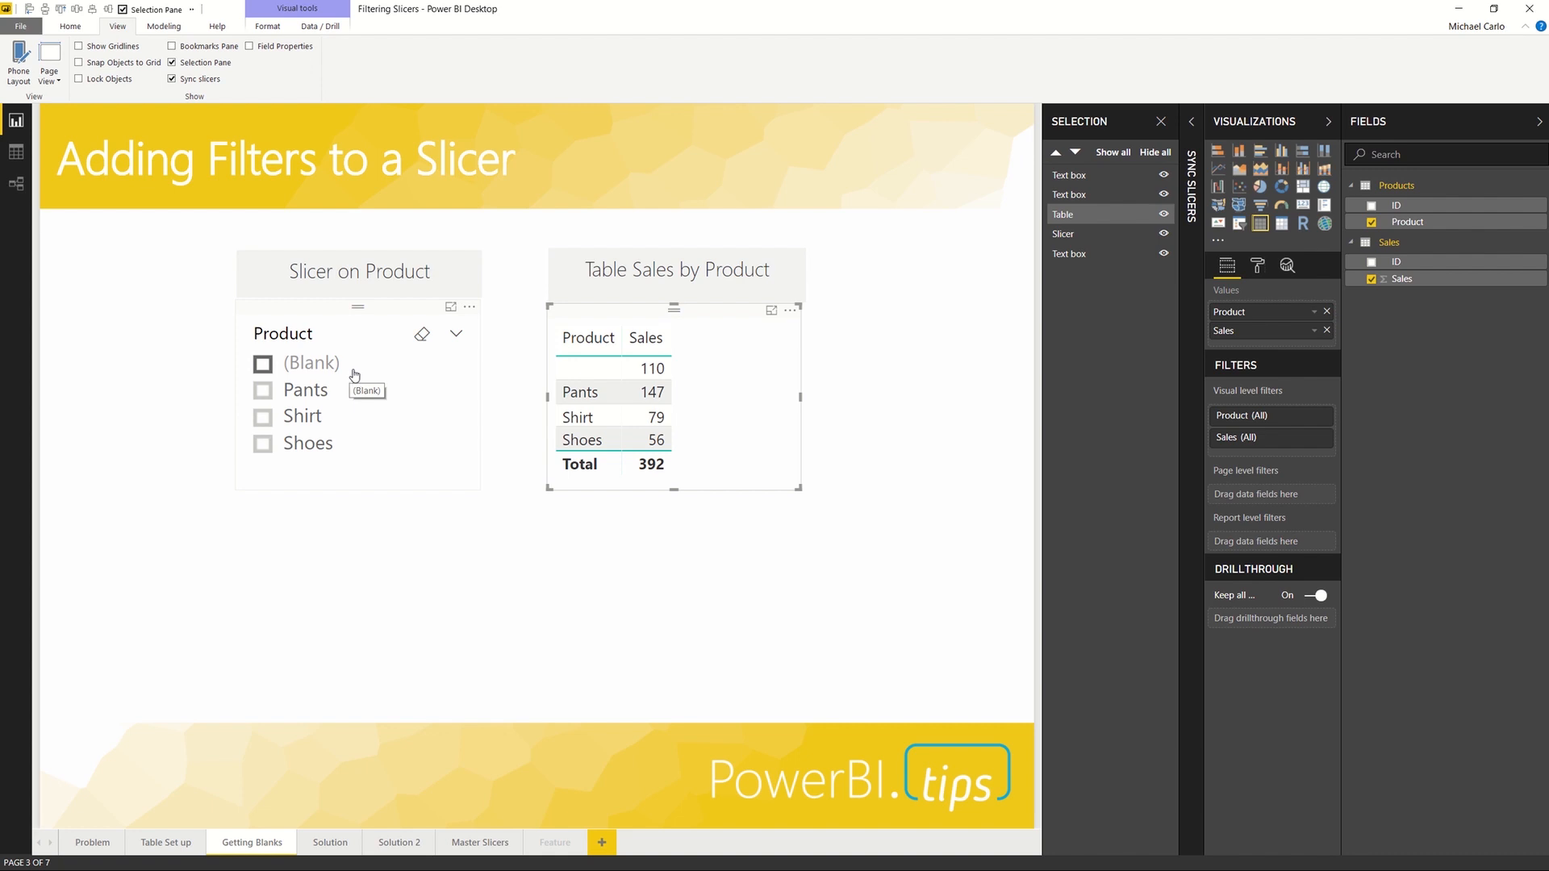
# Step: Switch to the Solution page, where a Pants-and-Shirt second slicer trims the table to 226
pyautogui.click(330, 841)
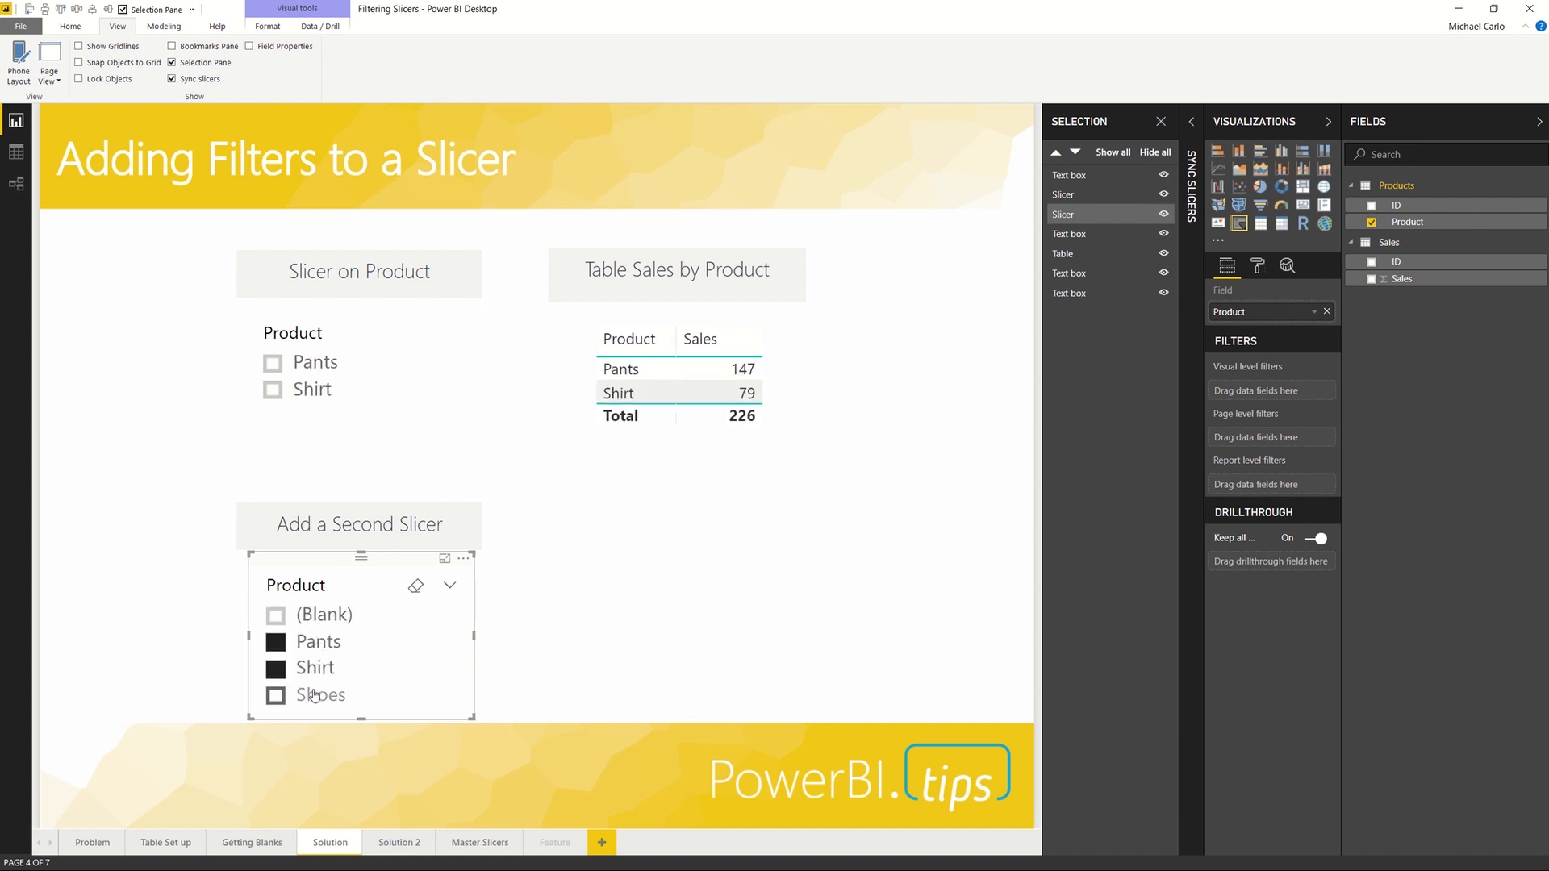
# Step: Try single selections in the second slicer, then select Pants, Shirt and Shoes for a 282 total
pyautogui.click(275, 695)
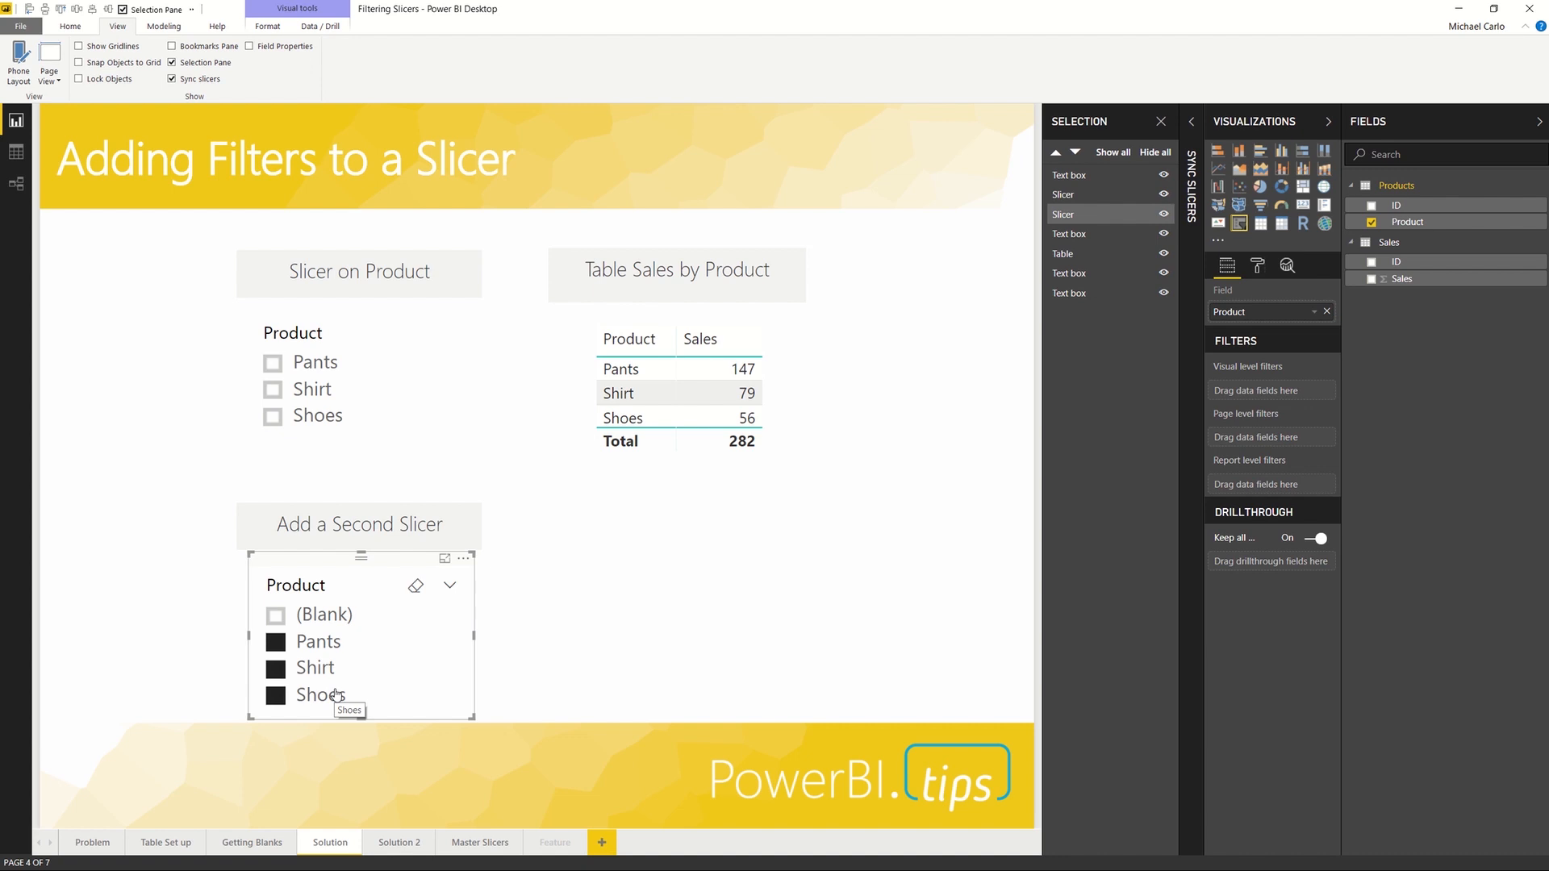
pyautogui.moveTo(337, 643)
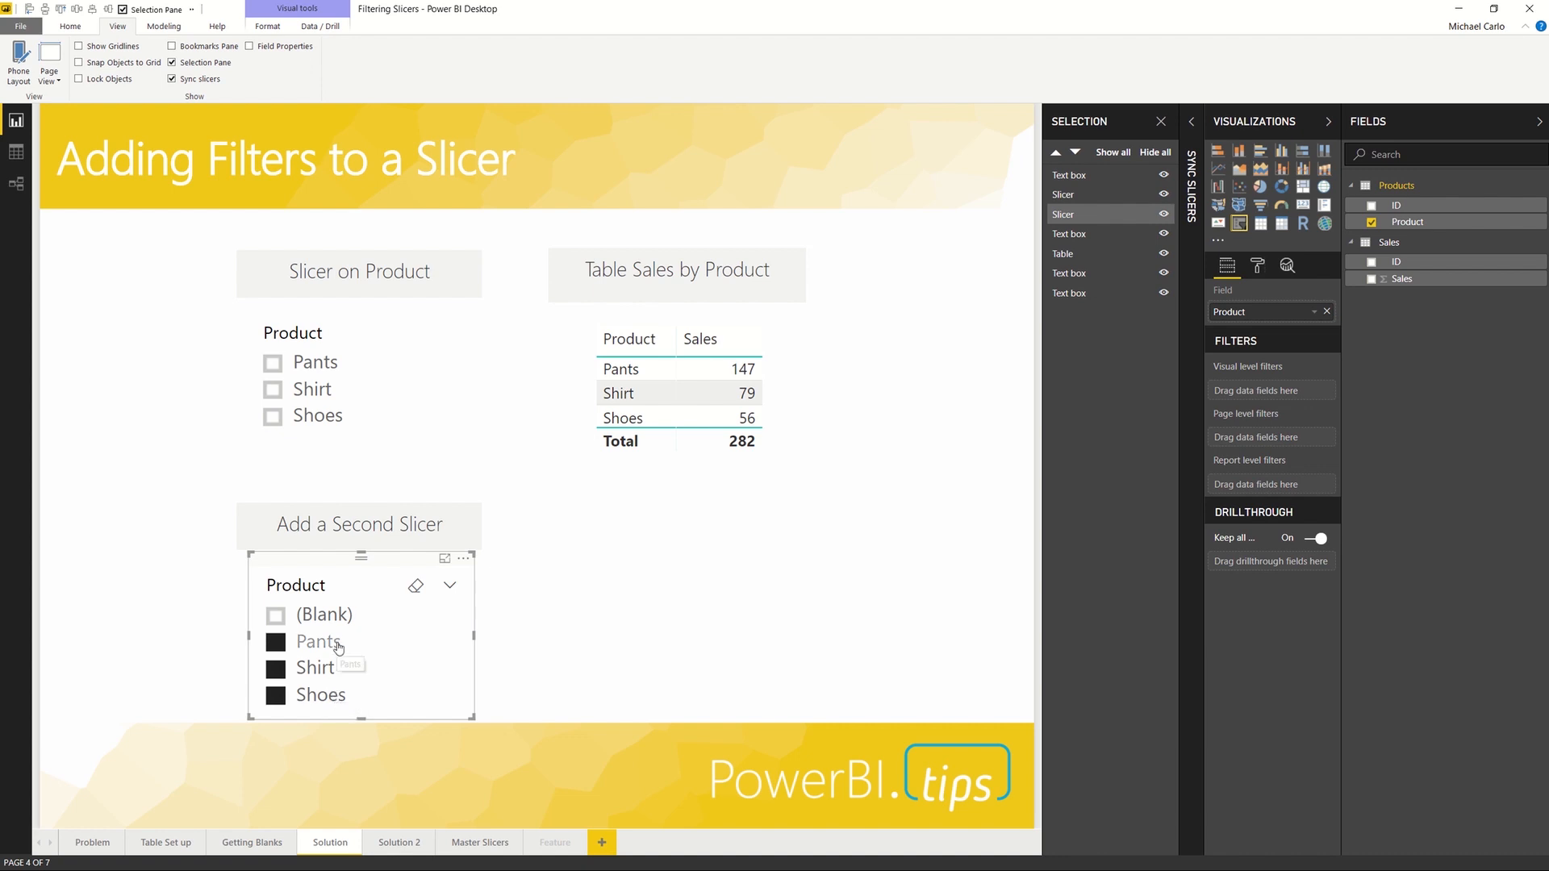
pyautogui.moveTo(338, 648)
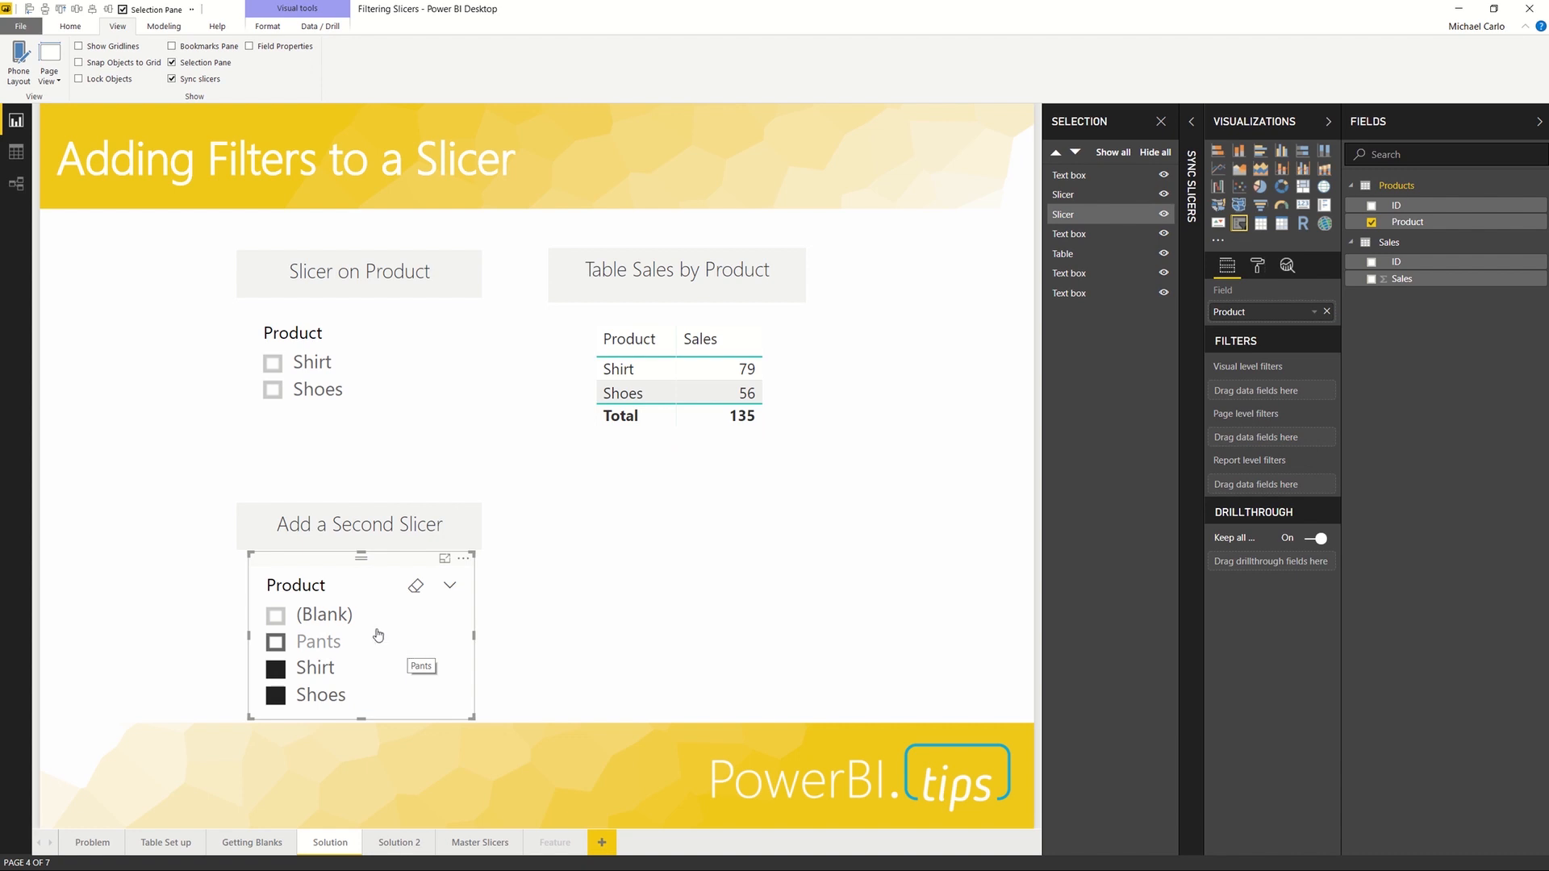
pyautogui.click(276, 642)
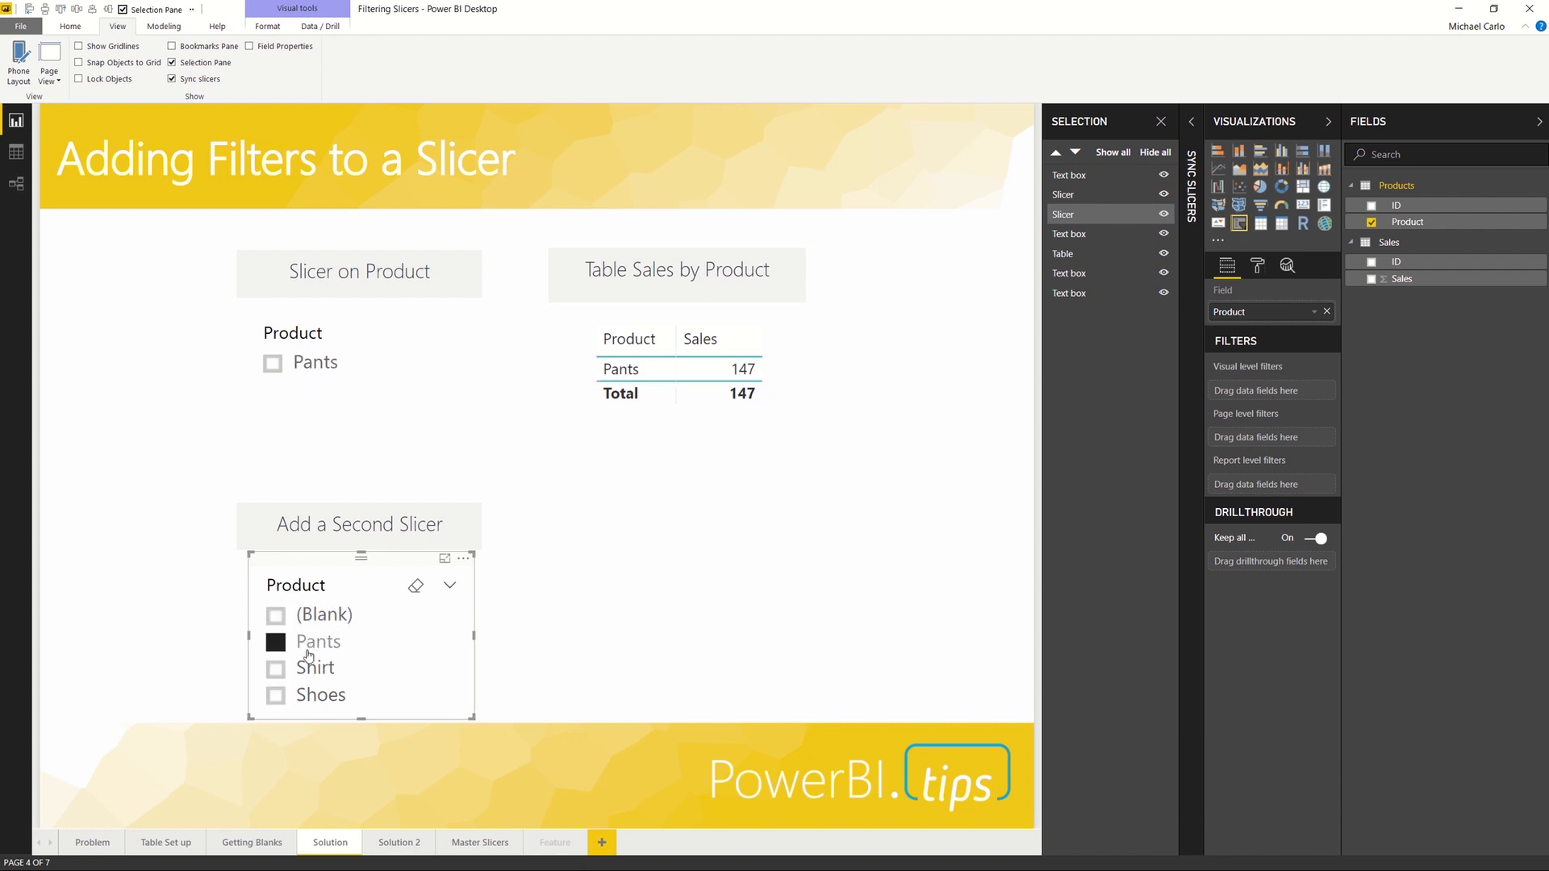
pyautogui.click(274, 694)
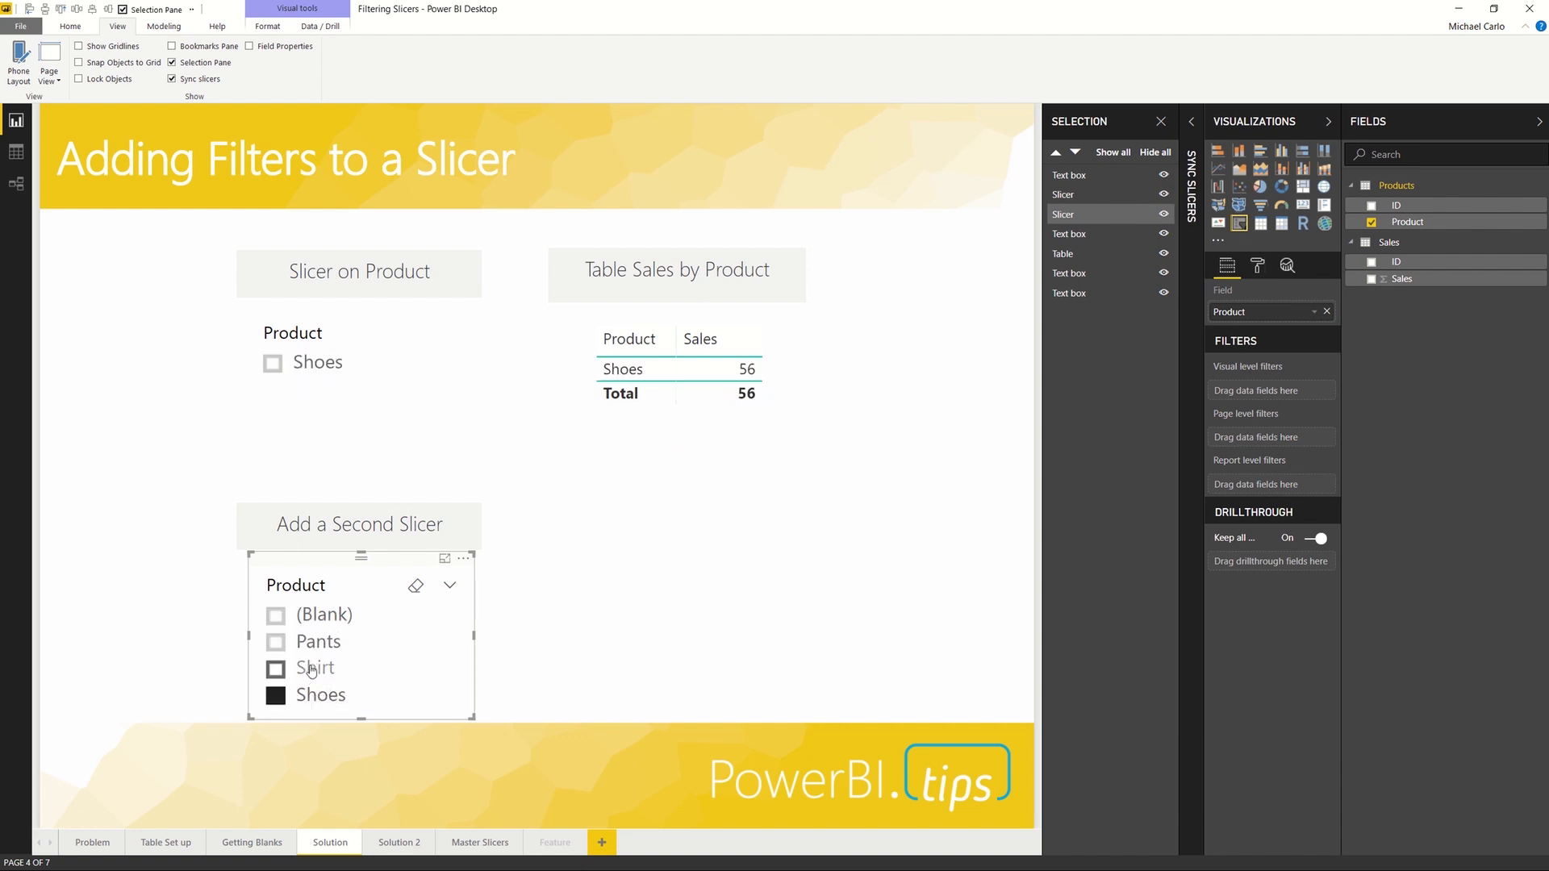
pyautogui.click(275, 642)
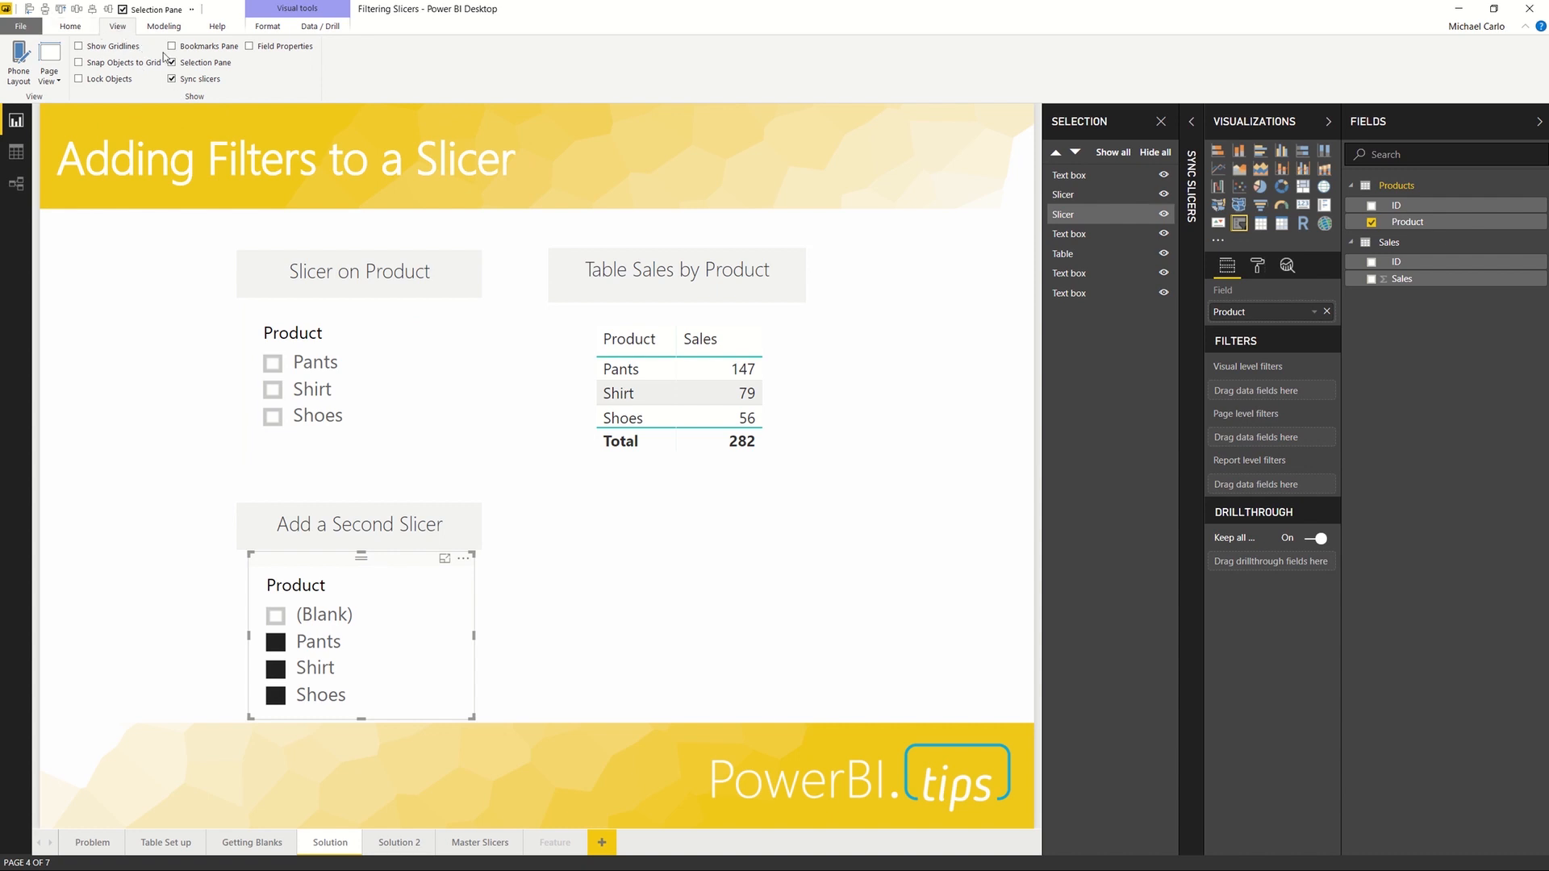
pyautogui.moveTo(193, 71)
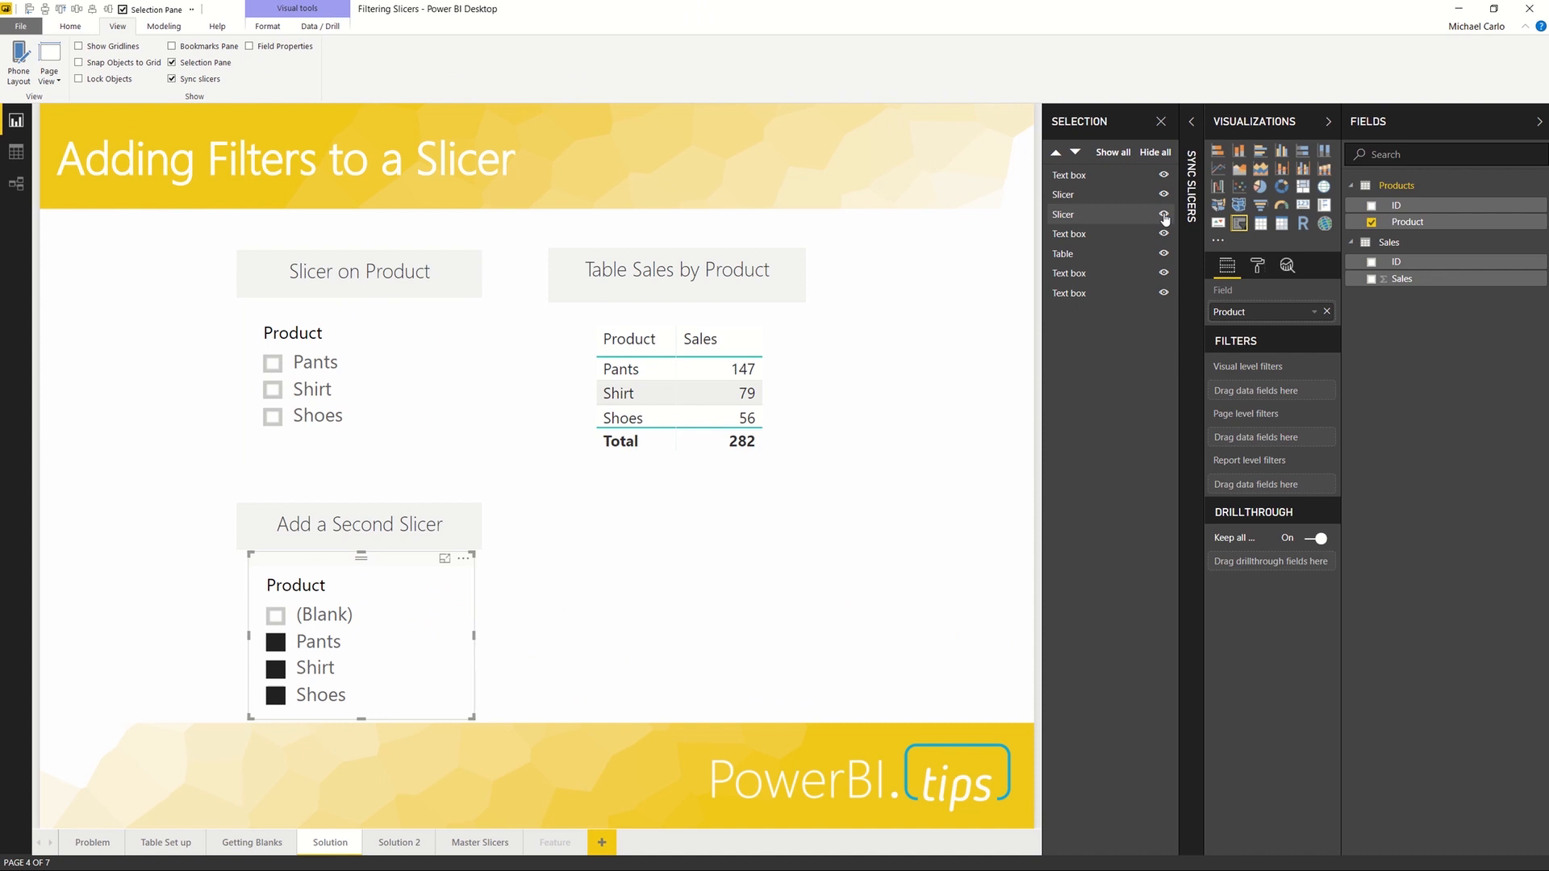
pyautogui.moveTo(1164, 214)
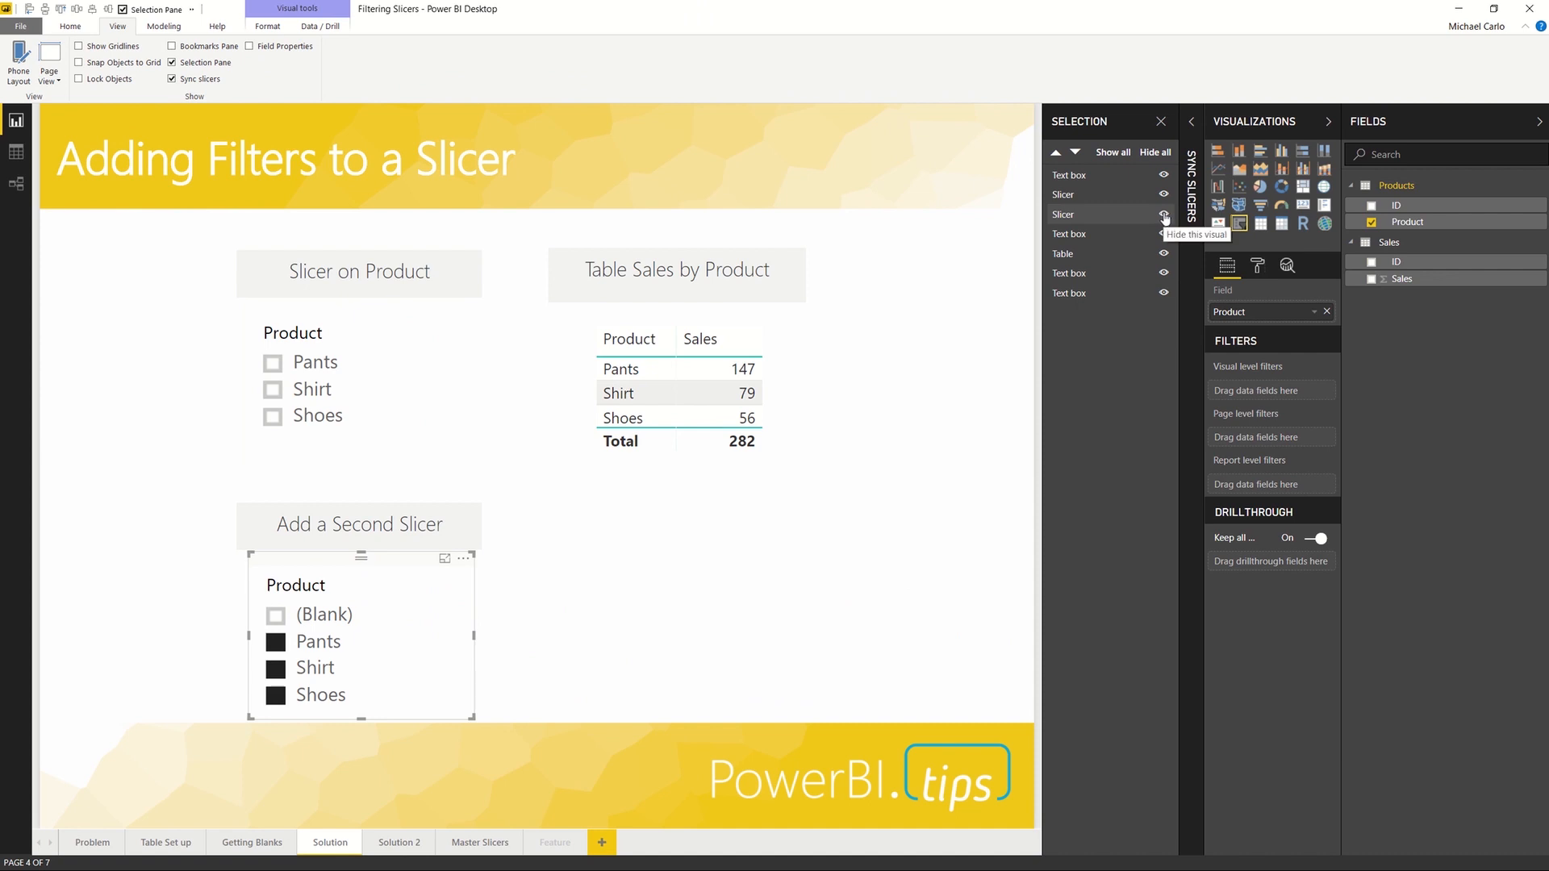
# Step: Hide the 'Add a Second Slicer' text box using its eye icon in the Selection pane
pyautogui.click(1163, 214)
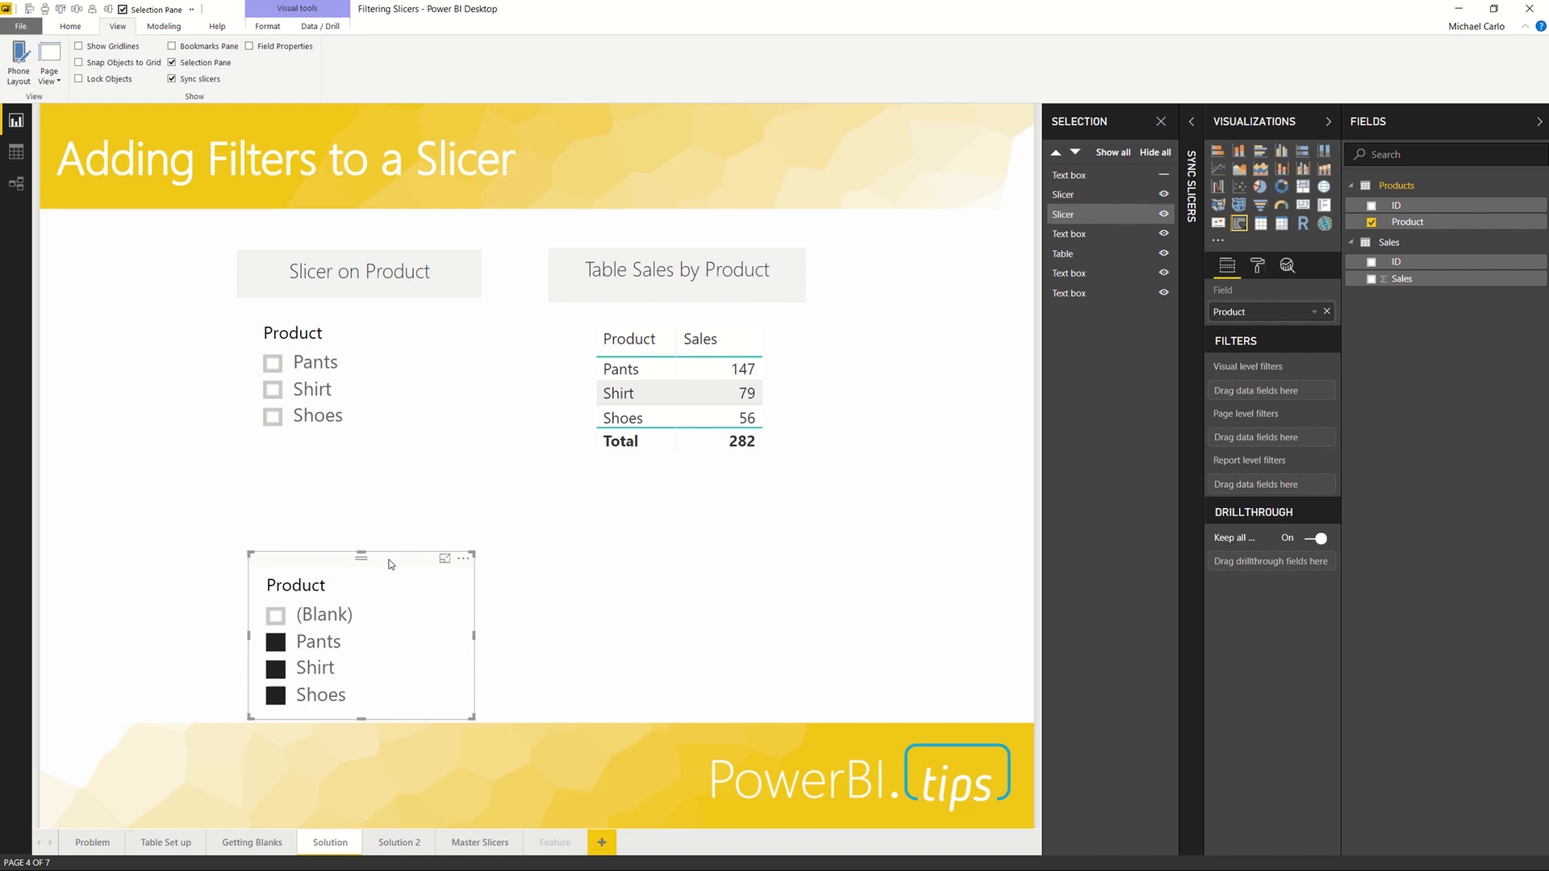
# Step: Paste a synced slicer copy onto Master Slicers and select Pants and Shirt
pyautogui.click(479, 841)
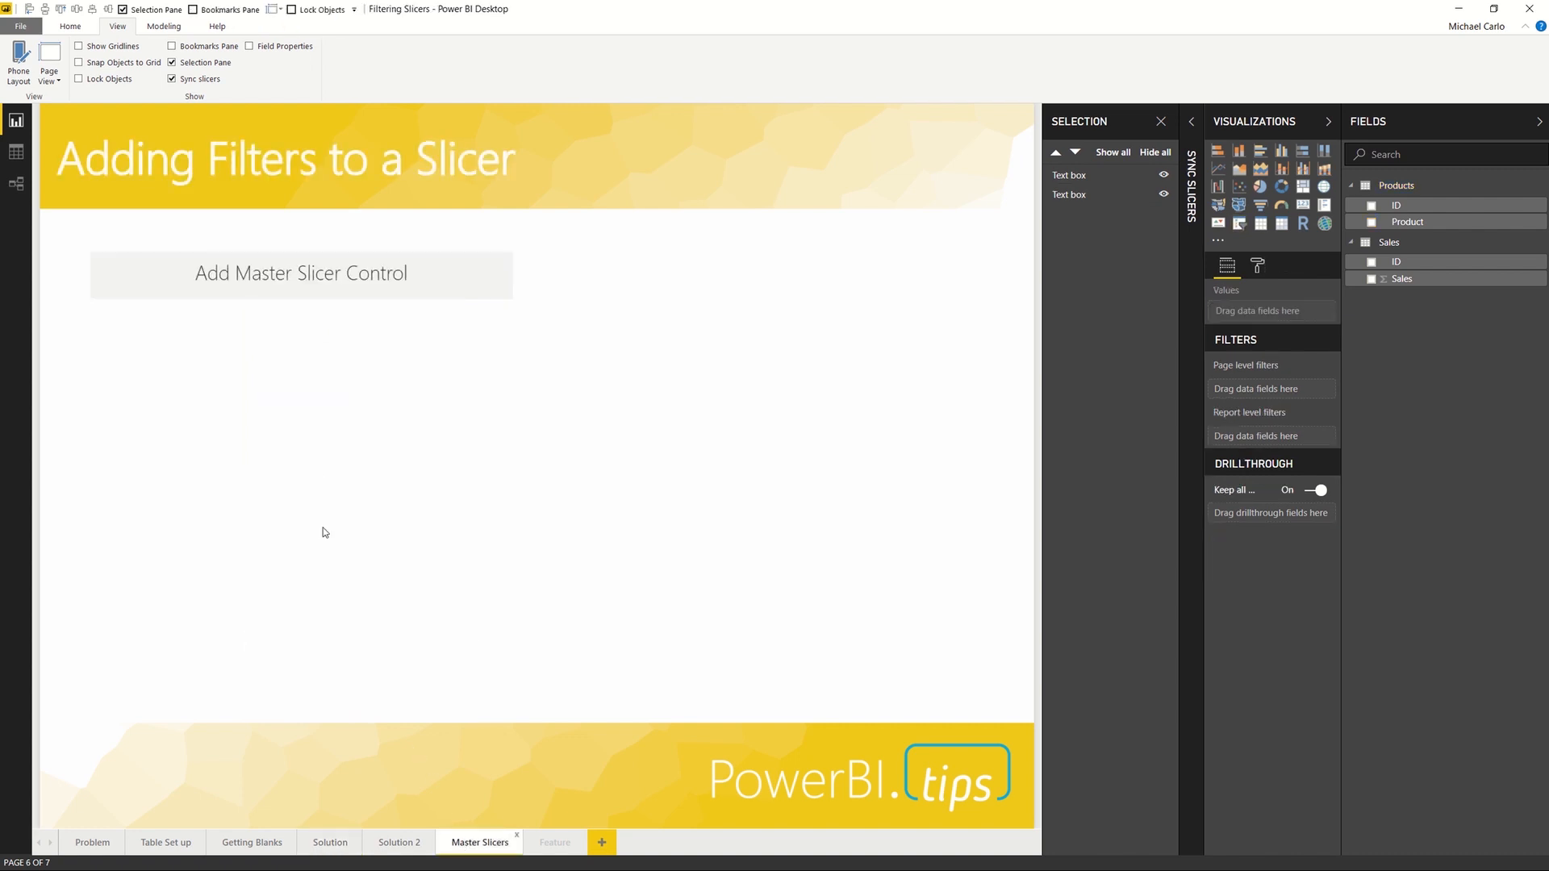
pyautogui.moveTo(319, 470)
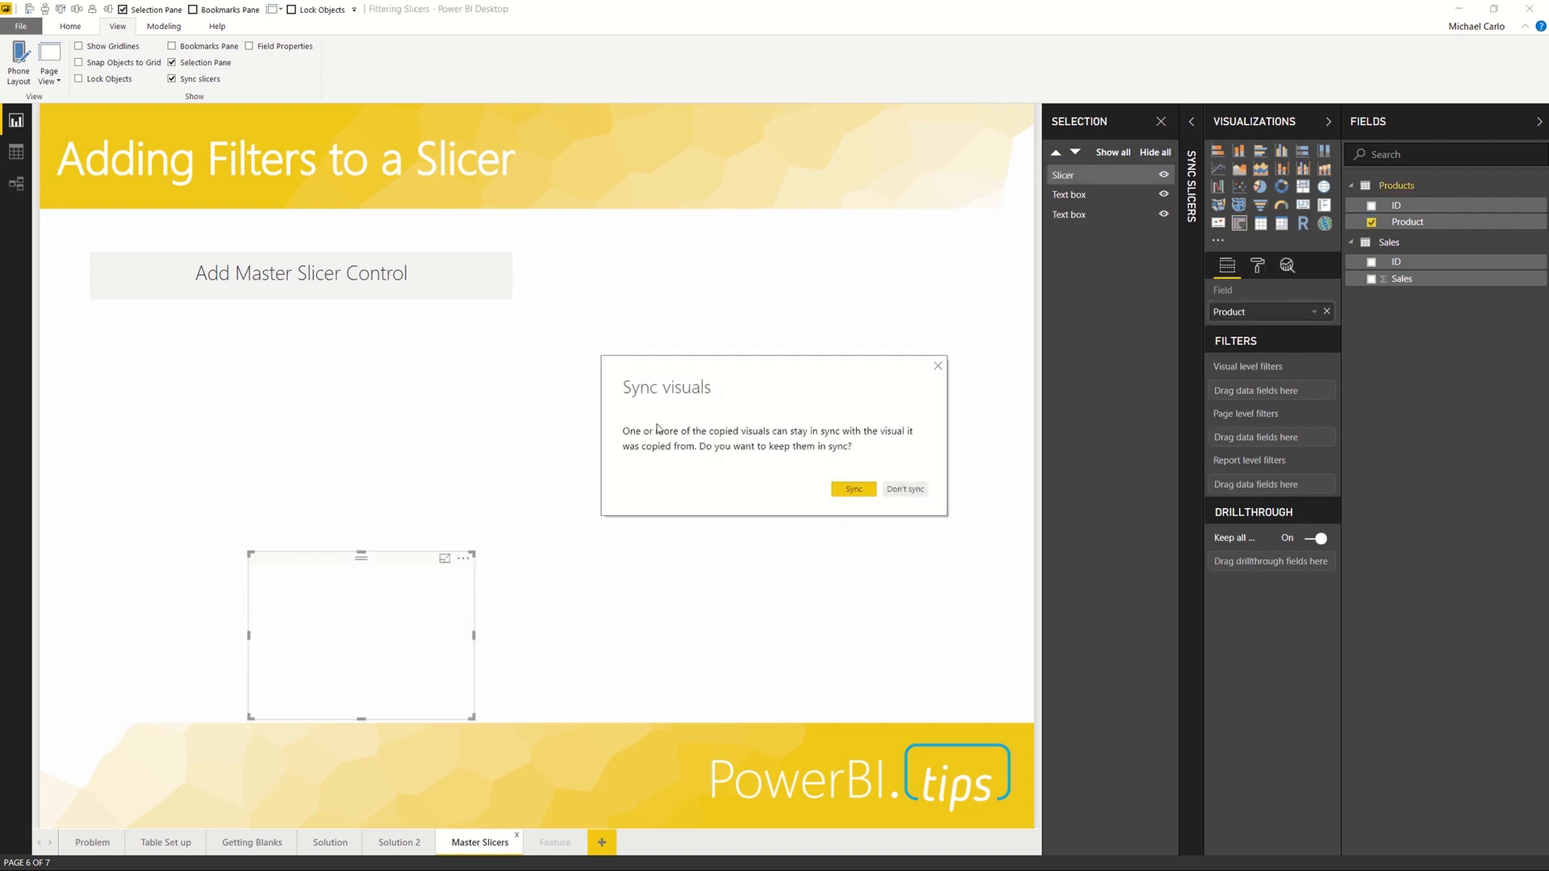
pyautogui.moveTo(694, 413)
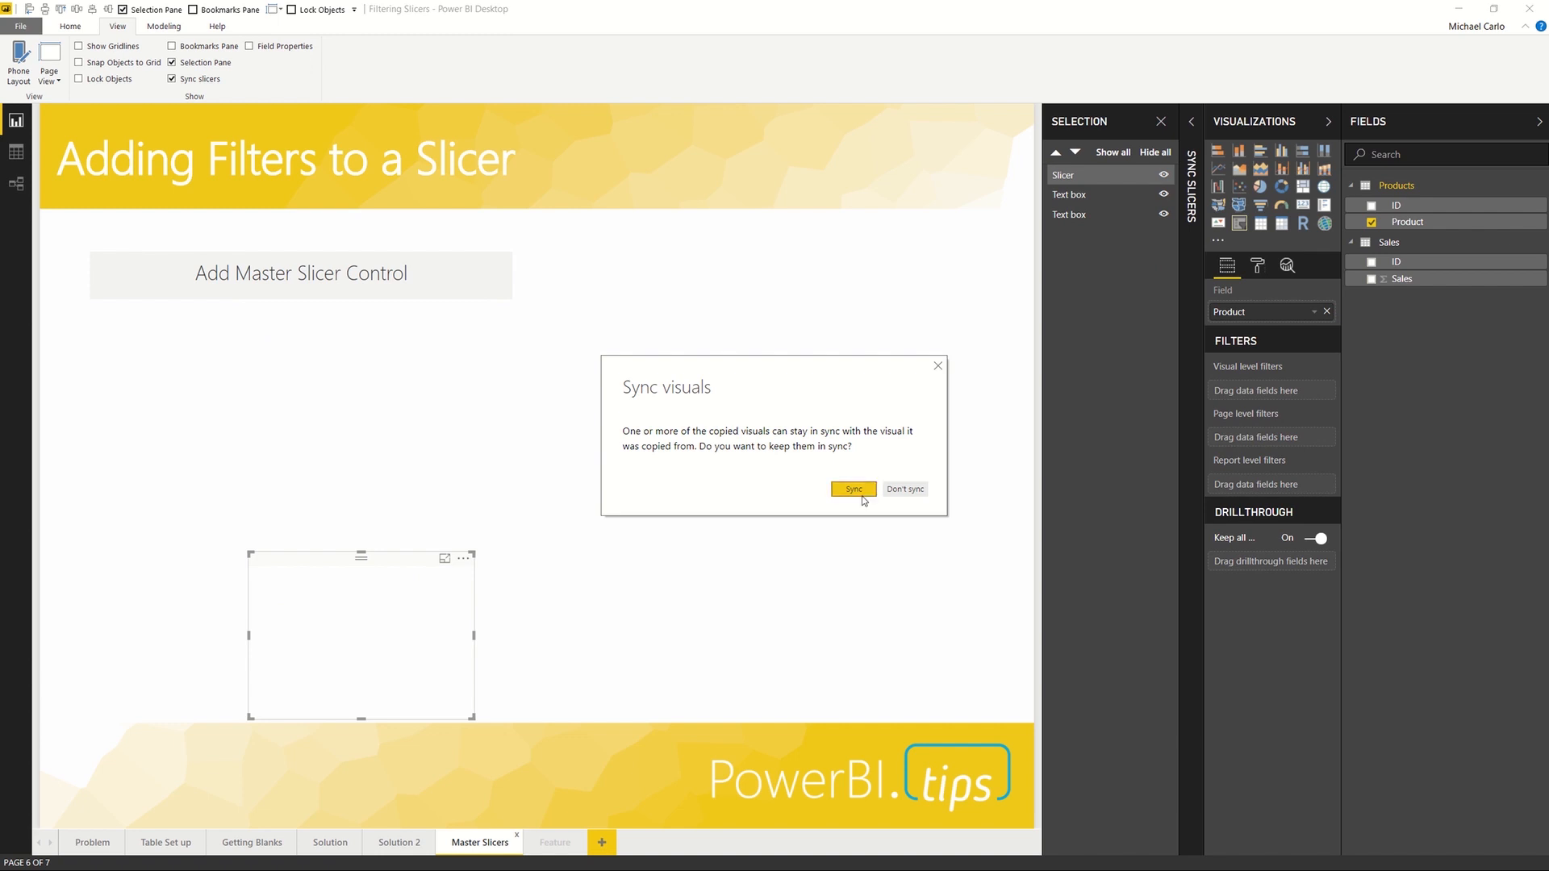
pyautogui.click(852, 489)
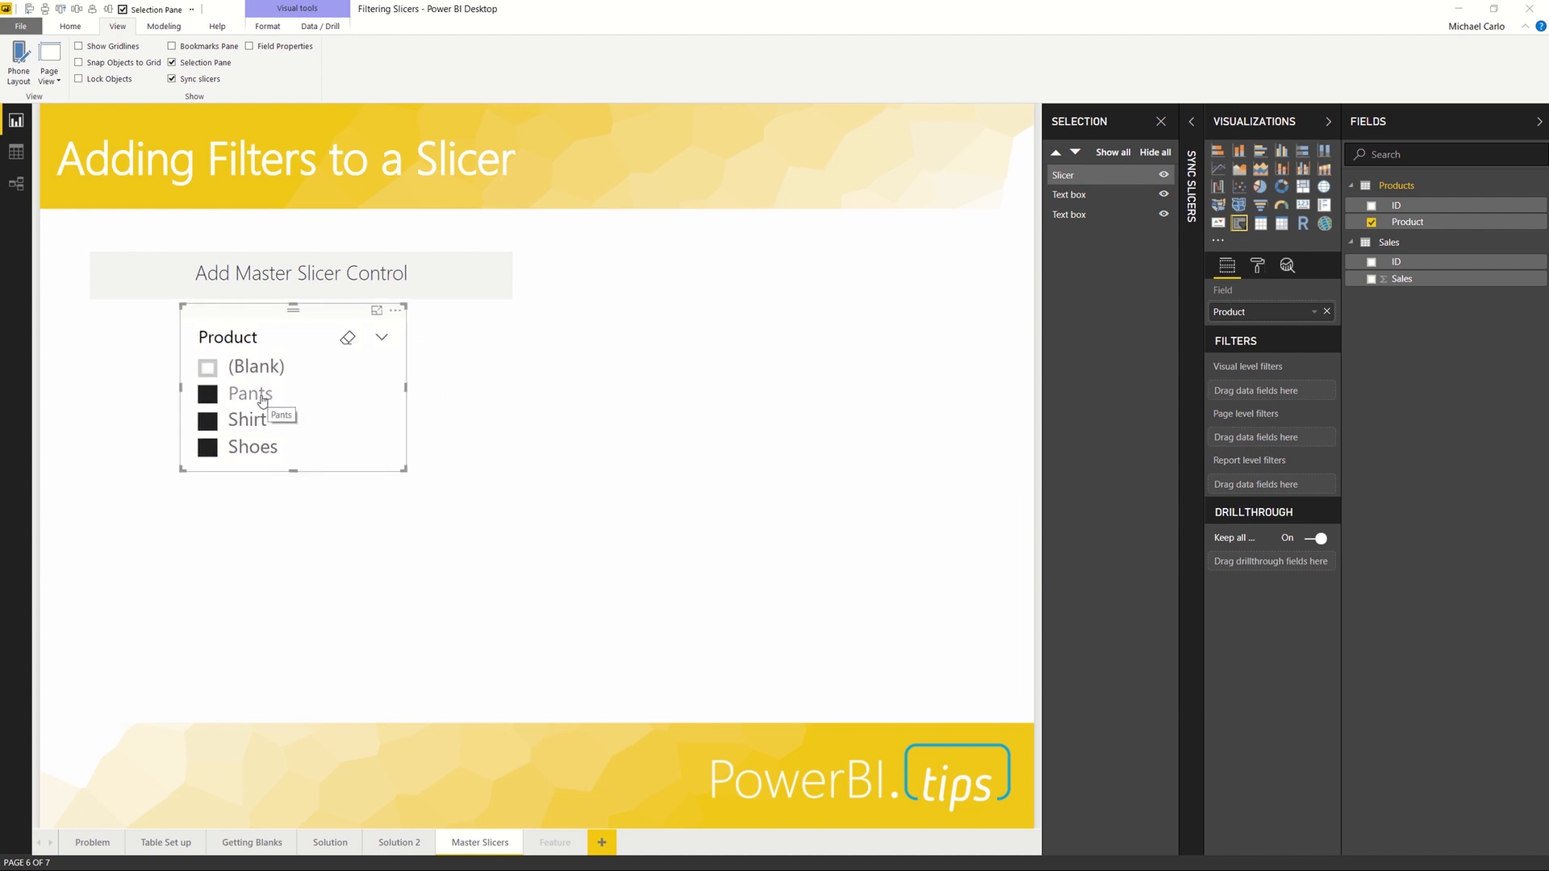
pyautogui.click(251, 392)
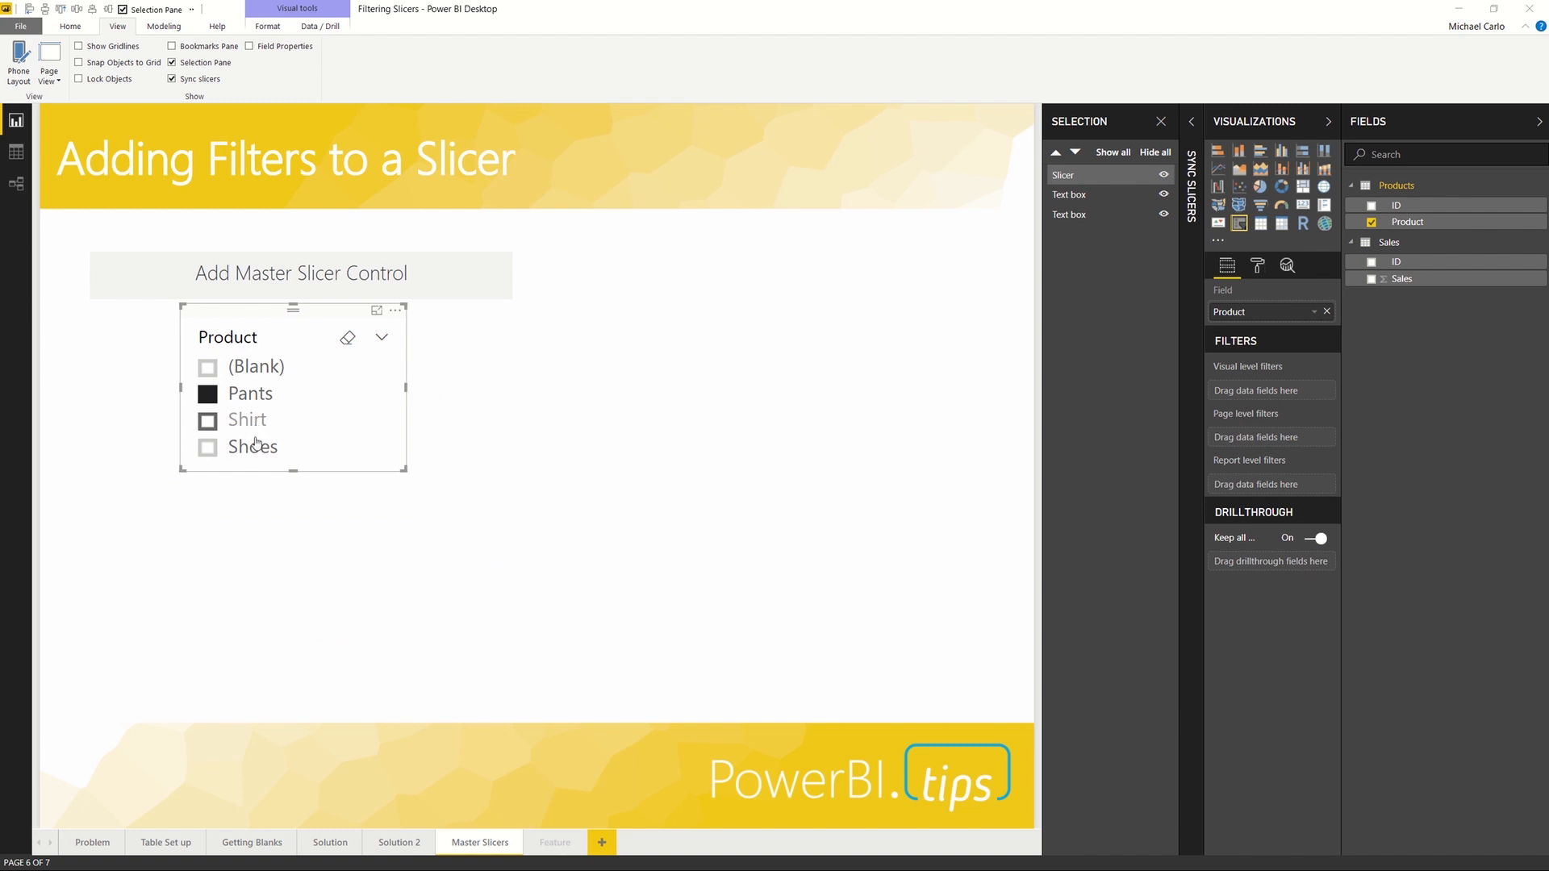
pyautogui.click(207, 418)
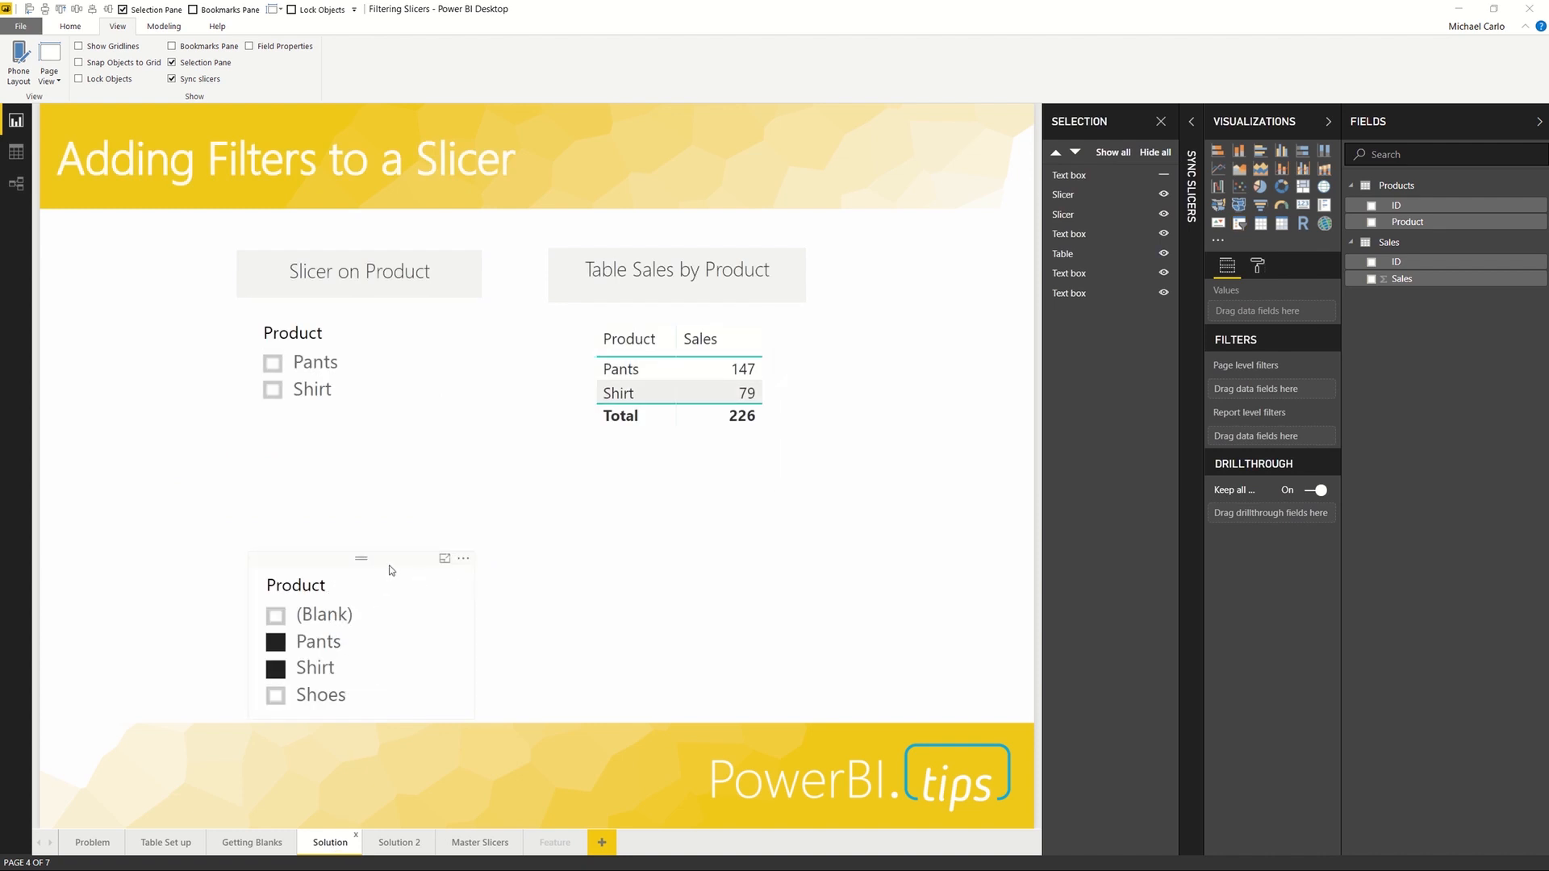
# Step: Hide Solution's synced slicer and switch the master slicer to Shirt and Shoes (total 135)
pyautogui.click(361, 632)
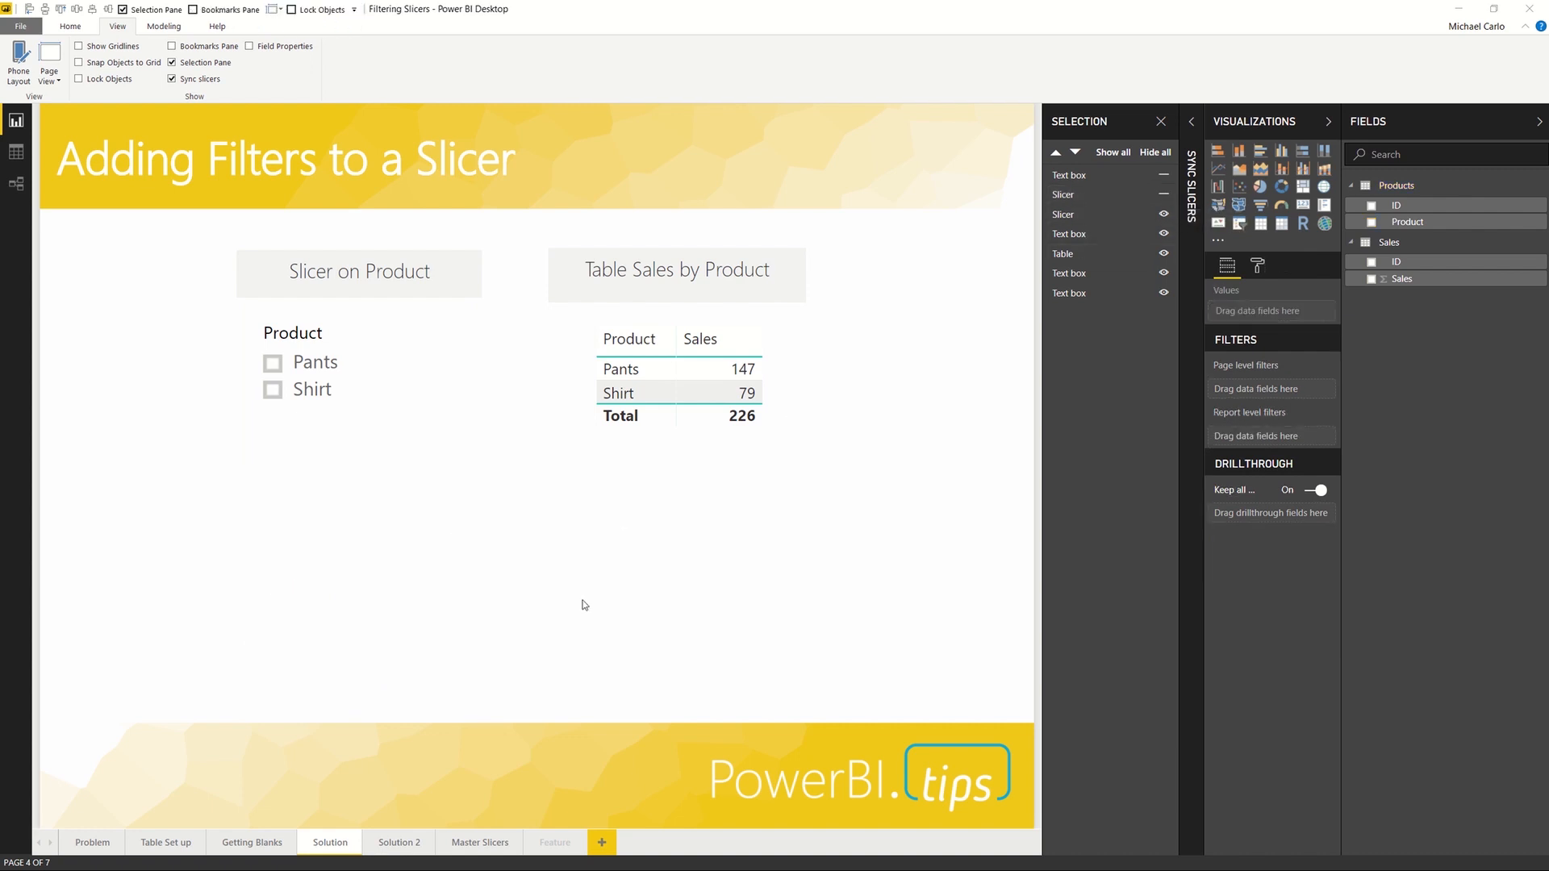
pyautogui.moveTo(425, 780)
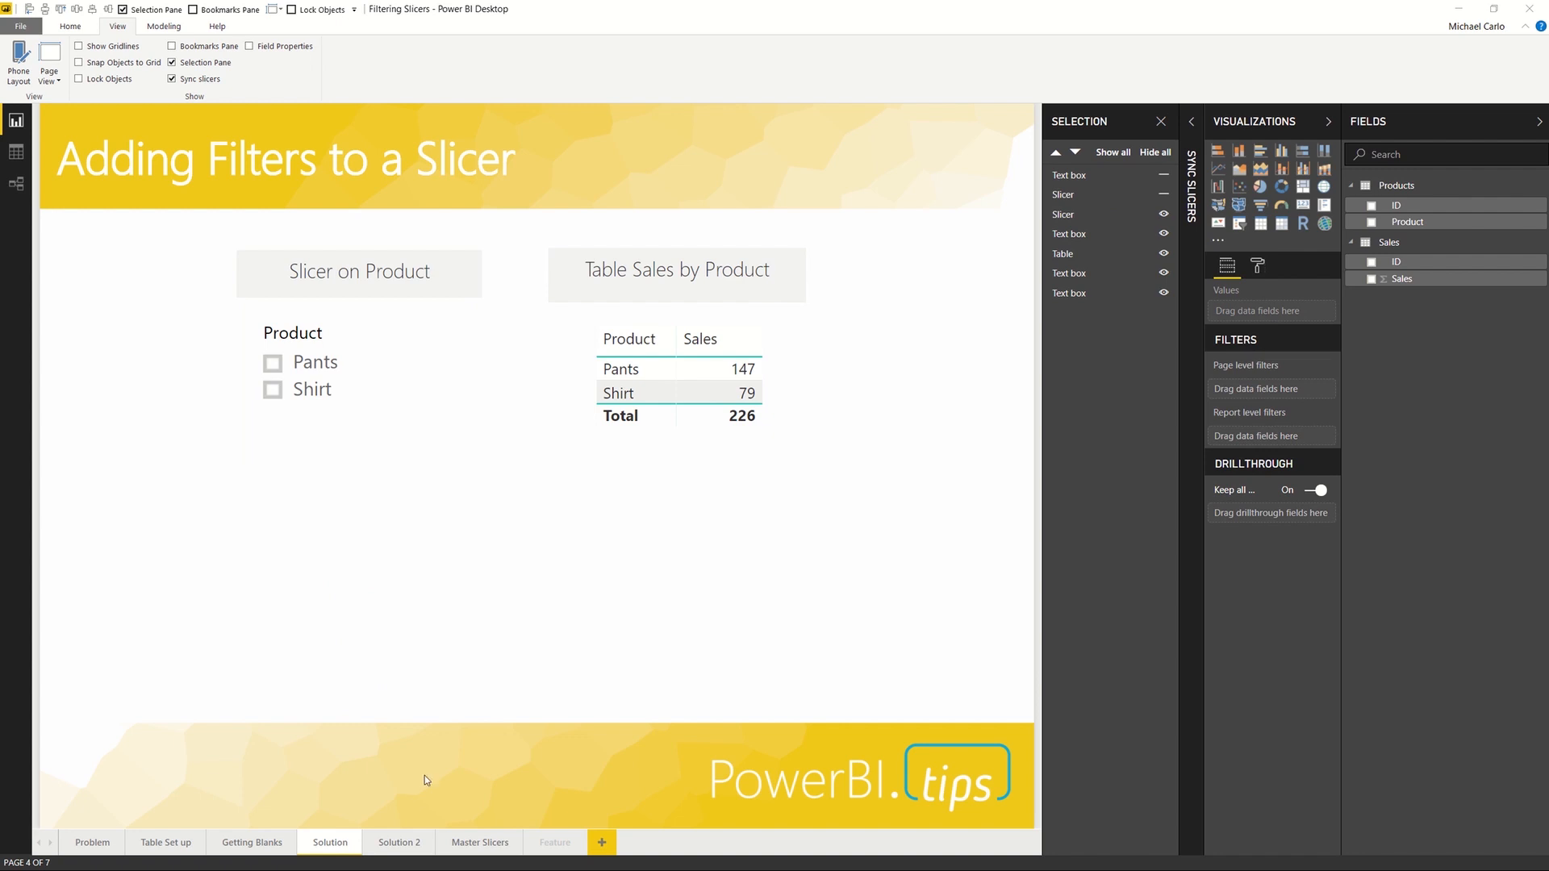
pyautogui.click(479, 842)
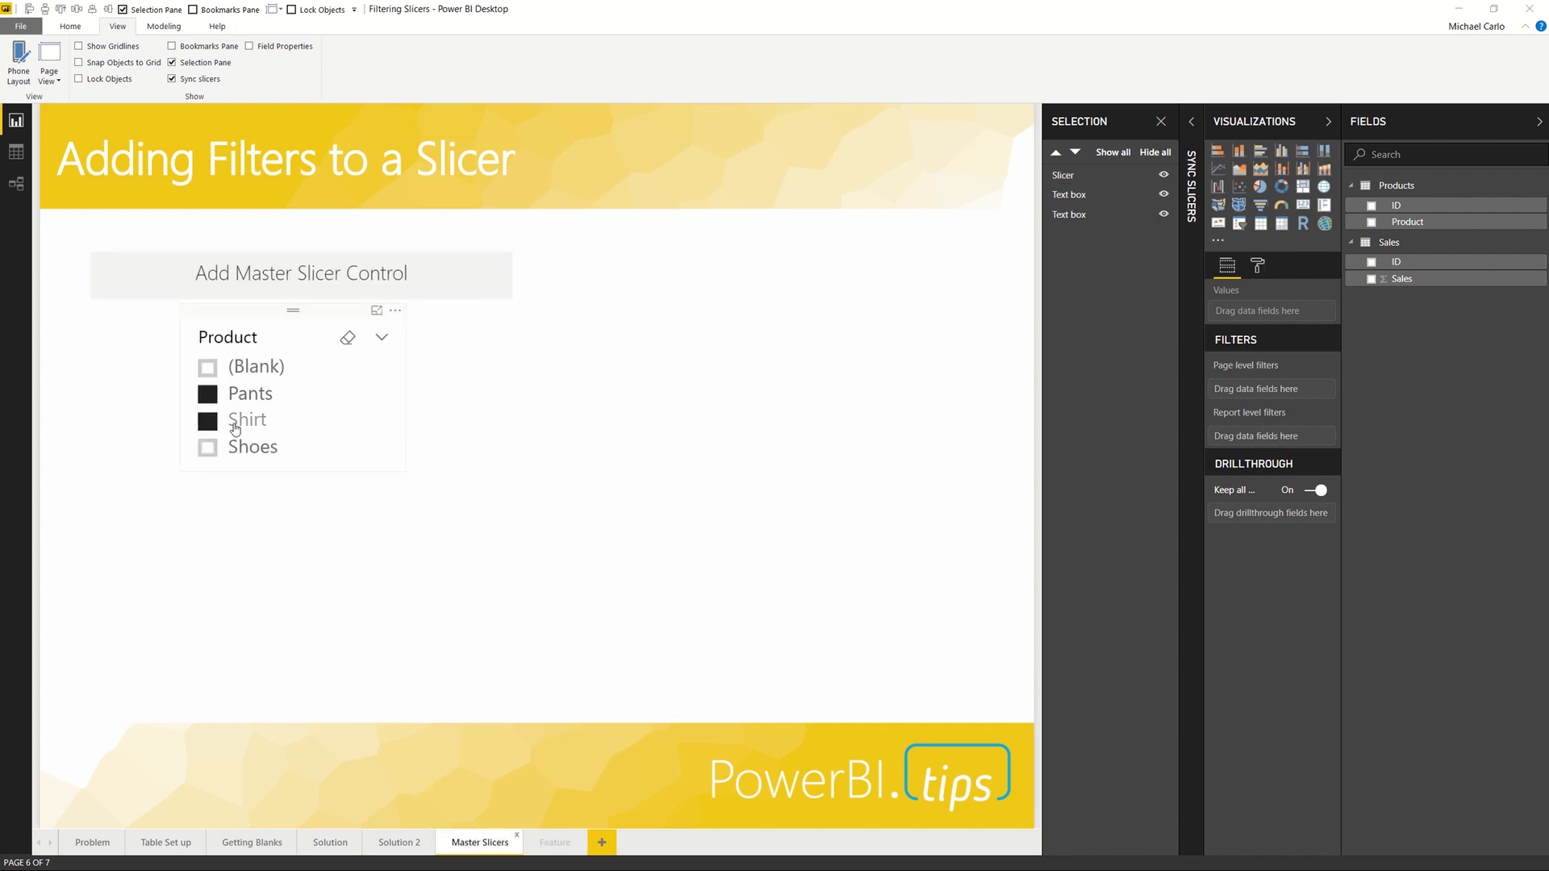
pyautogui.click(292, 386)
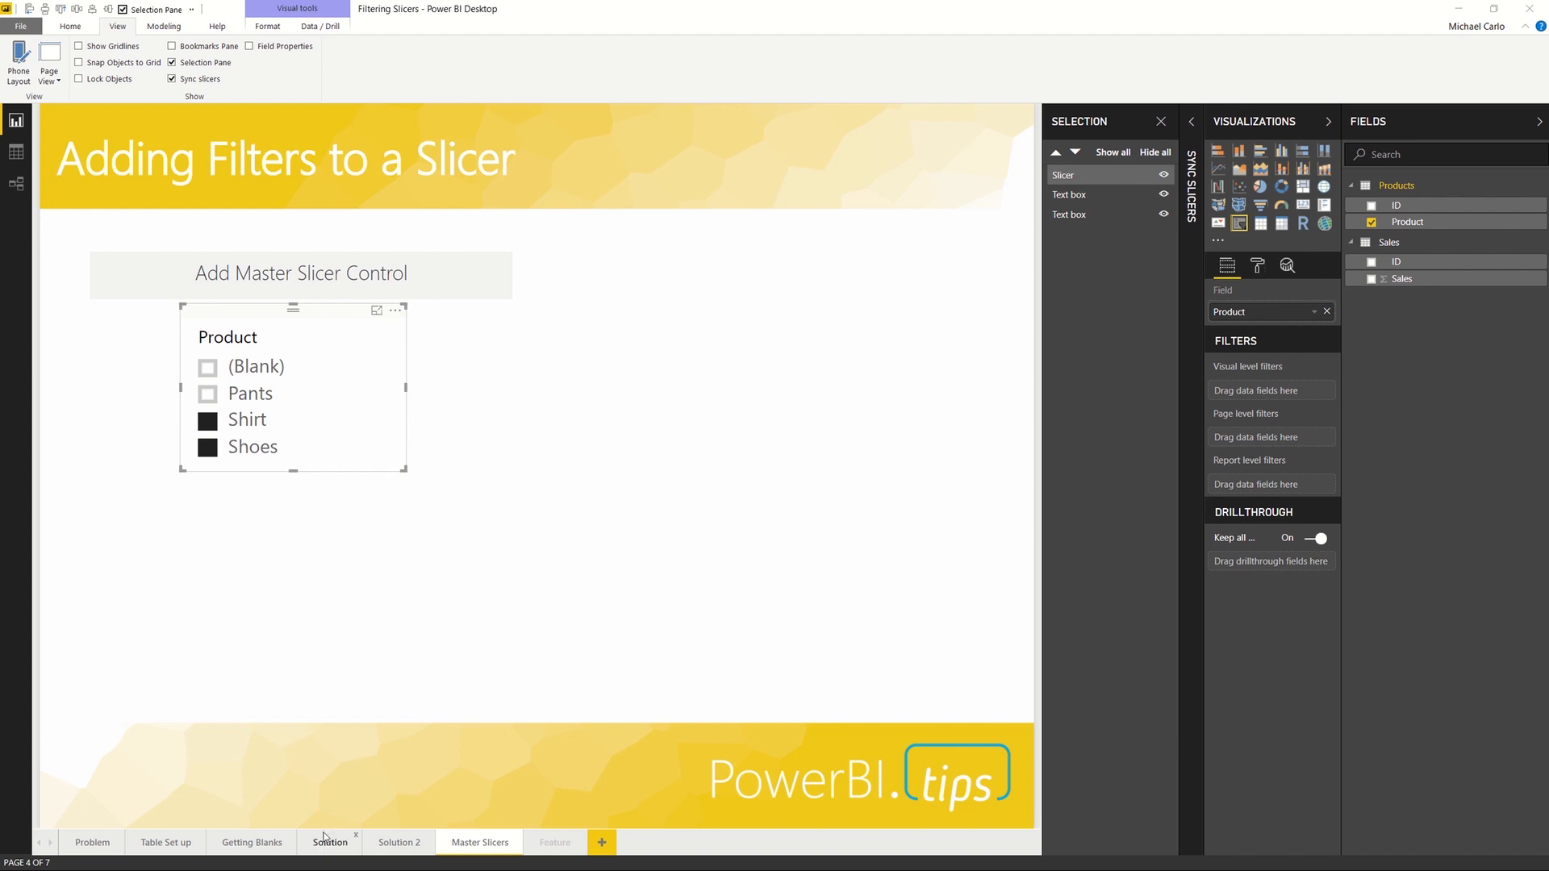
pyautogui.click(329, 841)
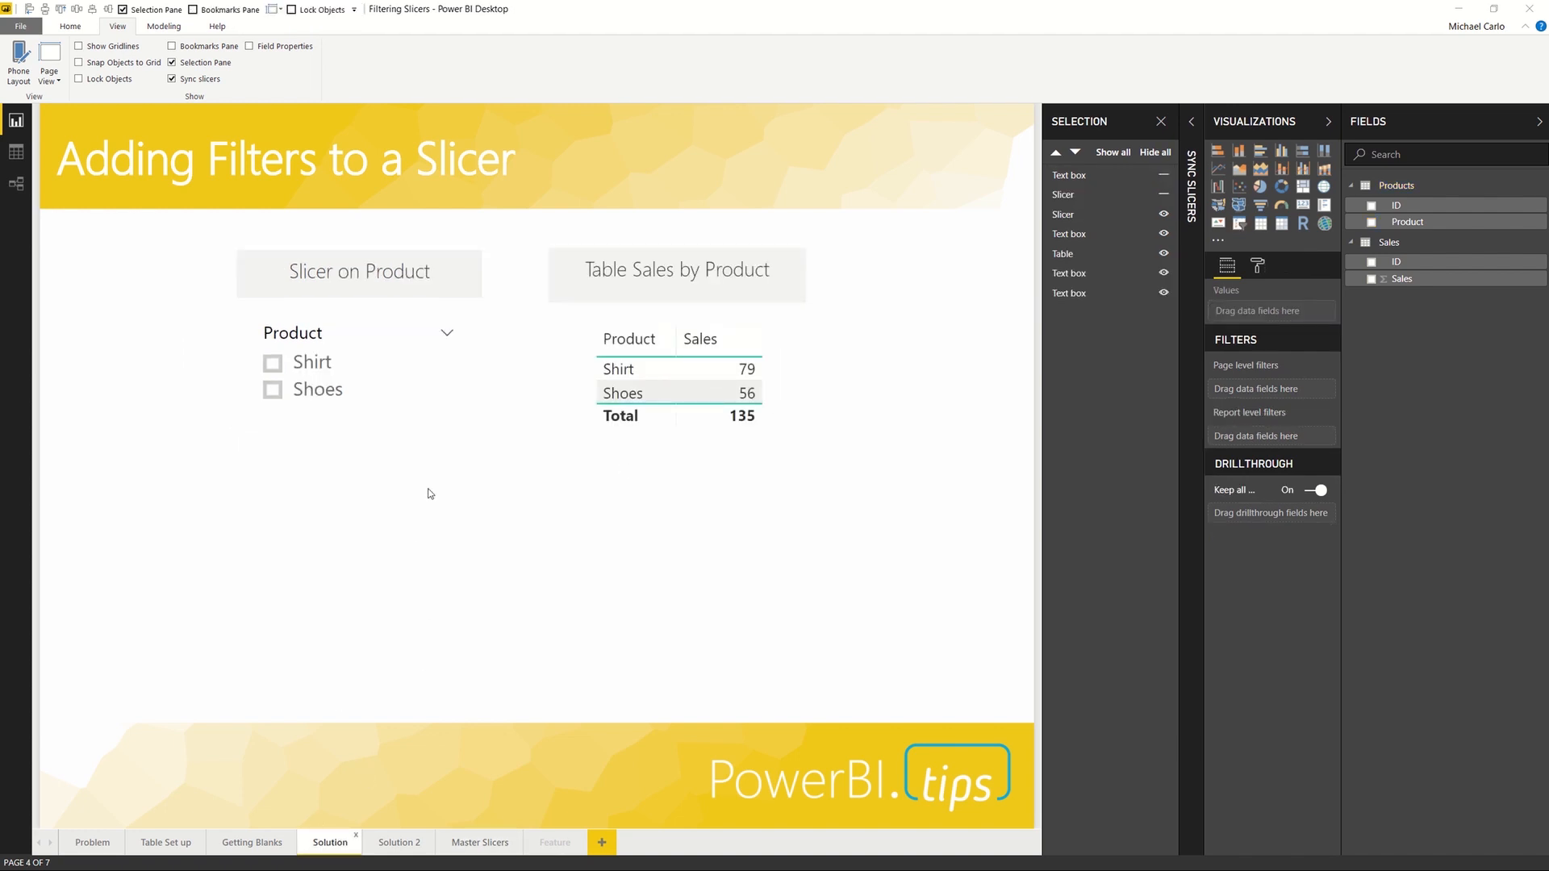
pyautogui.moveTo(413, 483)
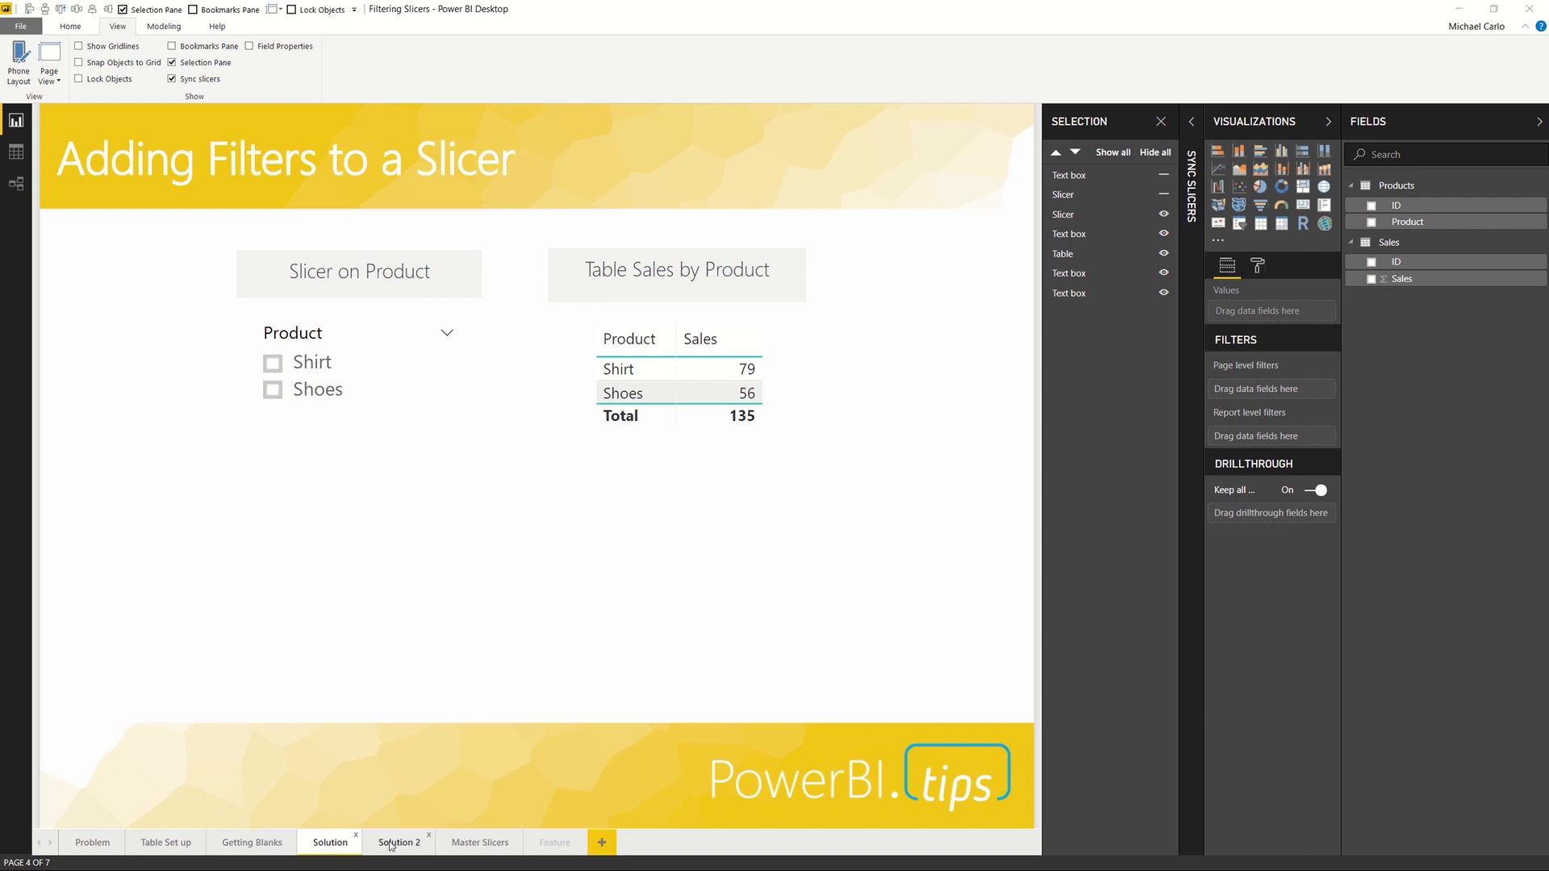
# Step: Copy the master slicer onto Solution 2 as a synced, hidden slicer showing only Shirt and Shoes
pyautogui.click(398, 841)
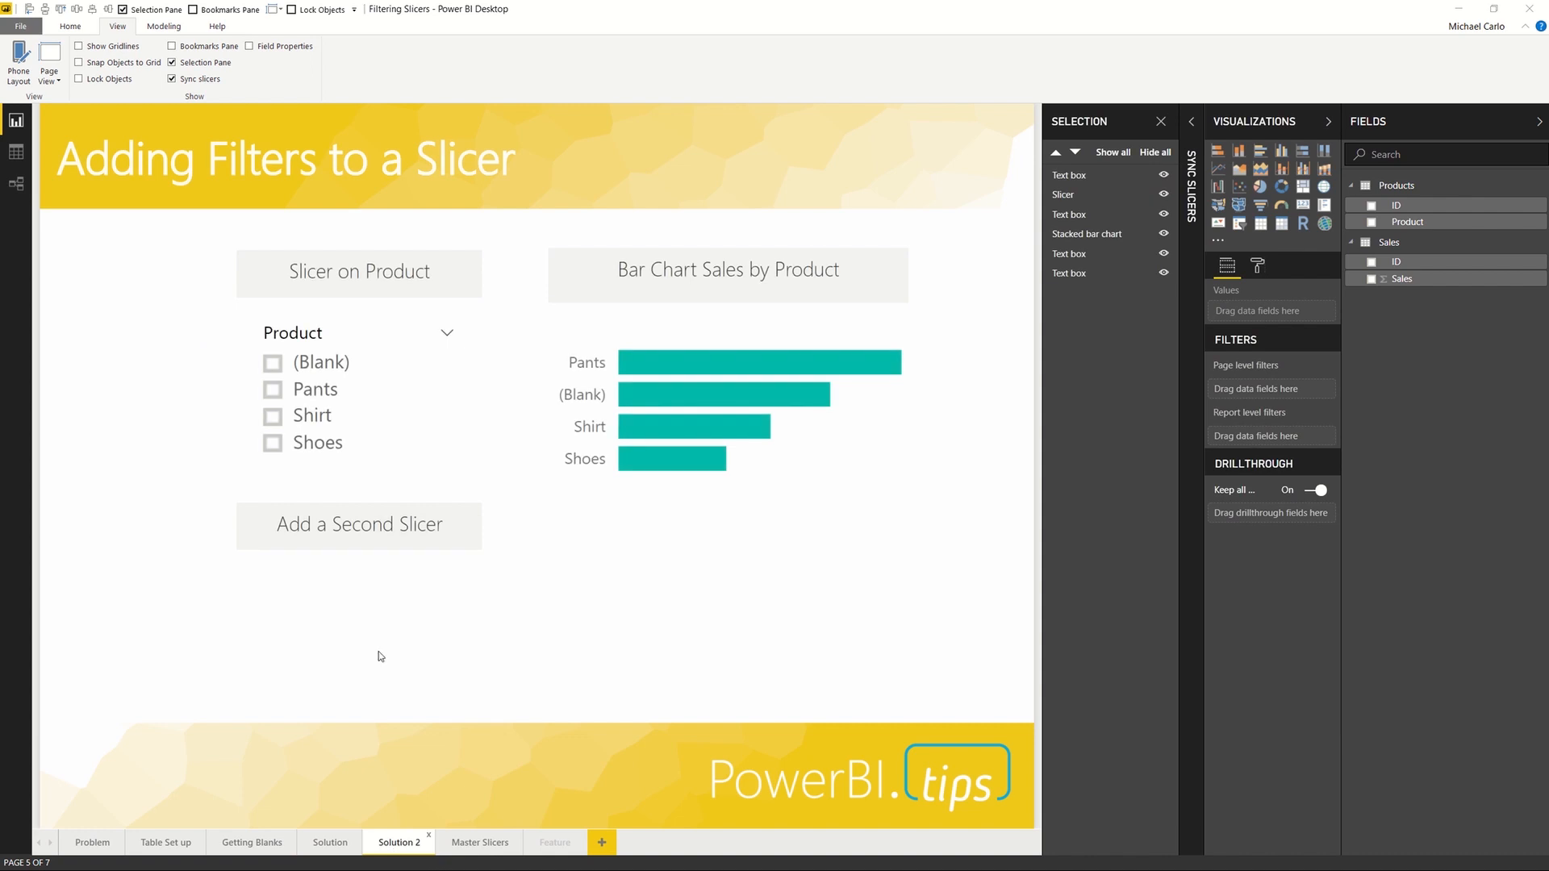
pyautogui.moveTo(357, 637)
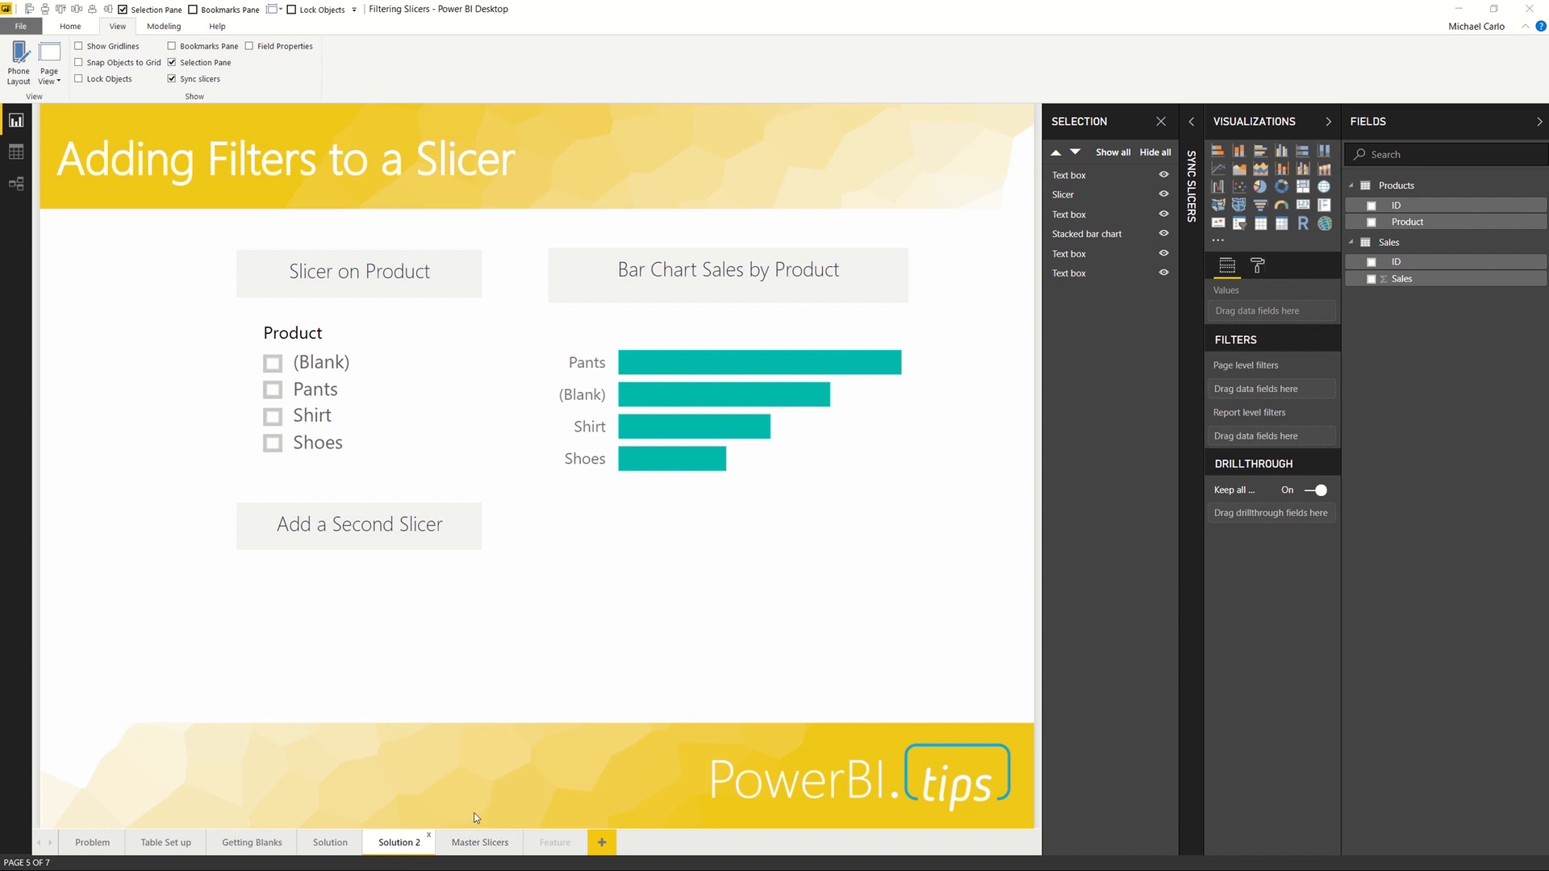
pyautogui.click(479, 841)
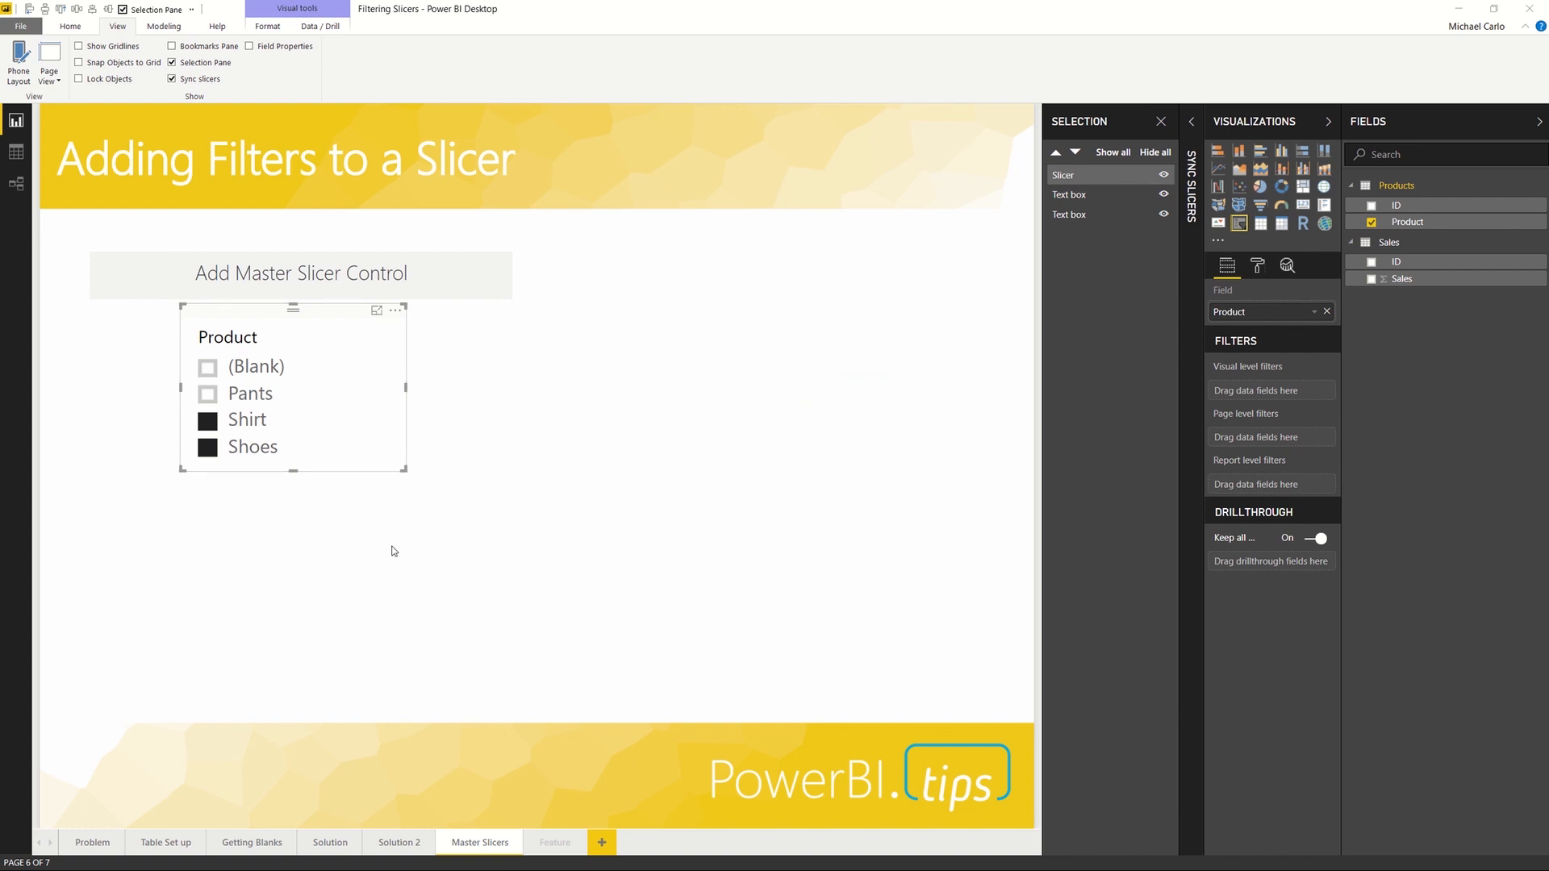
pyautogui.click(398, 842)
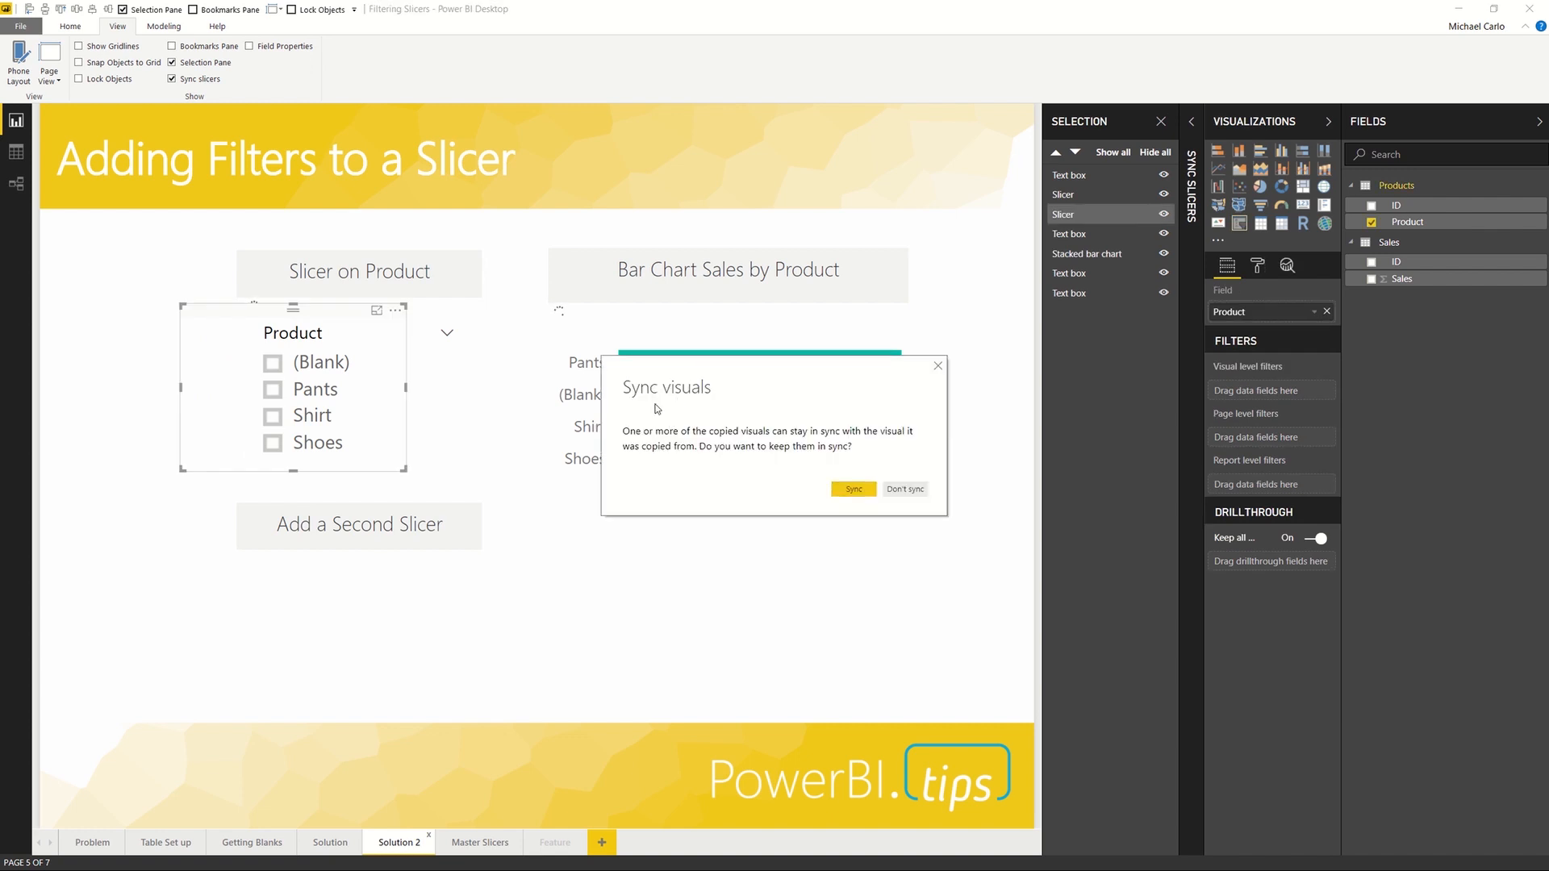
pyautogui.moveTo(805, 484)
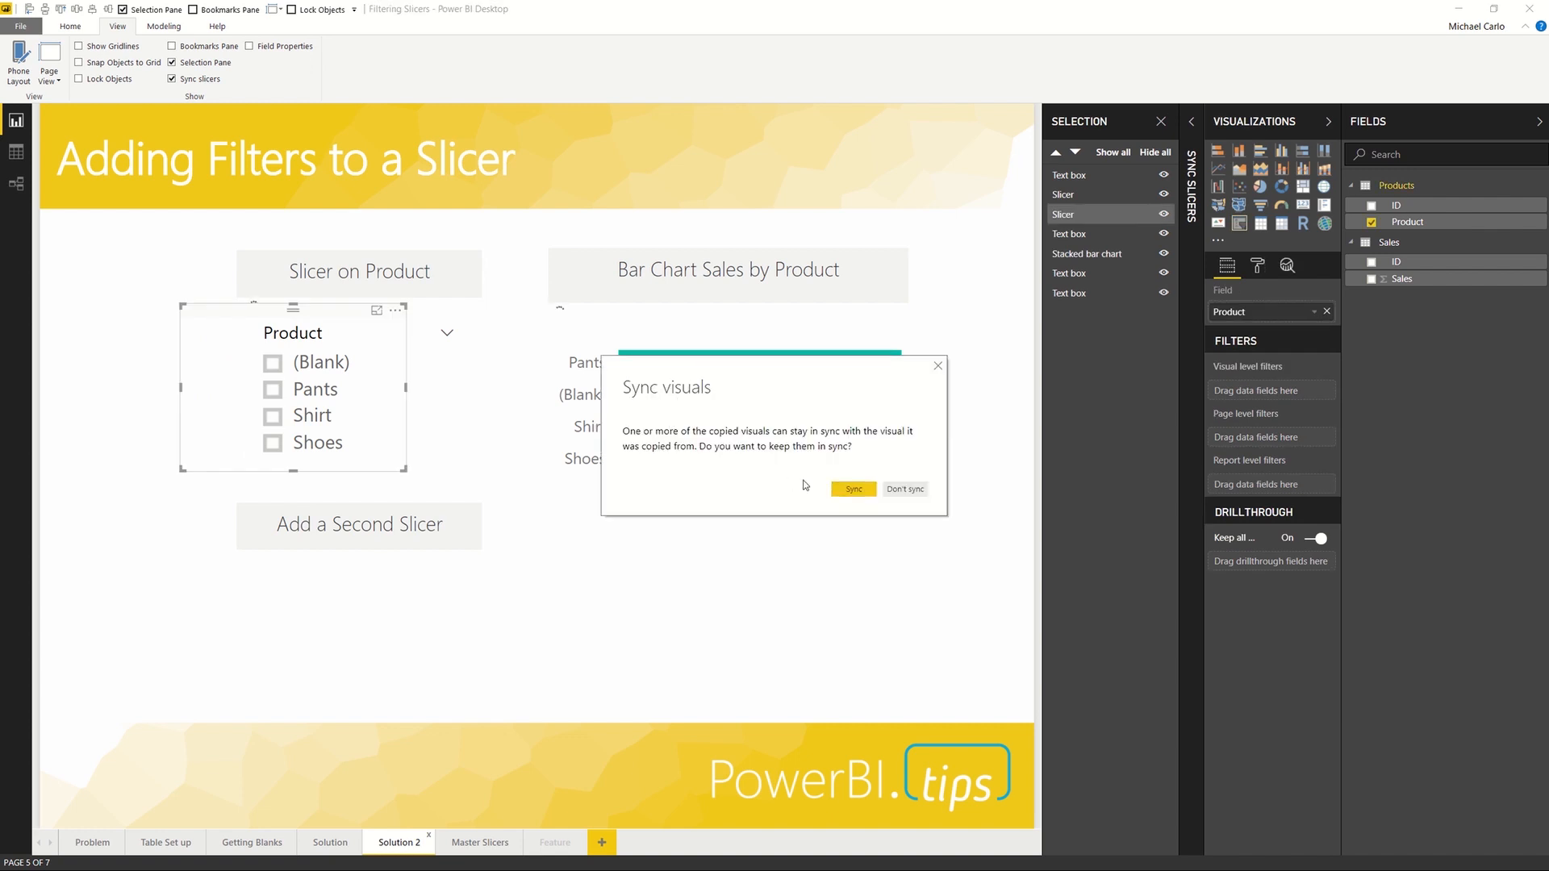
pyautogui.click(852, 488)
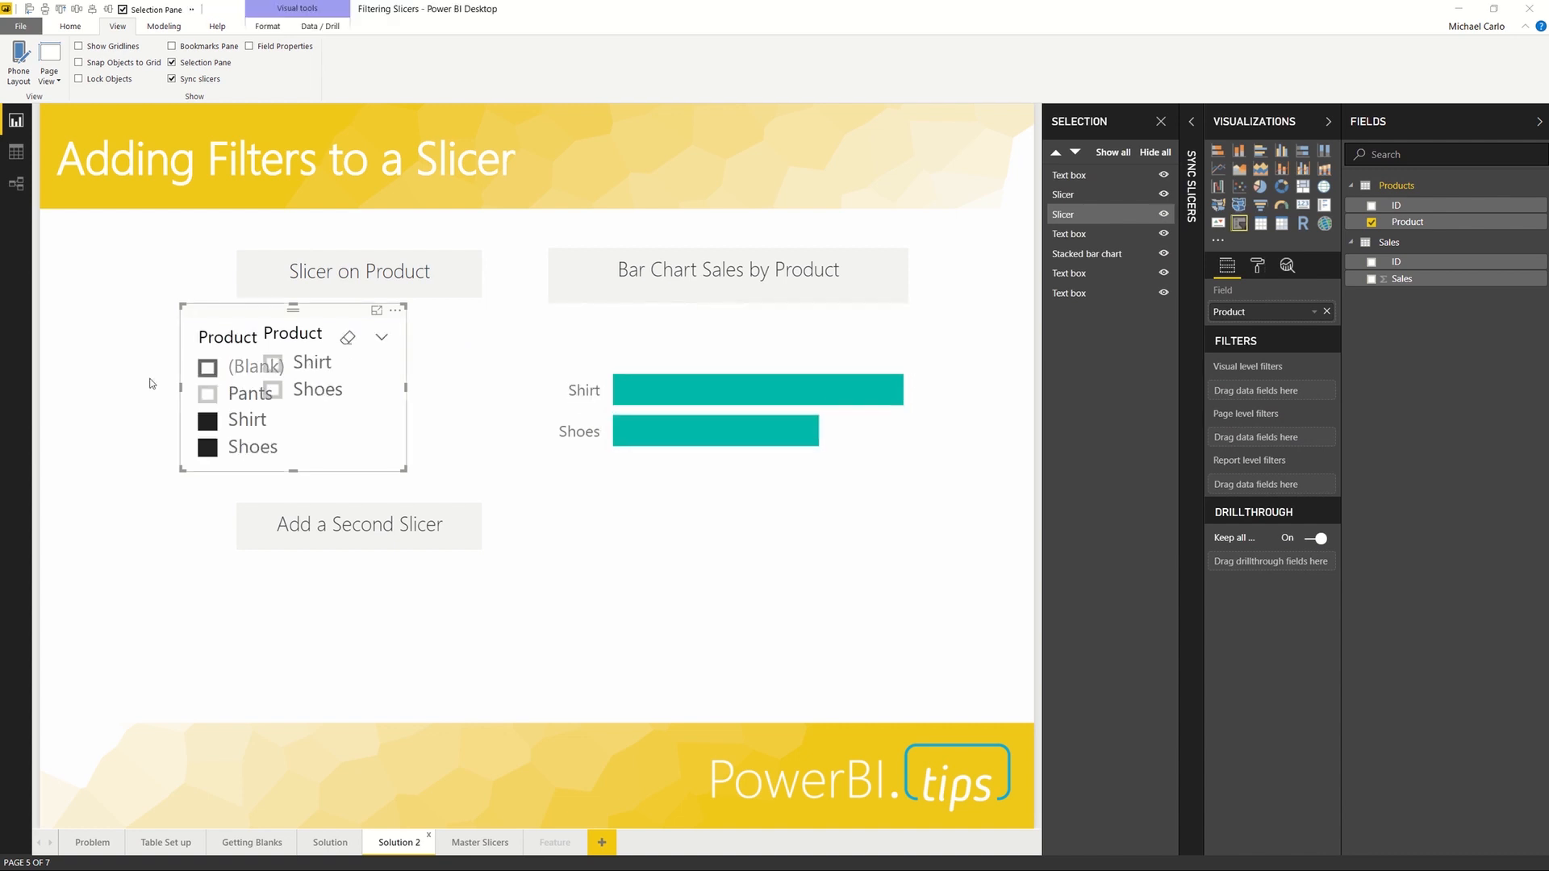
pyautogui.moveTo(292, 309); pyautogui.dragTo(365, 575)
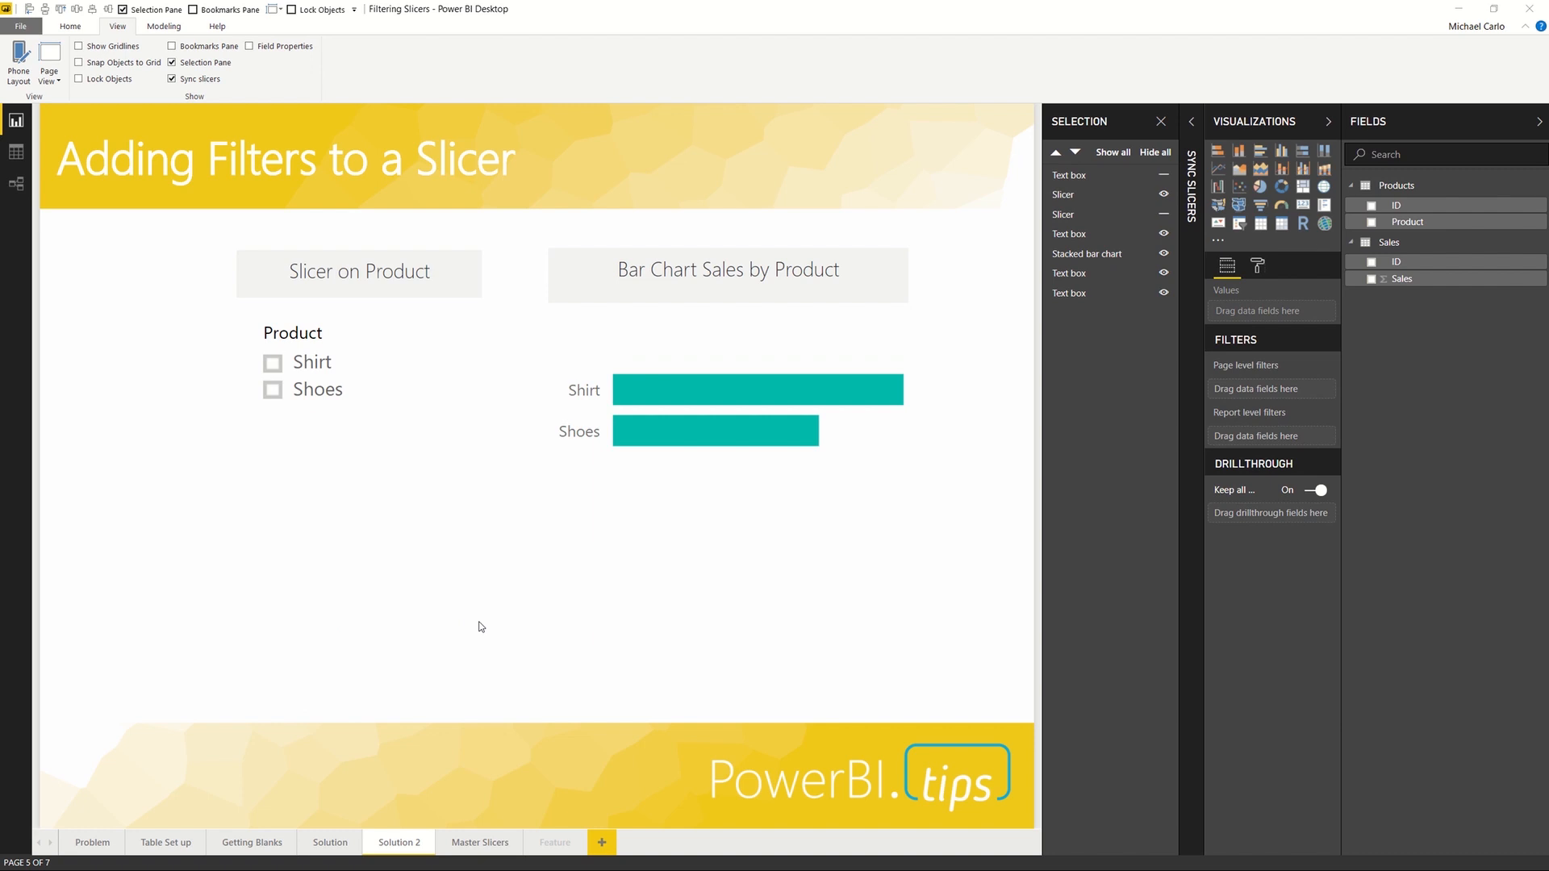
pyautogui.click(480, 843)
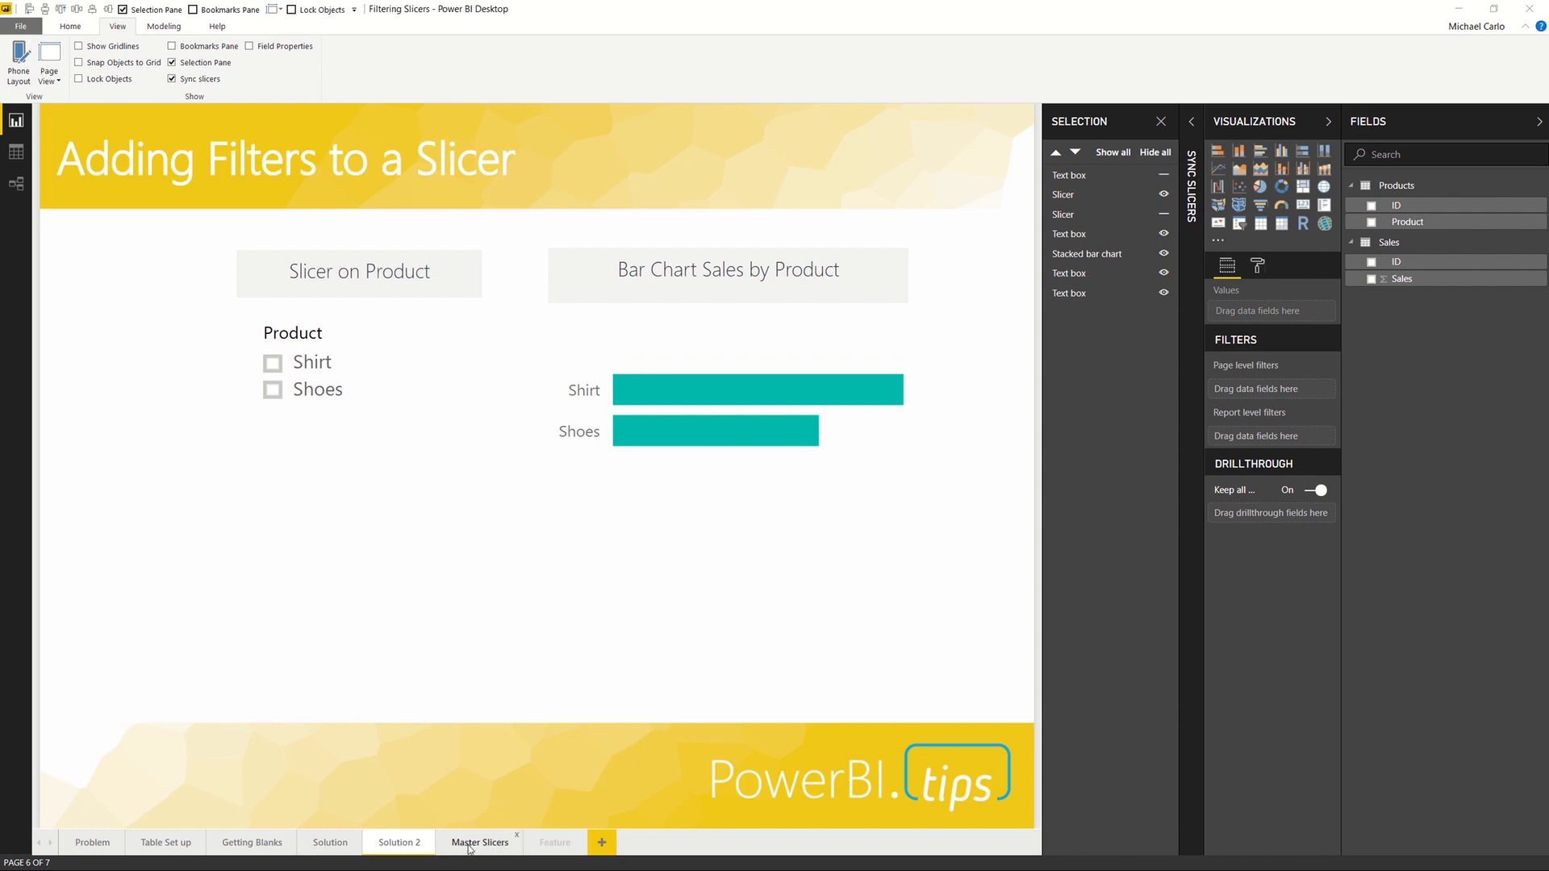
# Step: Hide the Master Slicers page and verify Solution 2 and Solution list only Shirt and Shoes, totaling 135
pyautogui.click(480, 841)
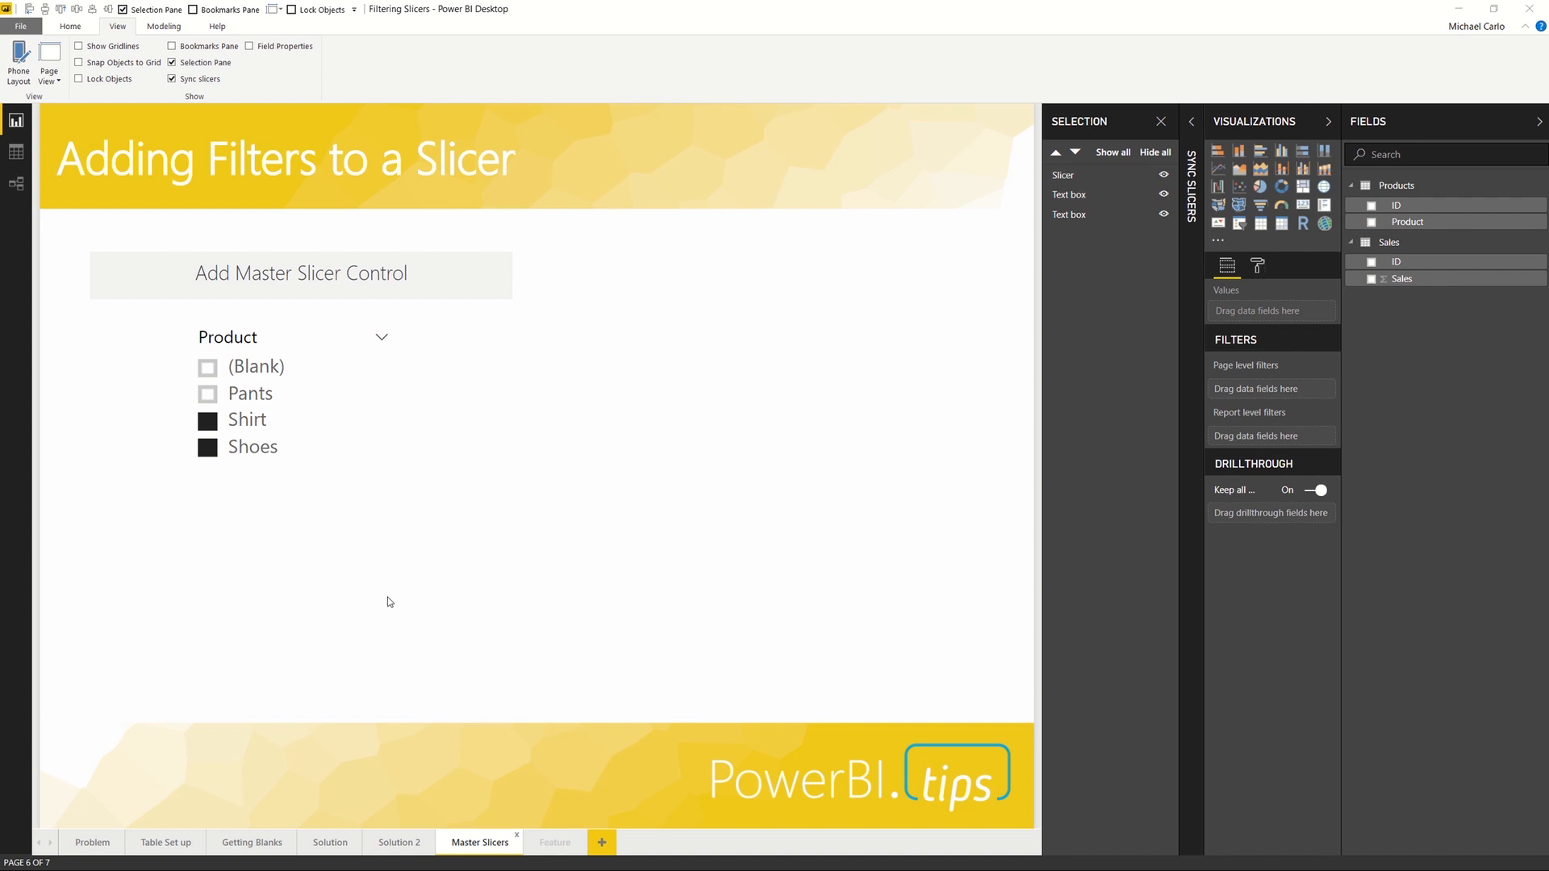
pyautogui.moveTo(480, 841)
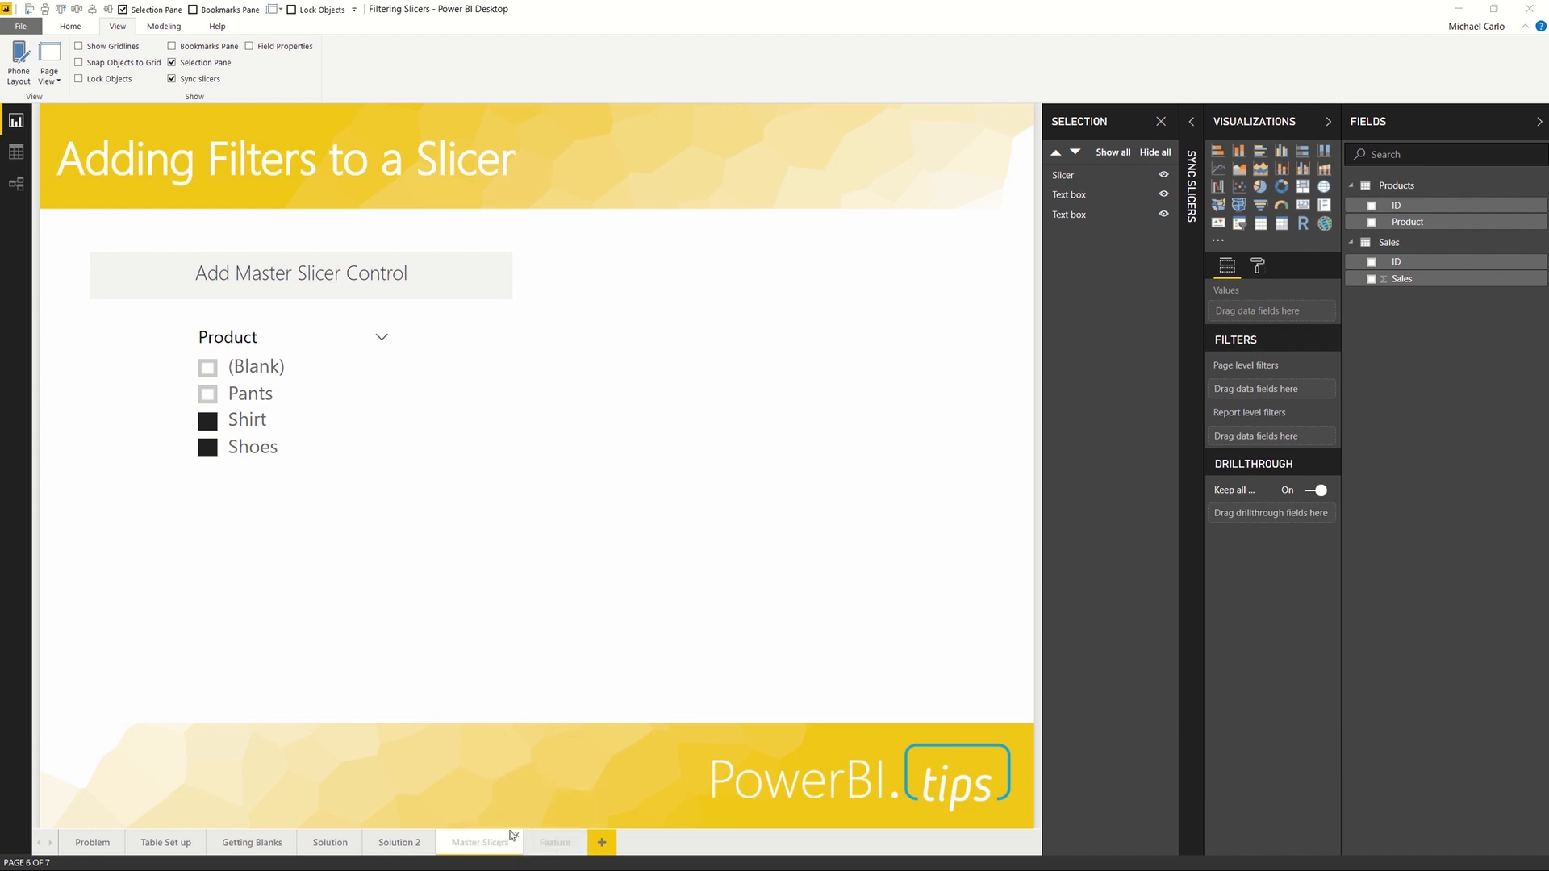
pyautogui.moveTo(484, 818)
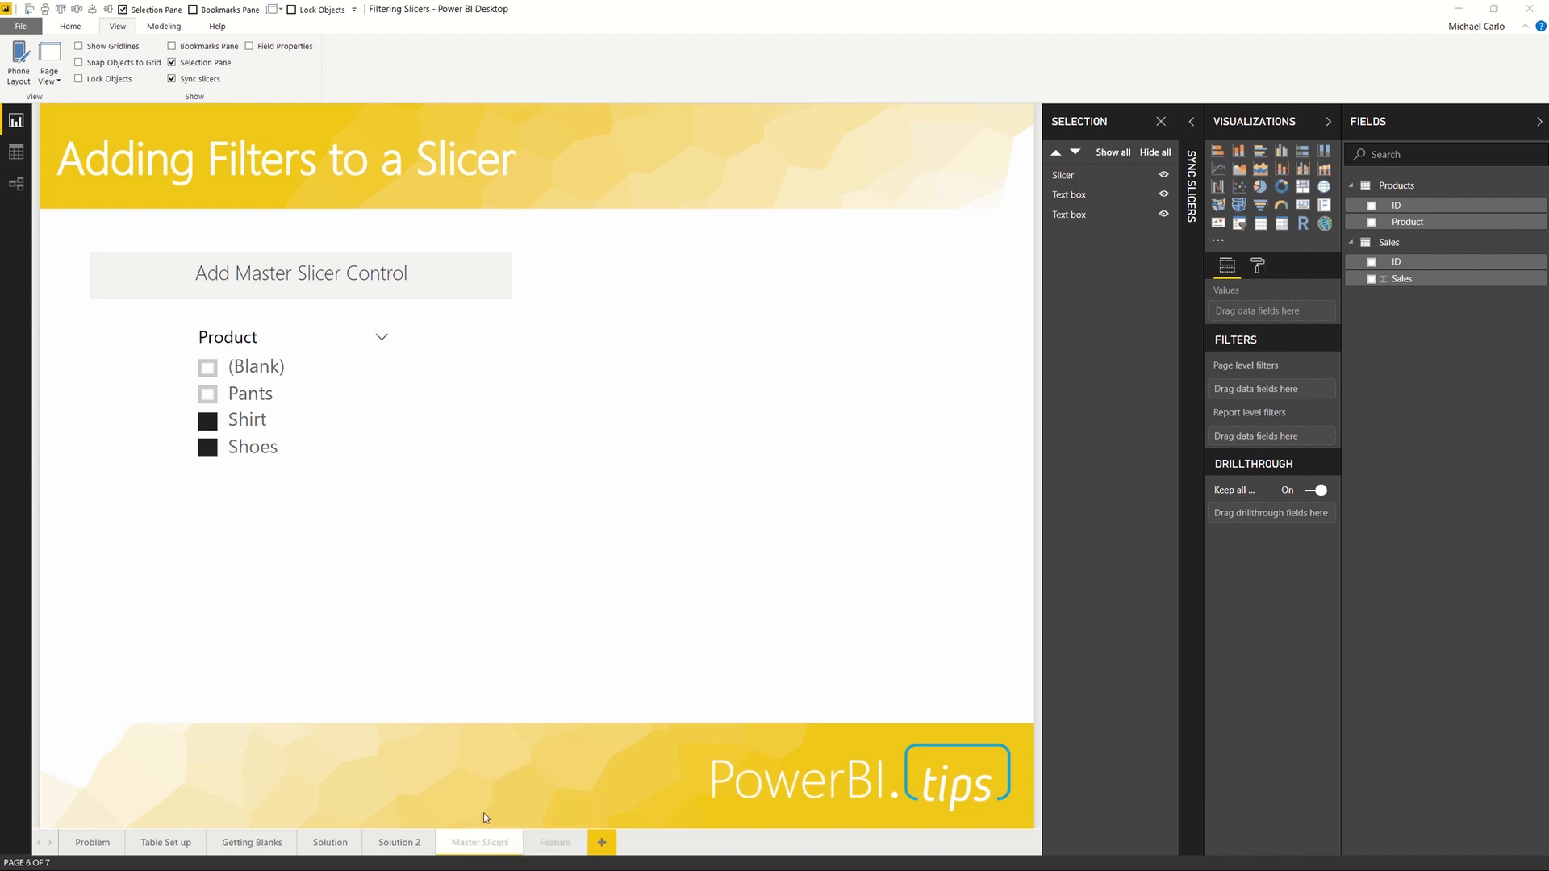
pyautogui.click(398, 841)
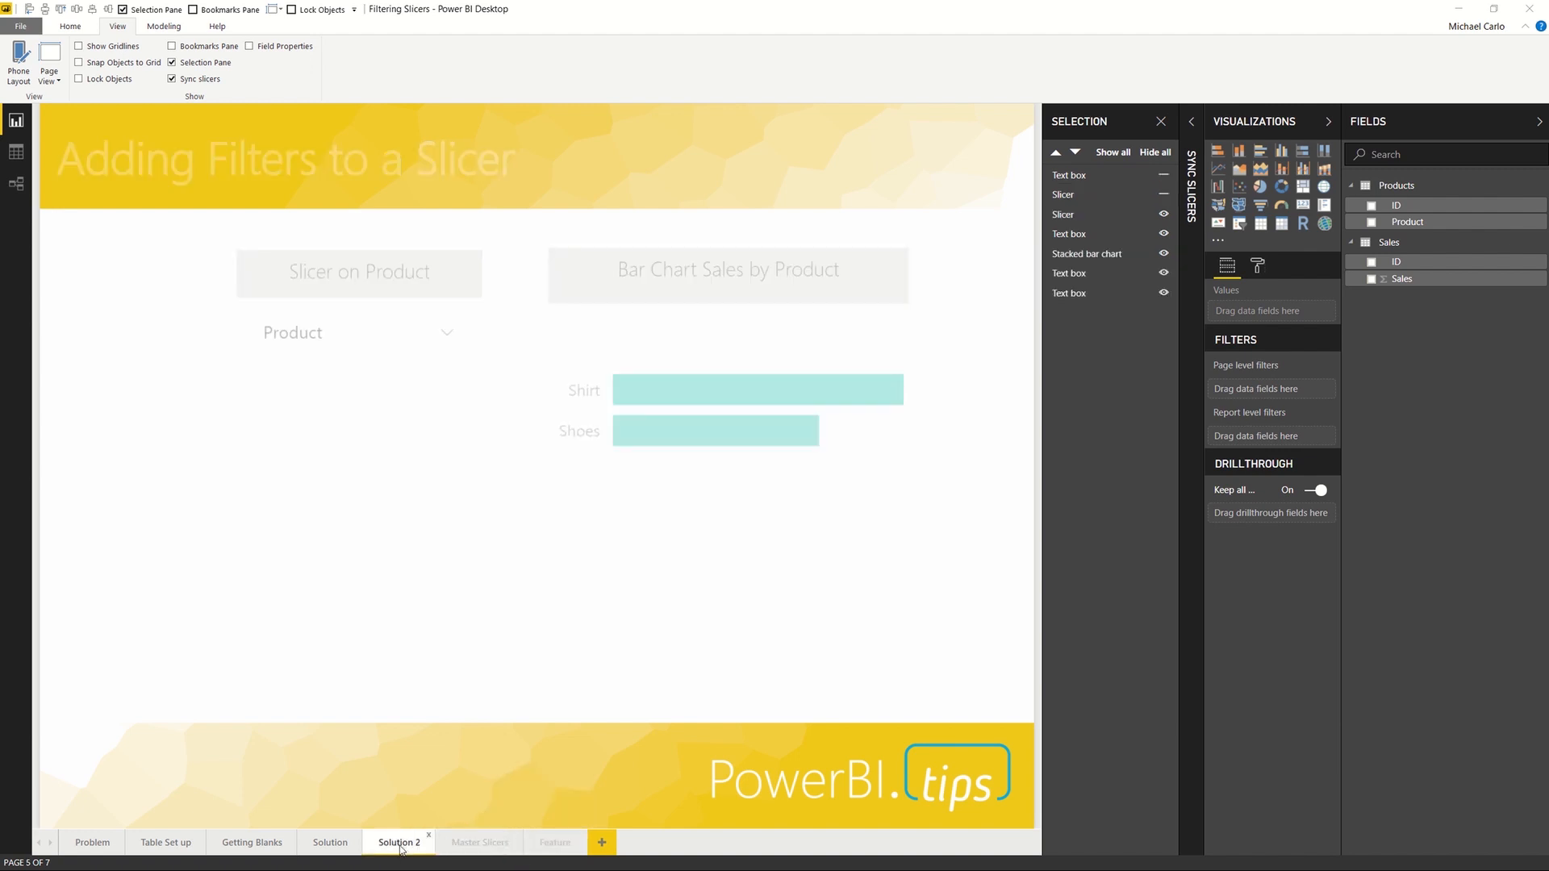
pyautogui.click(329, 842)
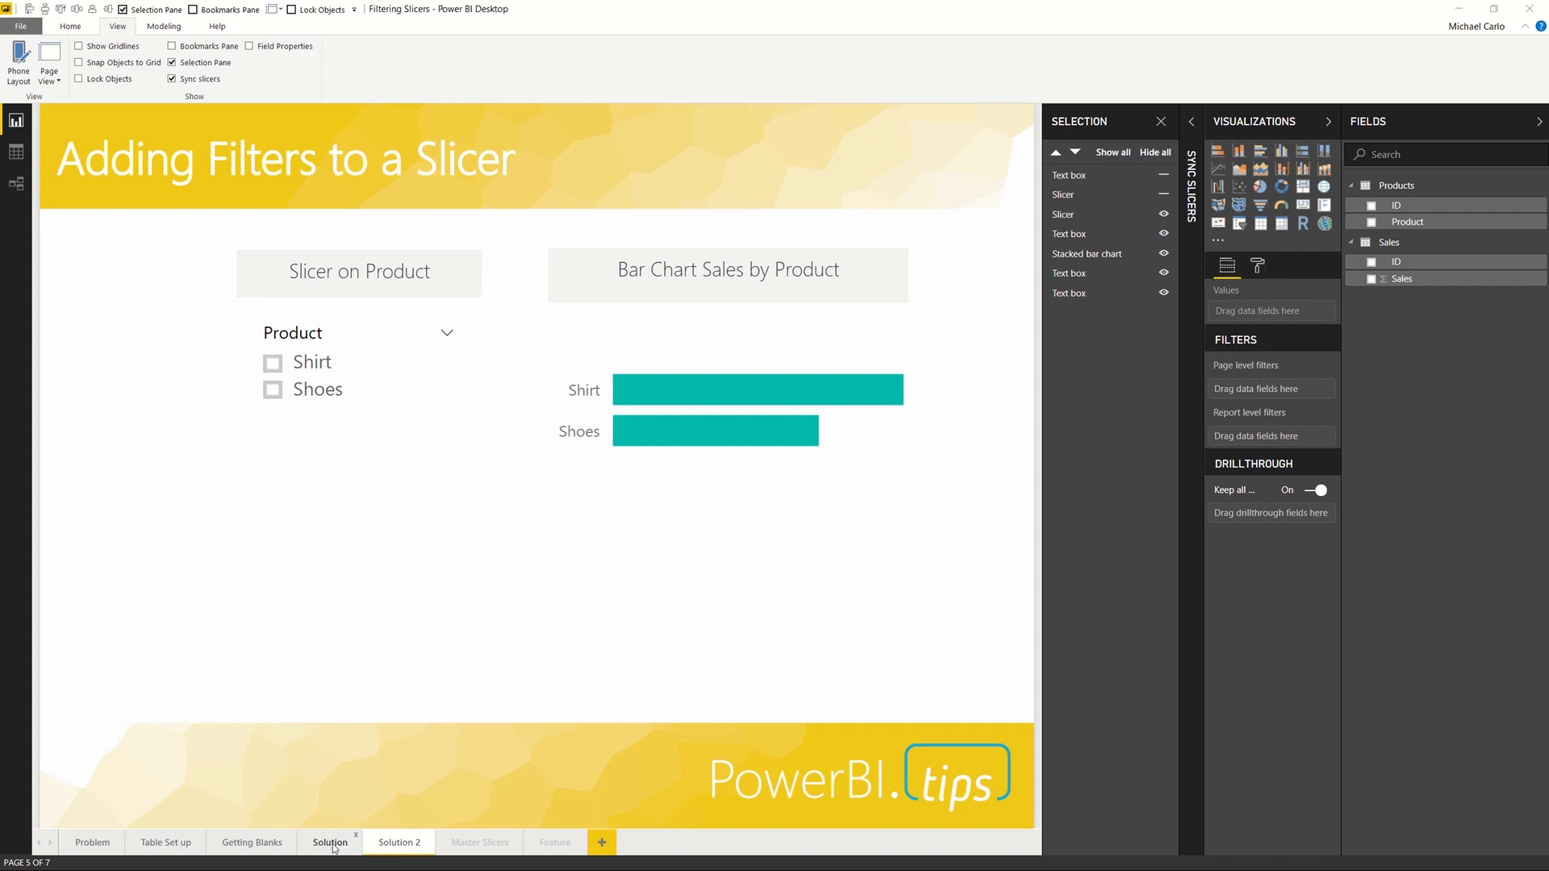
pyautogui.click(397, 842)
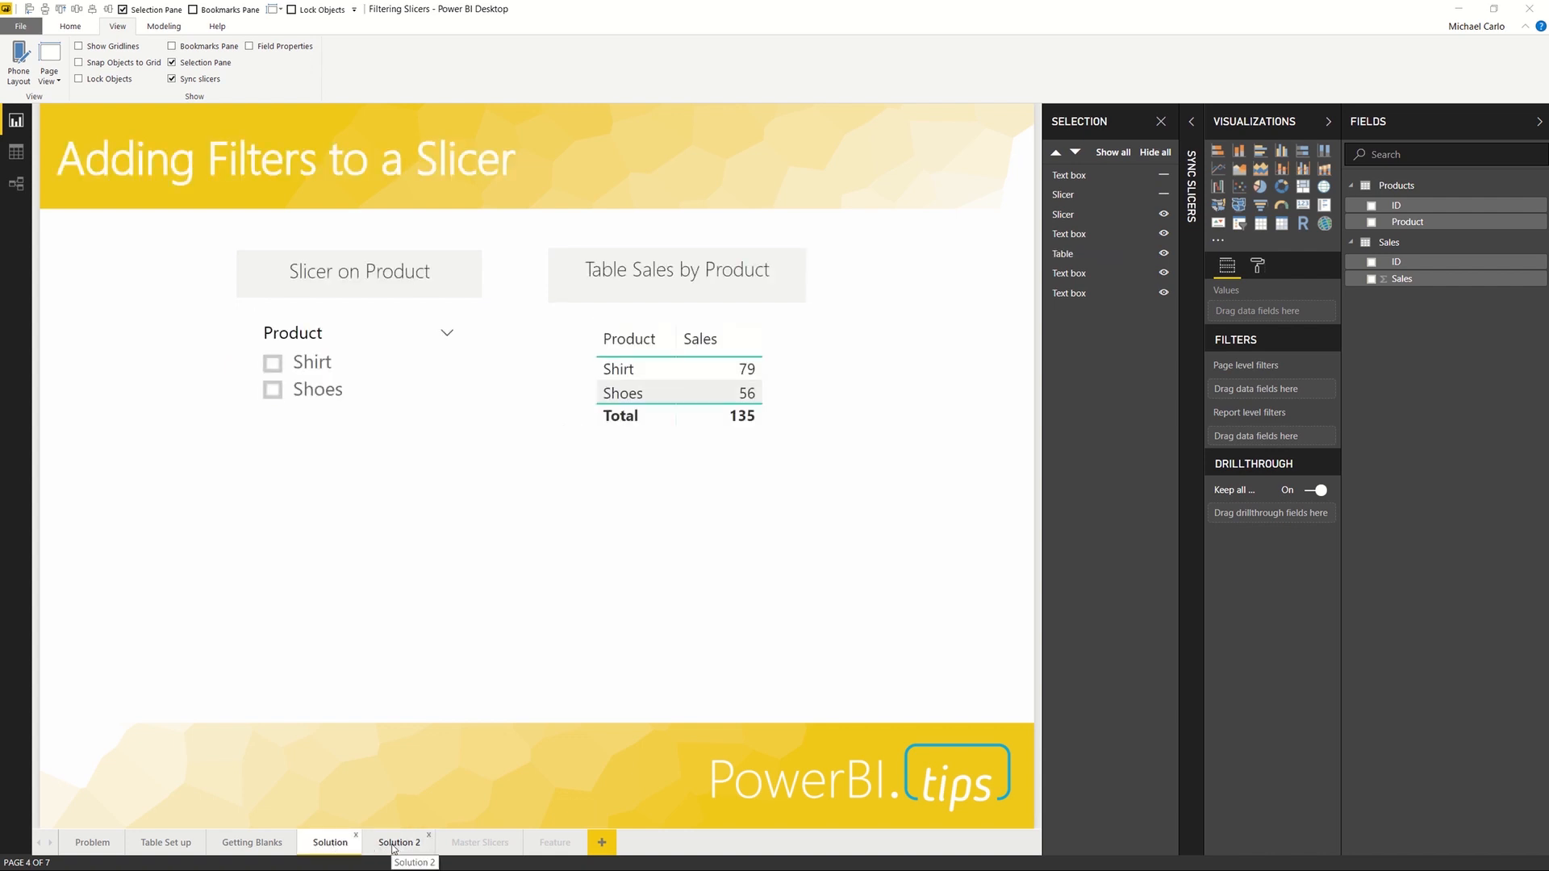